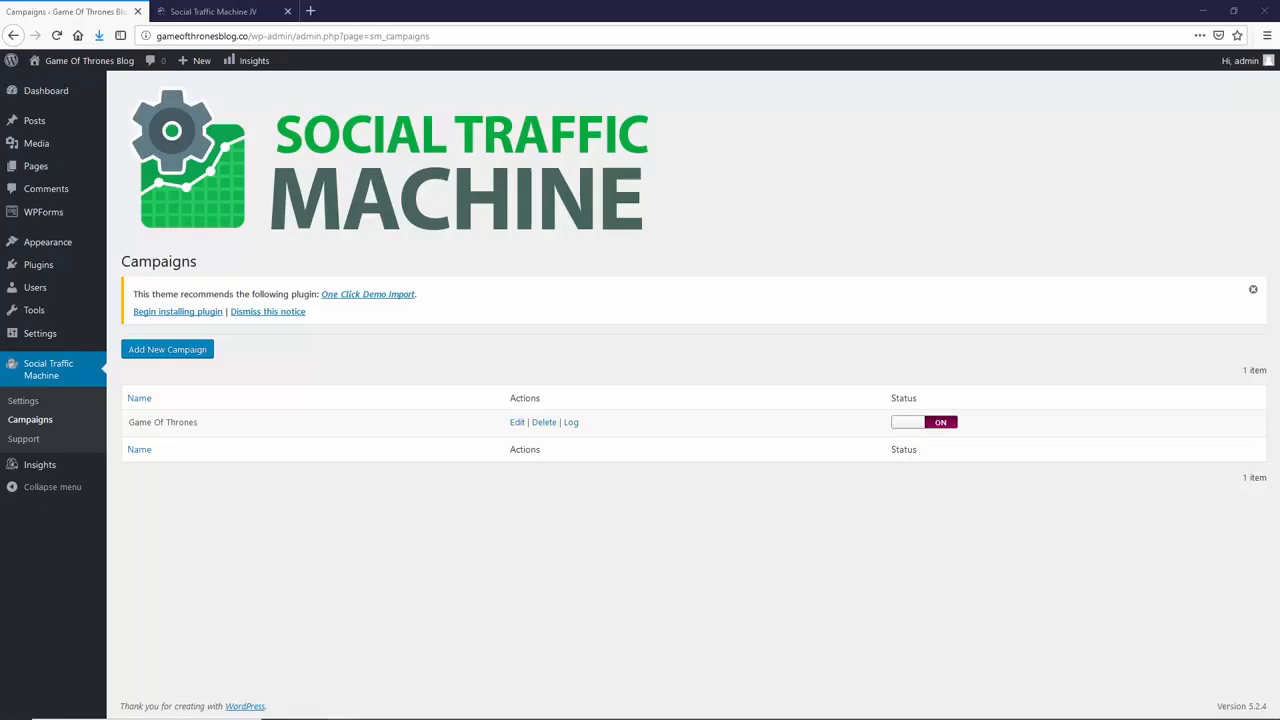
mouse_move(353, 423)
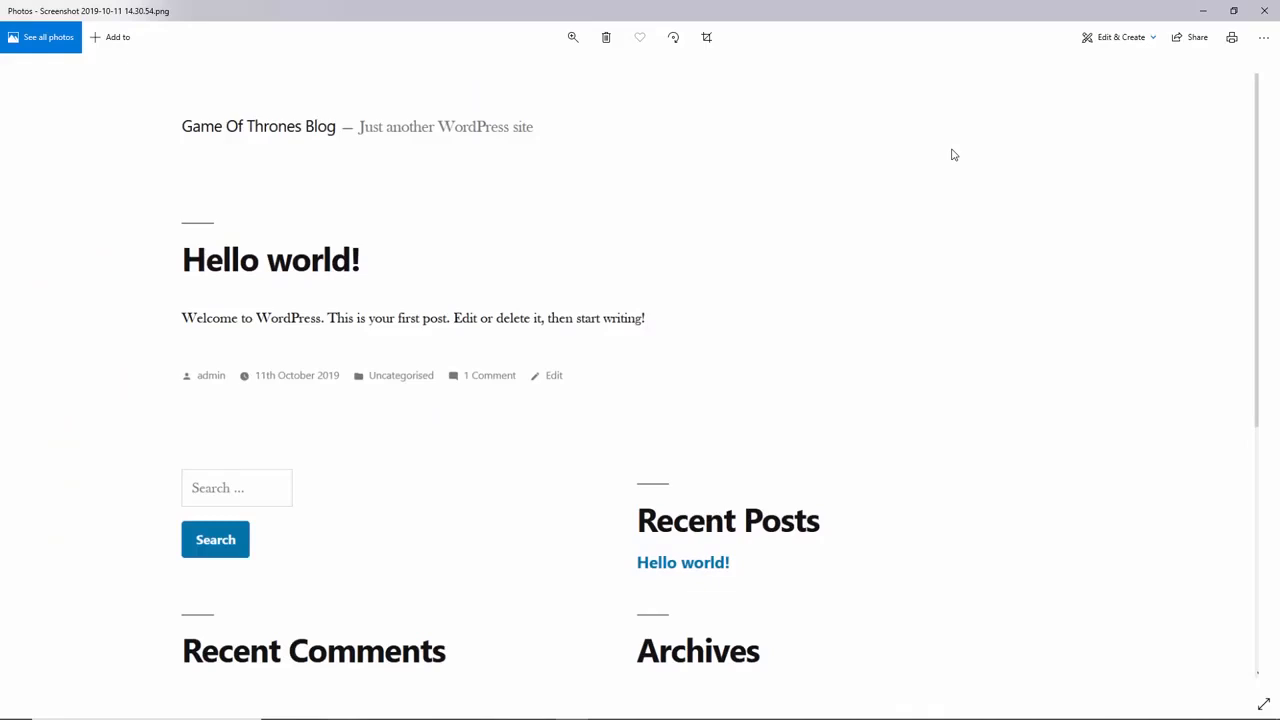
mouse_move(189, 132)
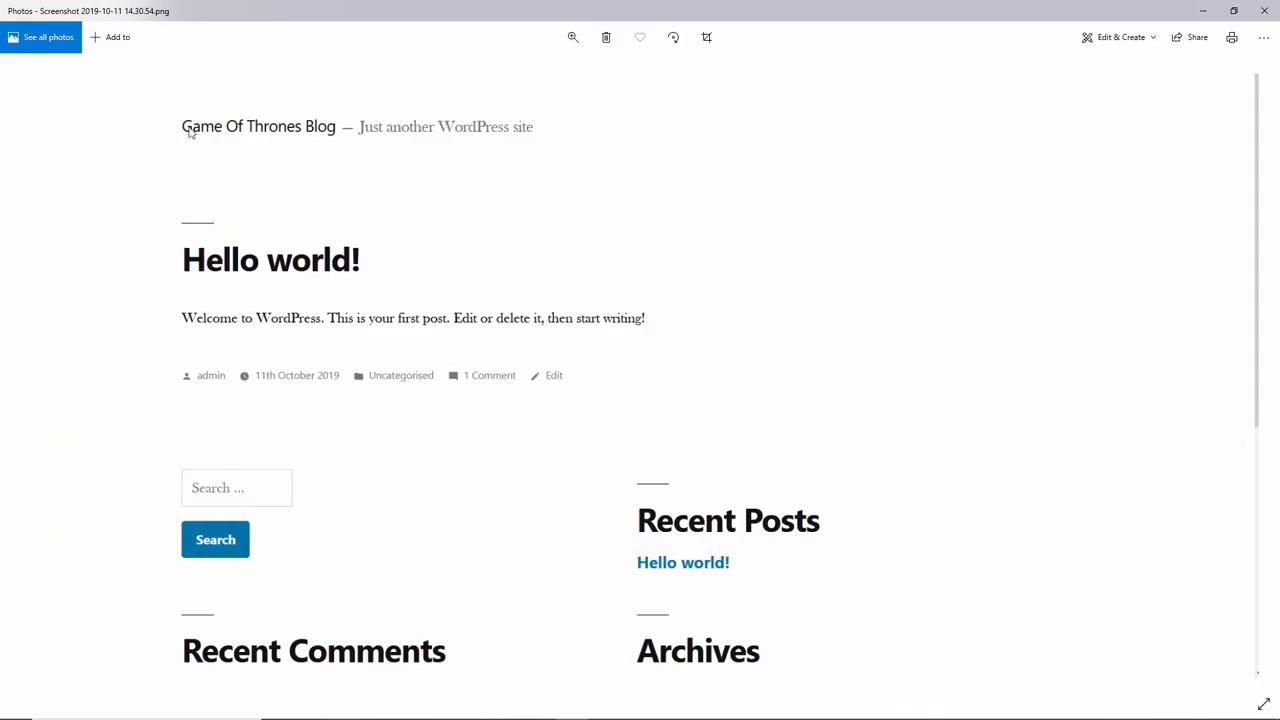
mouse_move(565, 230)
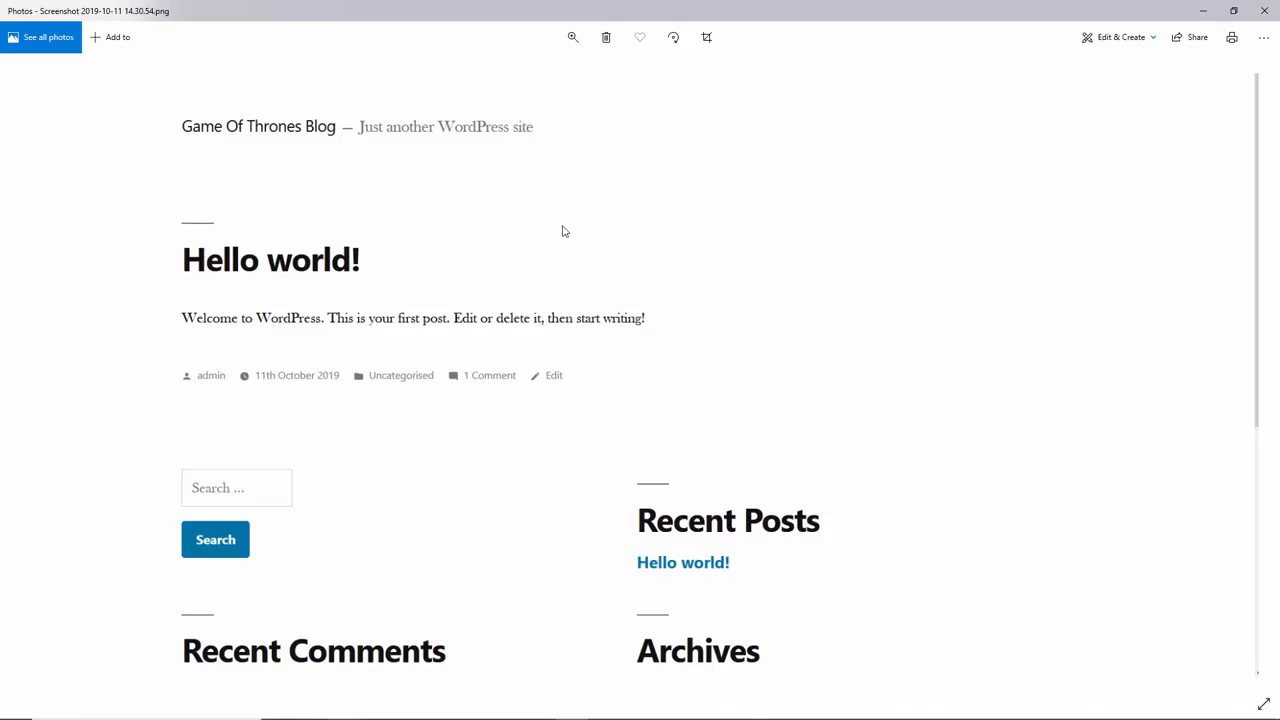
mouse_move(185, 126)
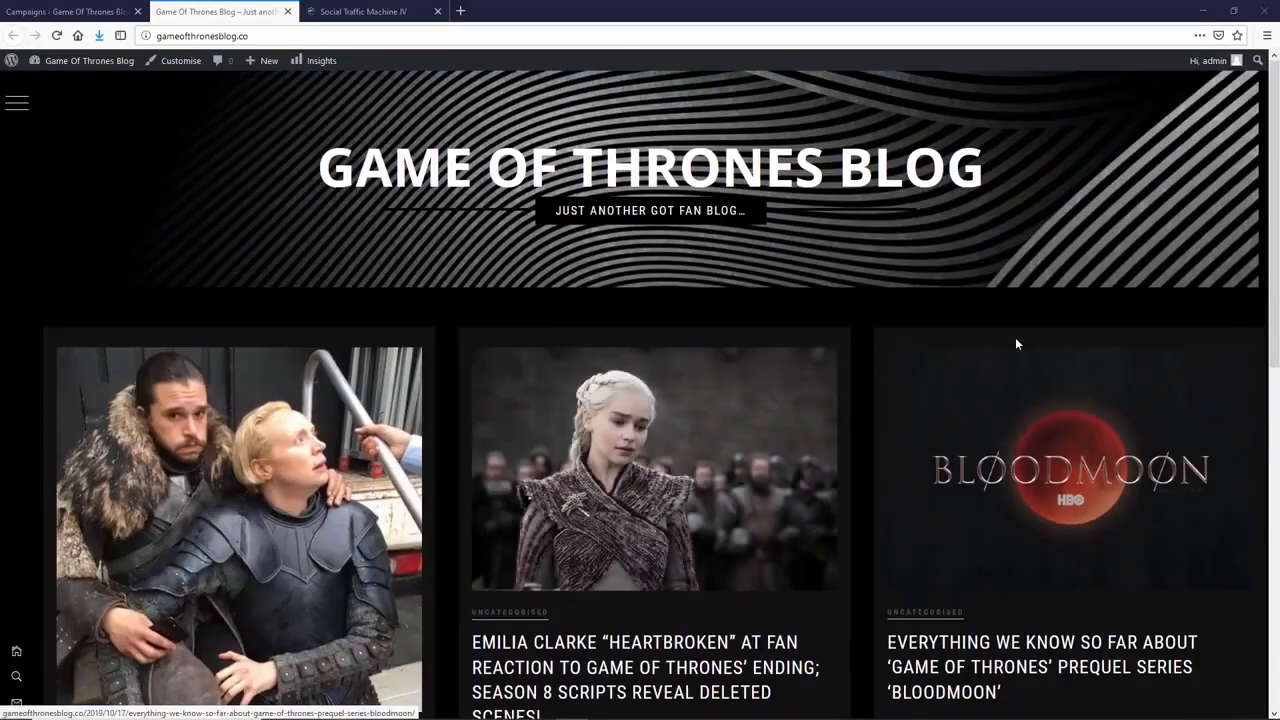
mouse_move(1197, 283)
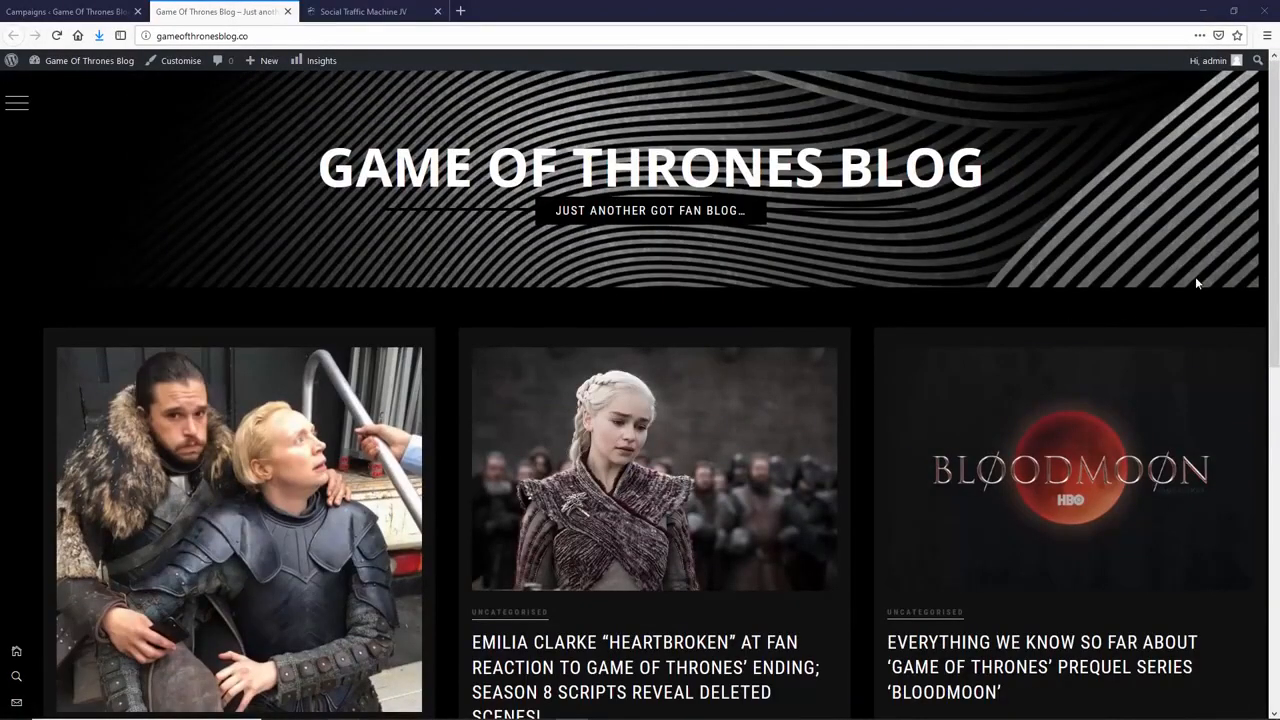
Step: Scroll the blog home page, open the Emilia Clarke heartbroken article, and scroll through it
scroll(down, 3)
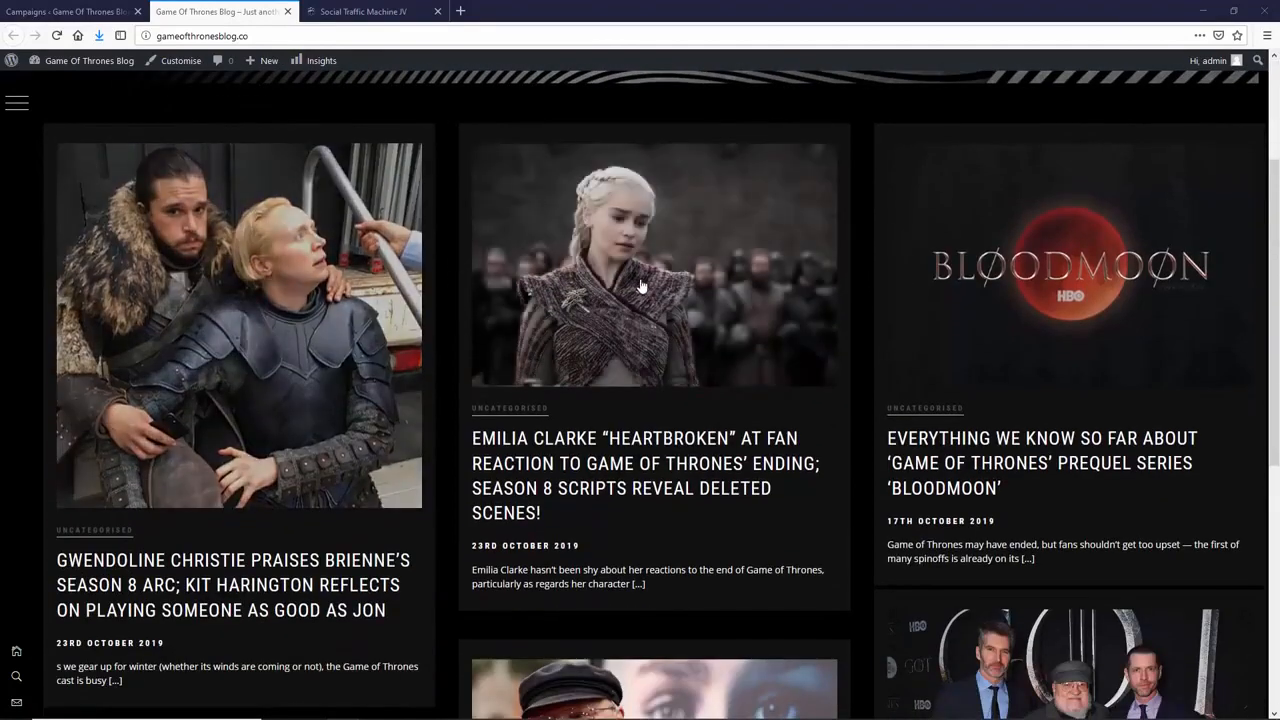
click(645, 475)
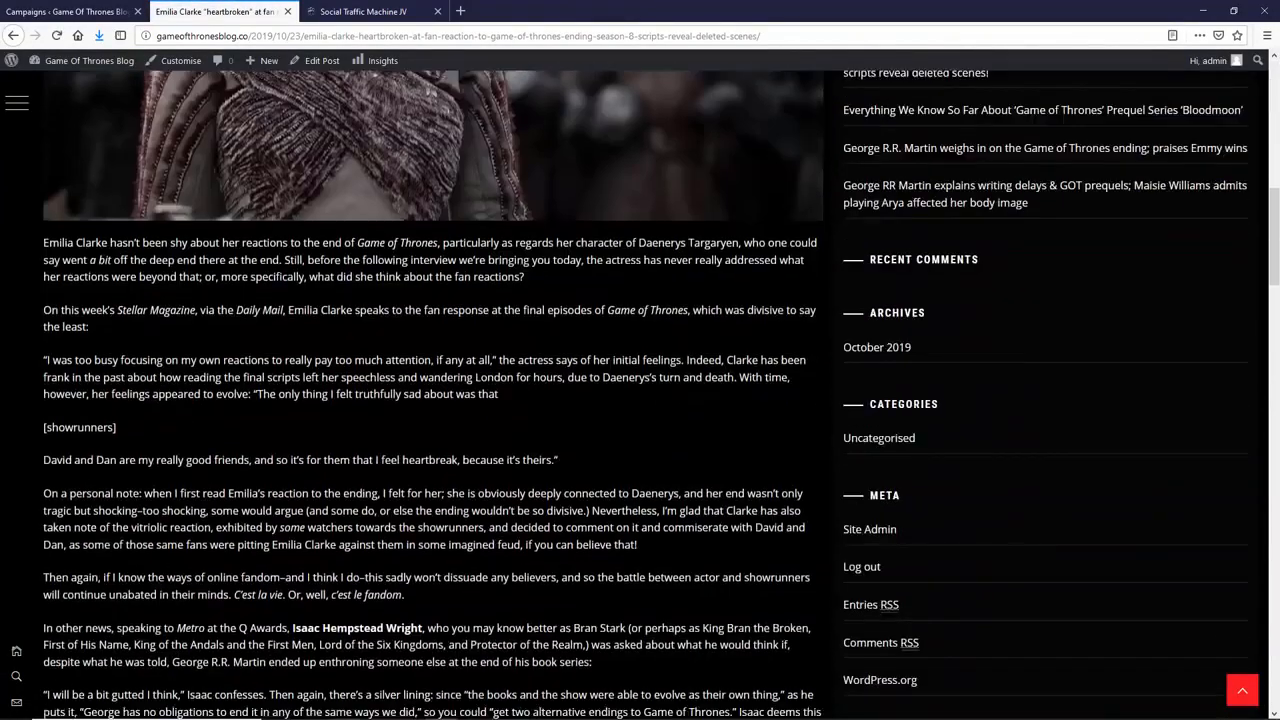
scroll(up, 3)
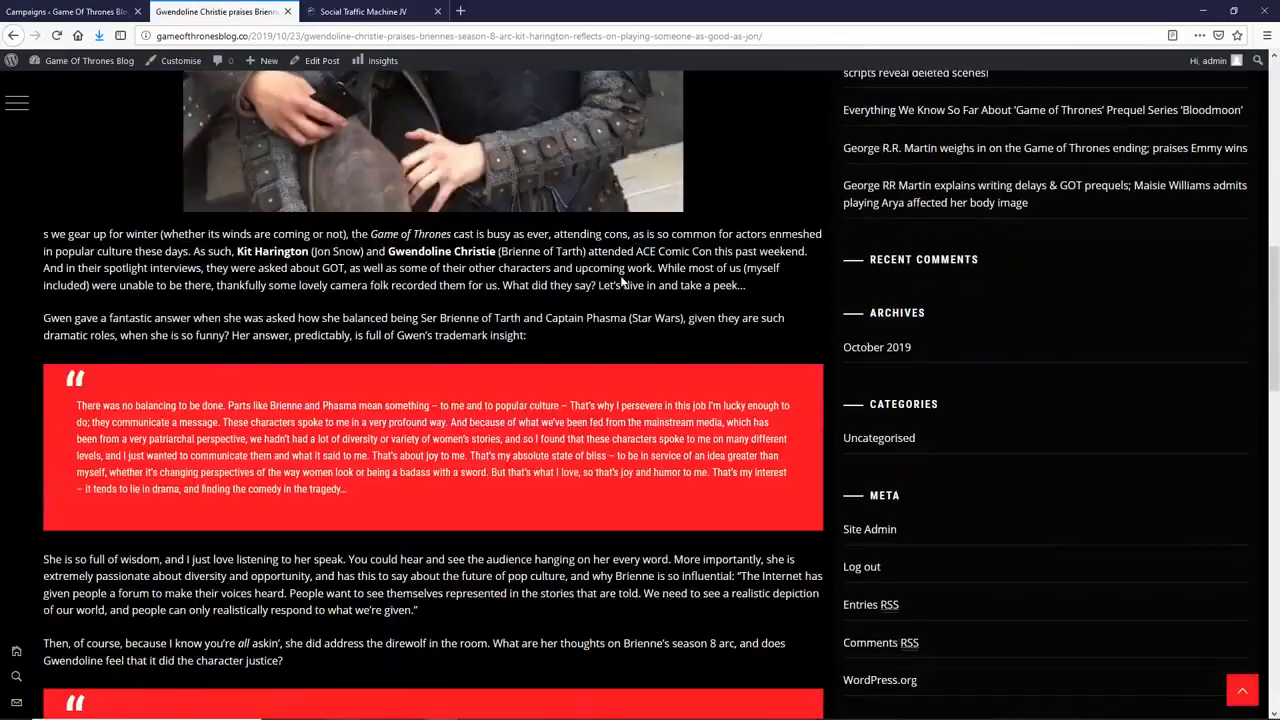
scroll(down, 3)
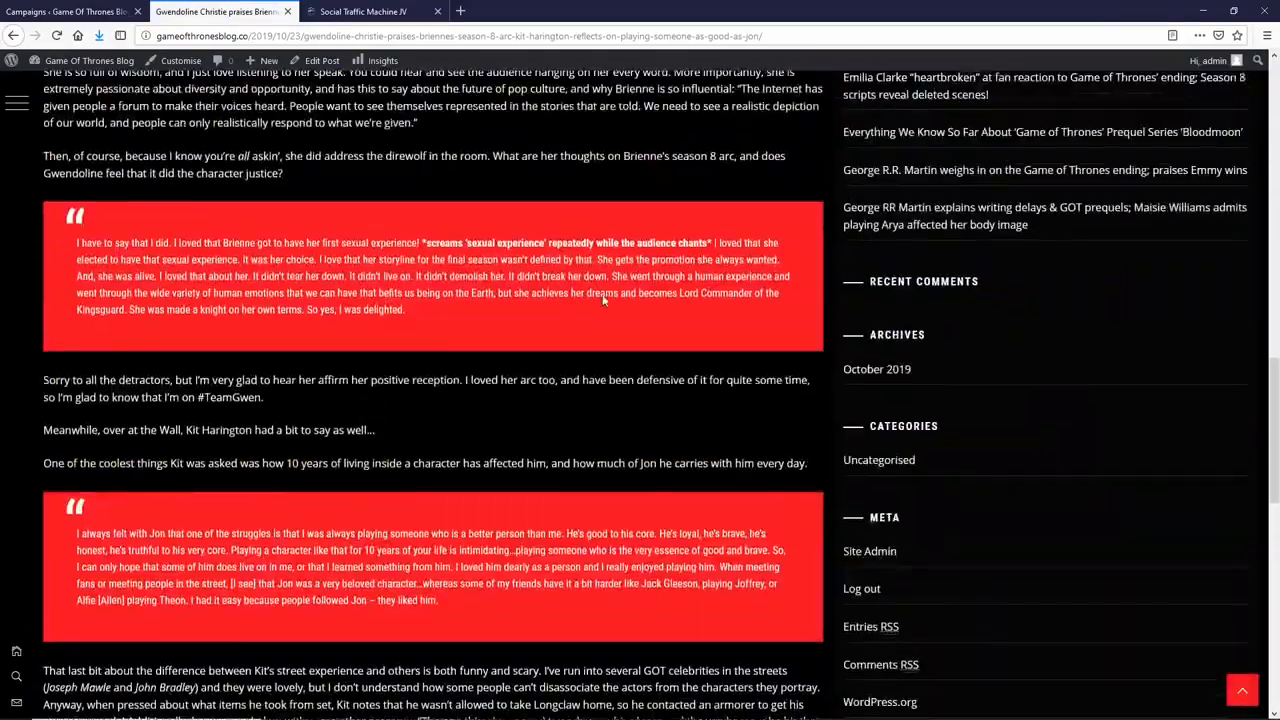
scroll(up, 3)
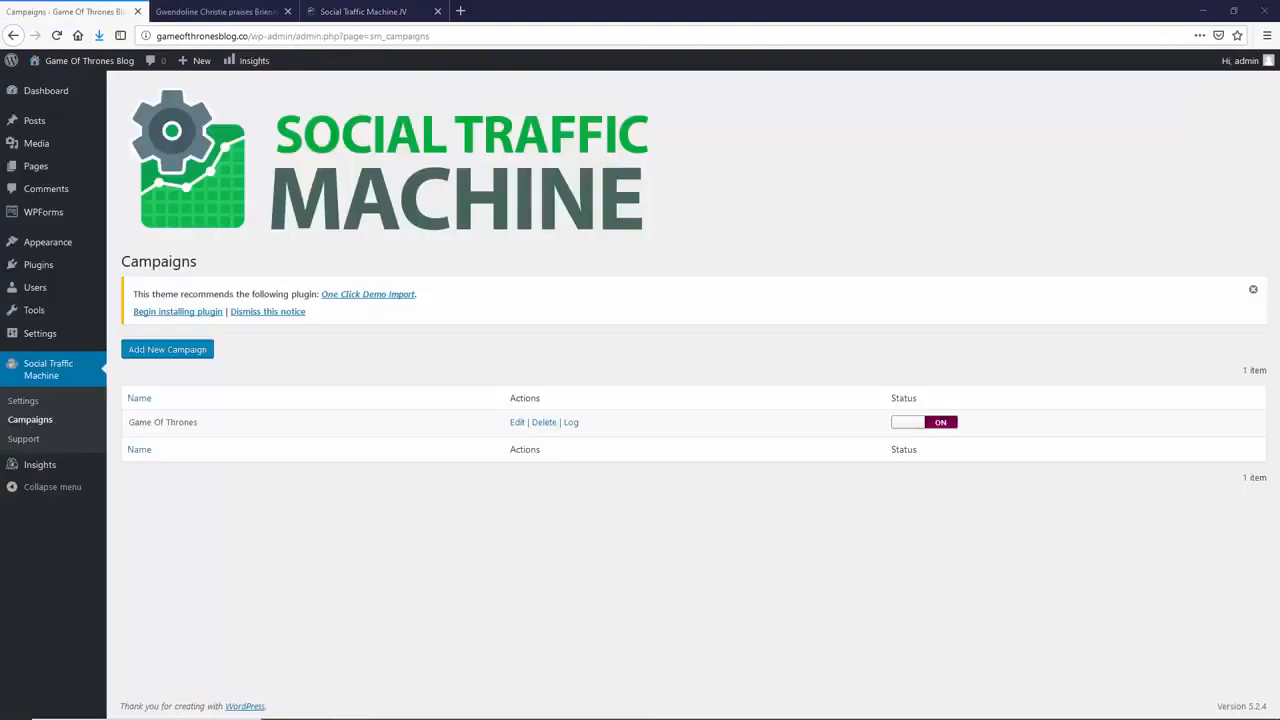
mouse_move(950, 318)
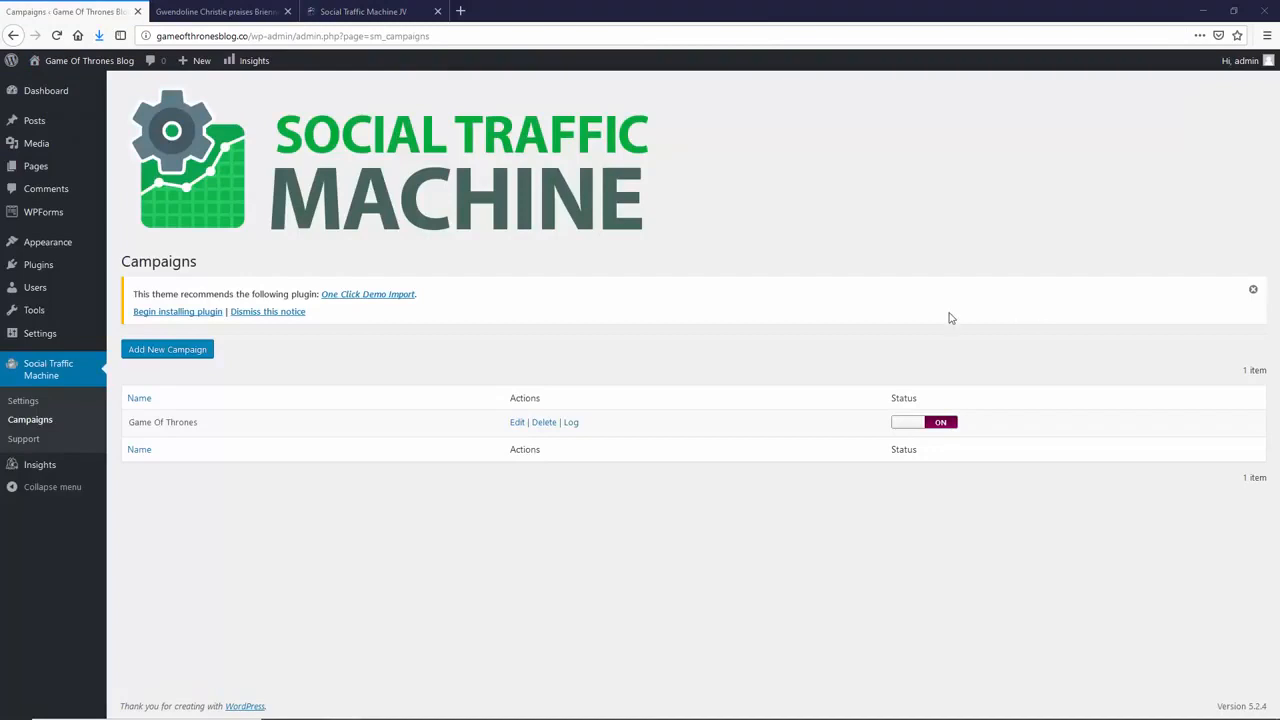
Step: Open the Game Of Thrones campaign's editor from the Social Traffic Machine campaigns list
click(139, 449)
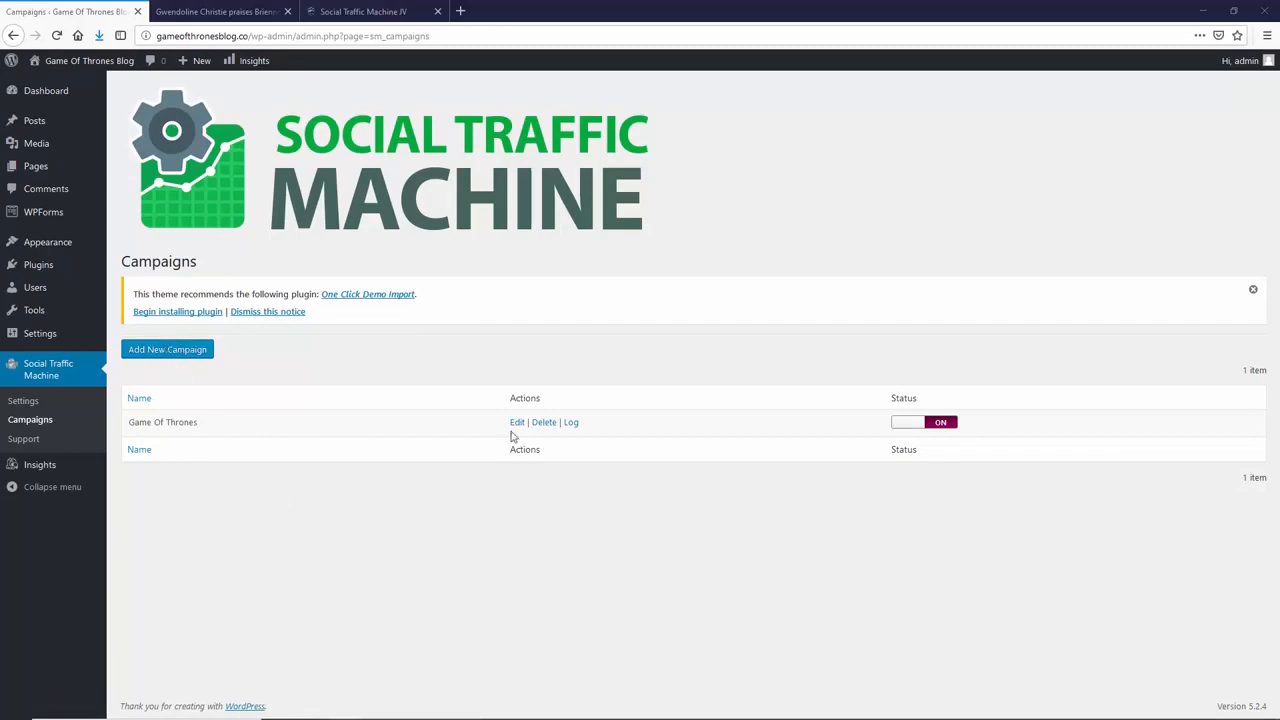
click(516, 422)
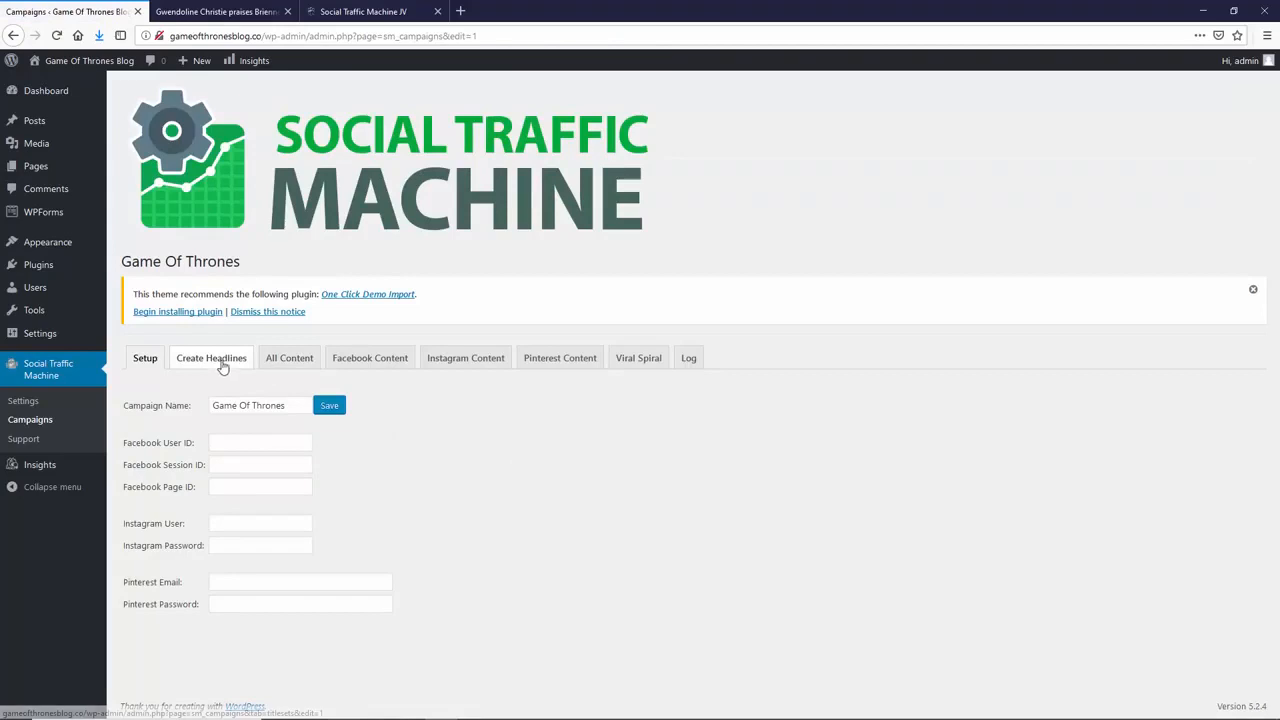
click(260, 523)
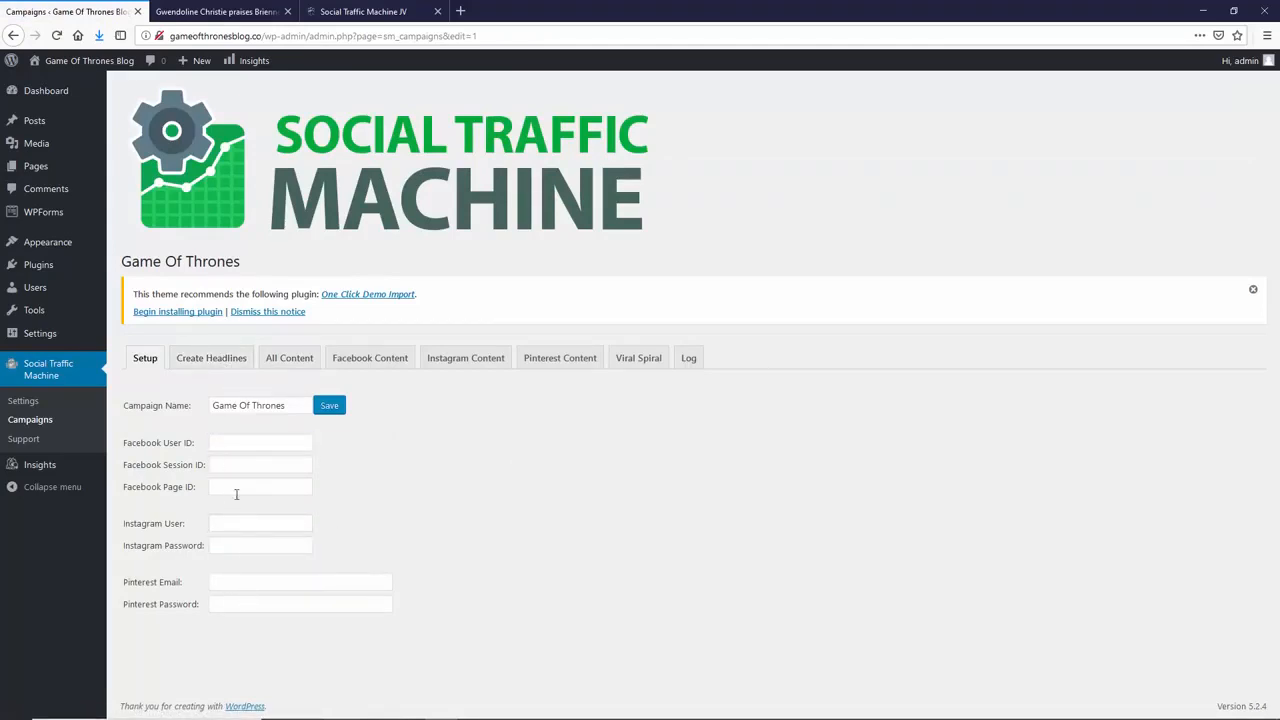
mouse_move(275, 621)
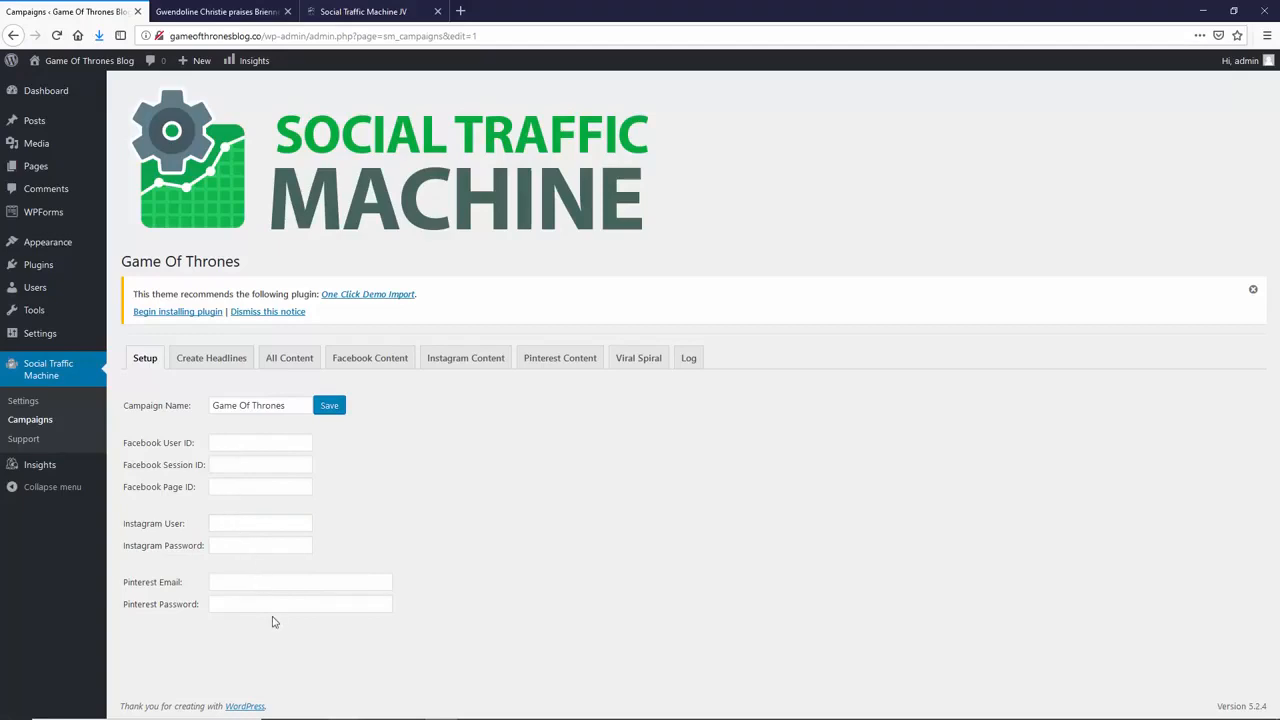
mouse_move(485, 506)
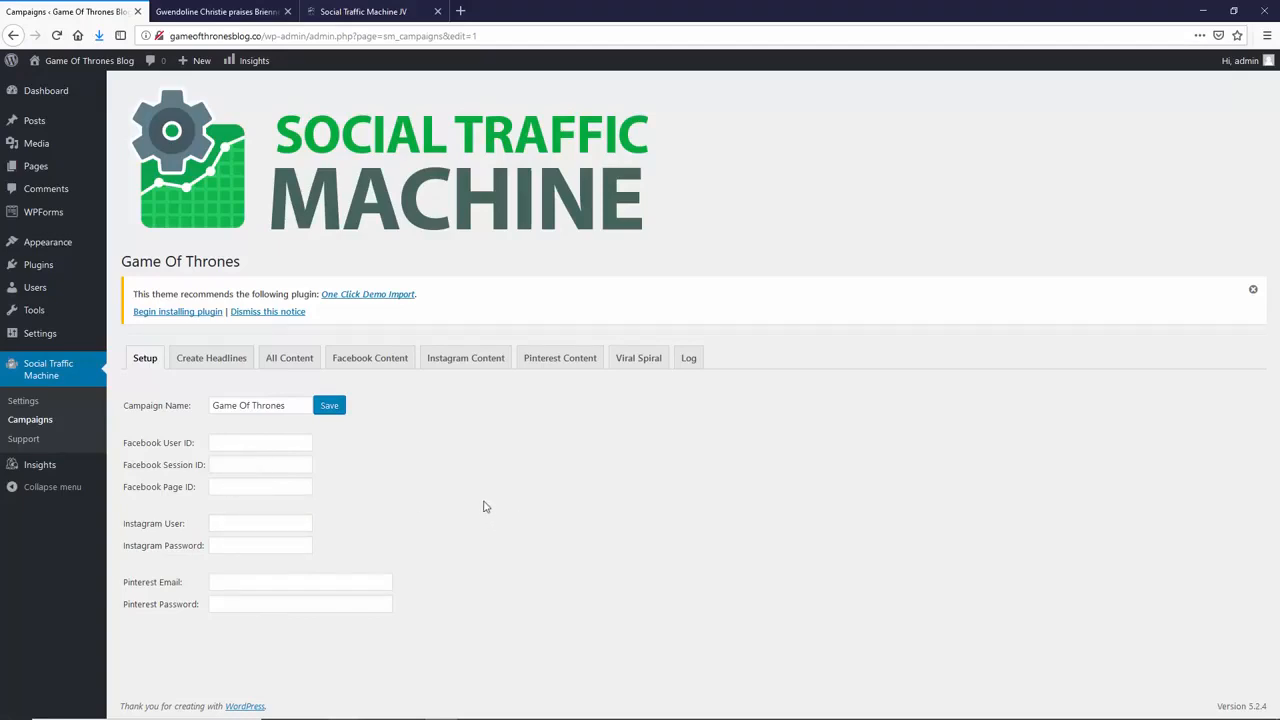
mouse_move(537, 482)
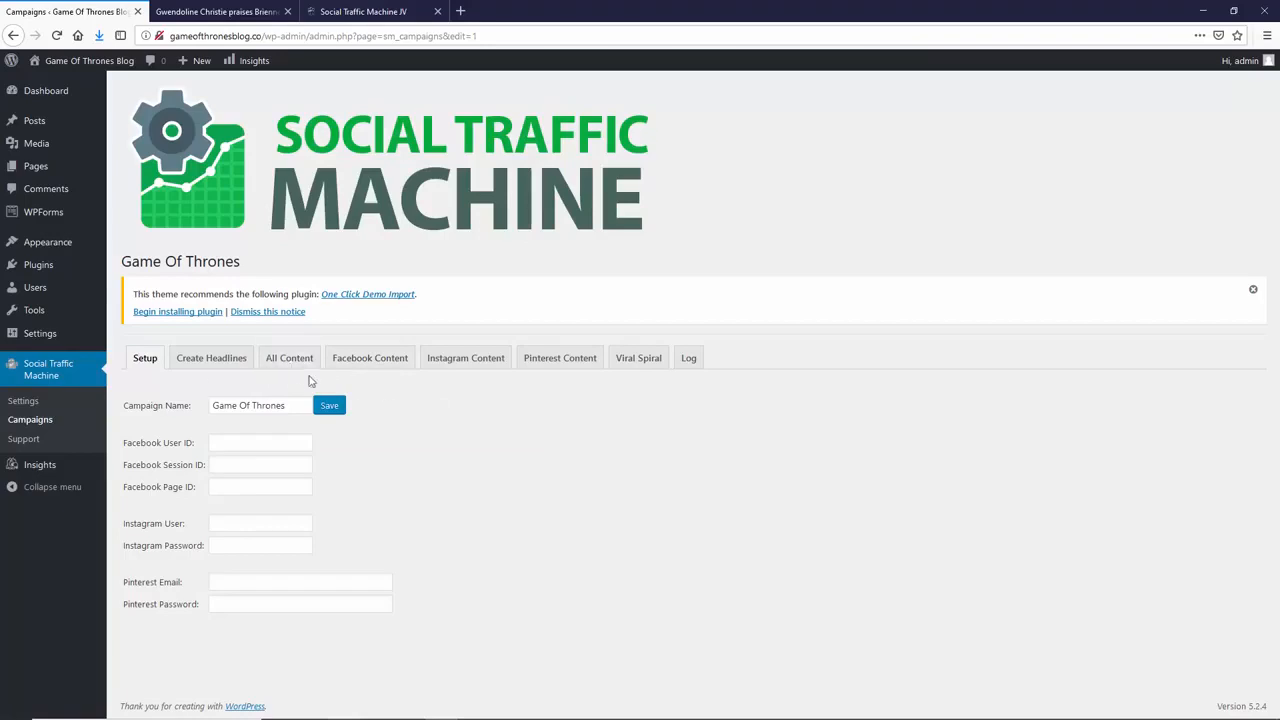
Step: Show the All Content tab listing the ablogofthrones and winteriscoming RSS feeds
click(289, 357)
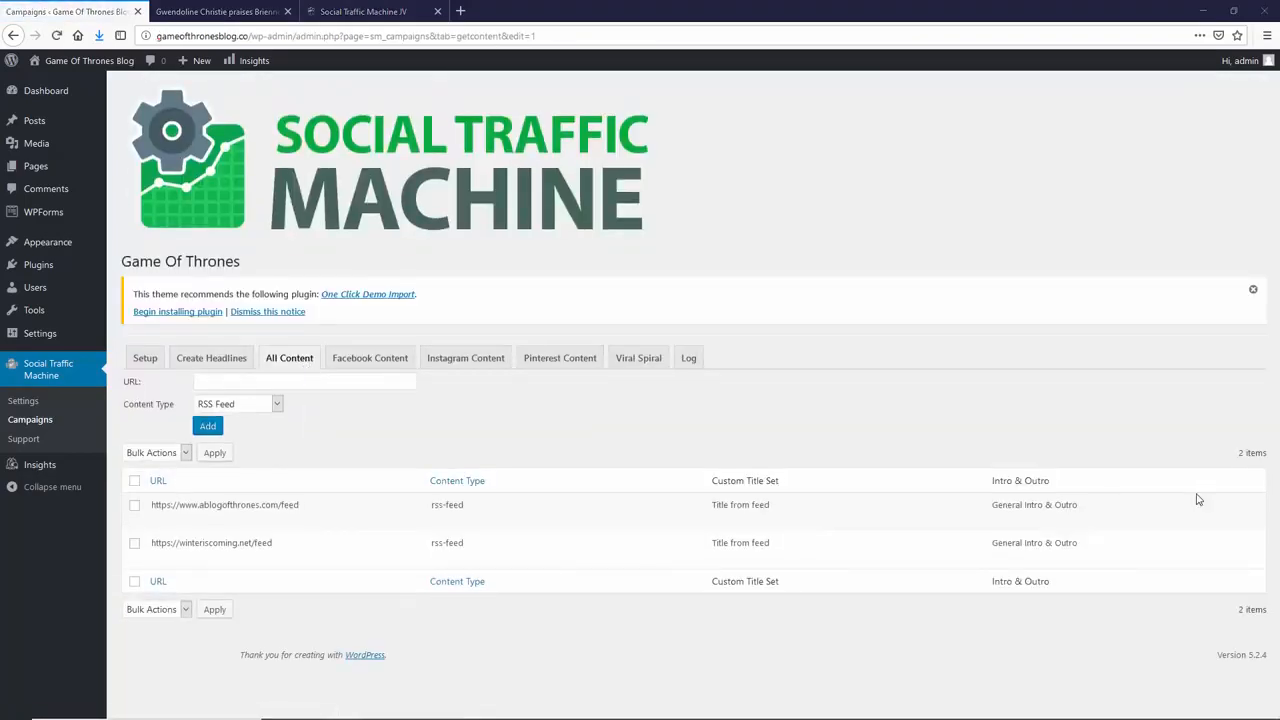
mouse_move(368, 260)
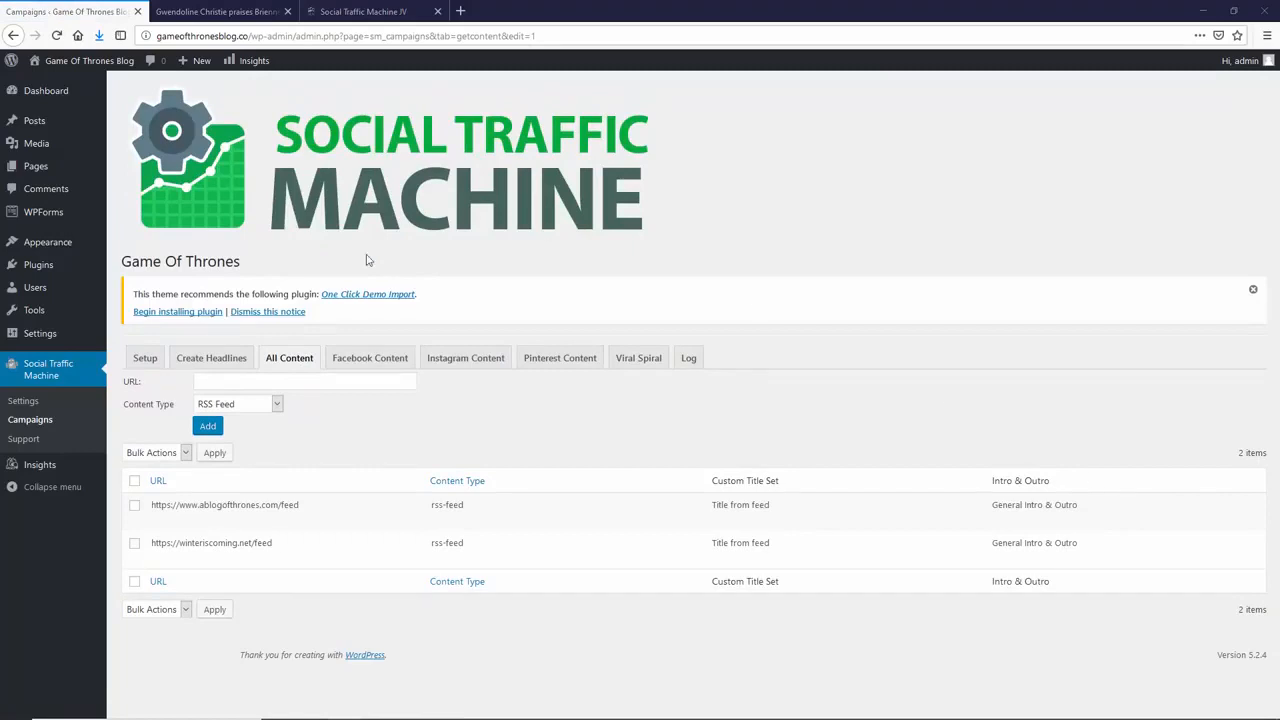
mouse_move(480, 400)
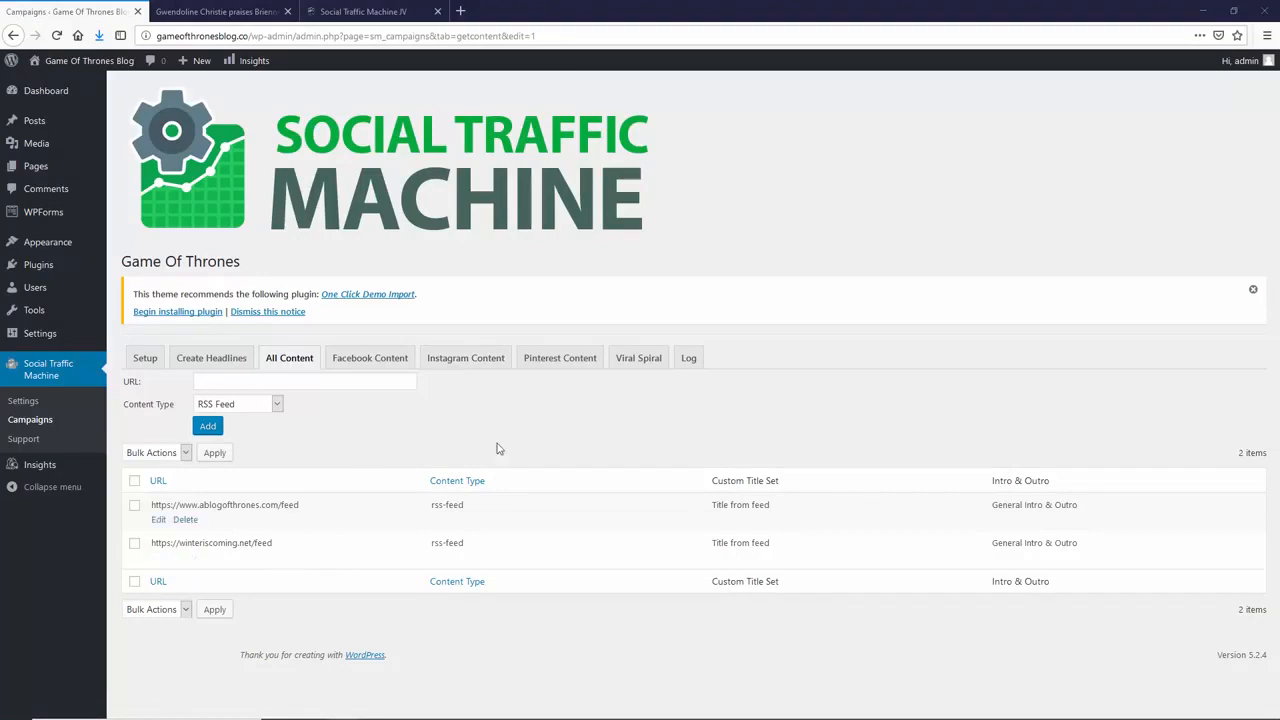
mouse_move(517, 438)
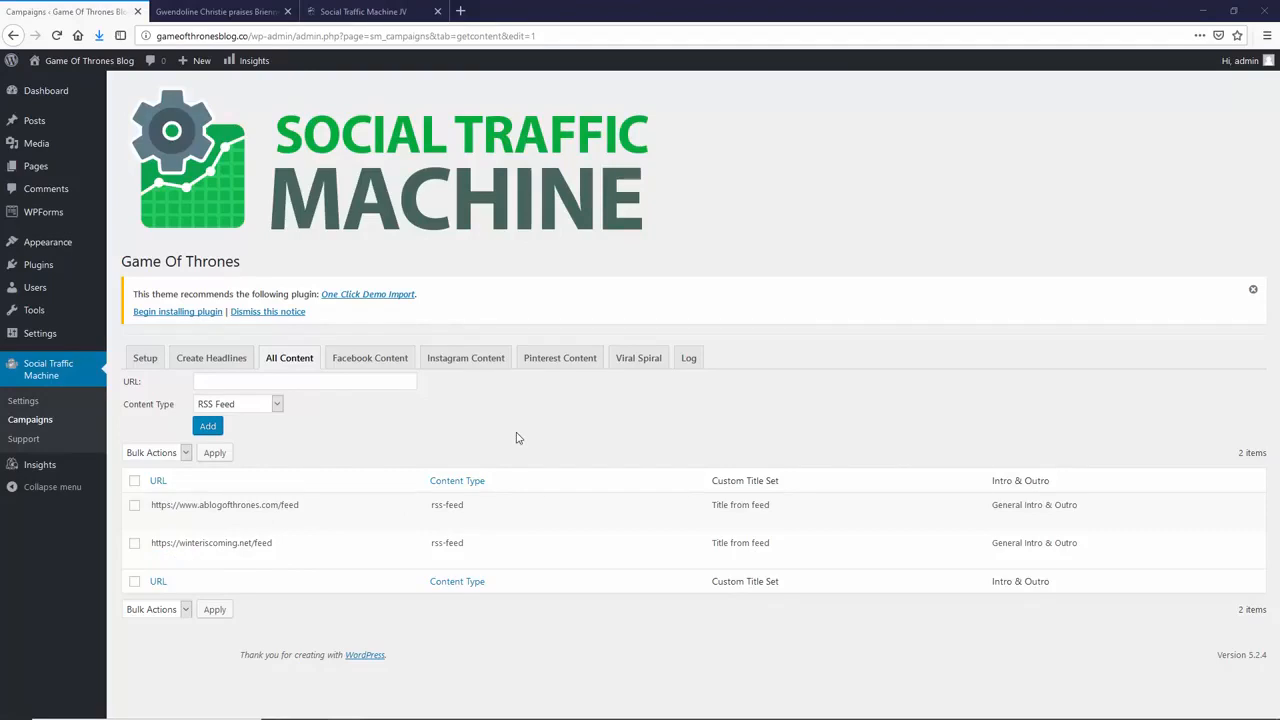
click(215, 11)
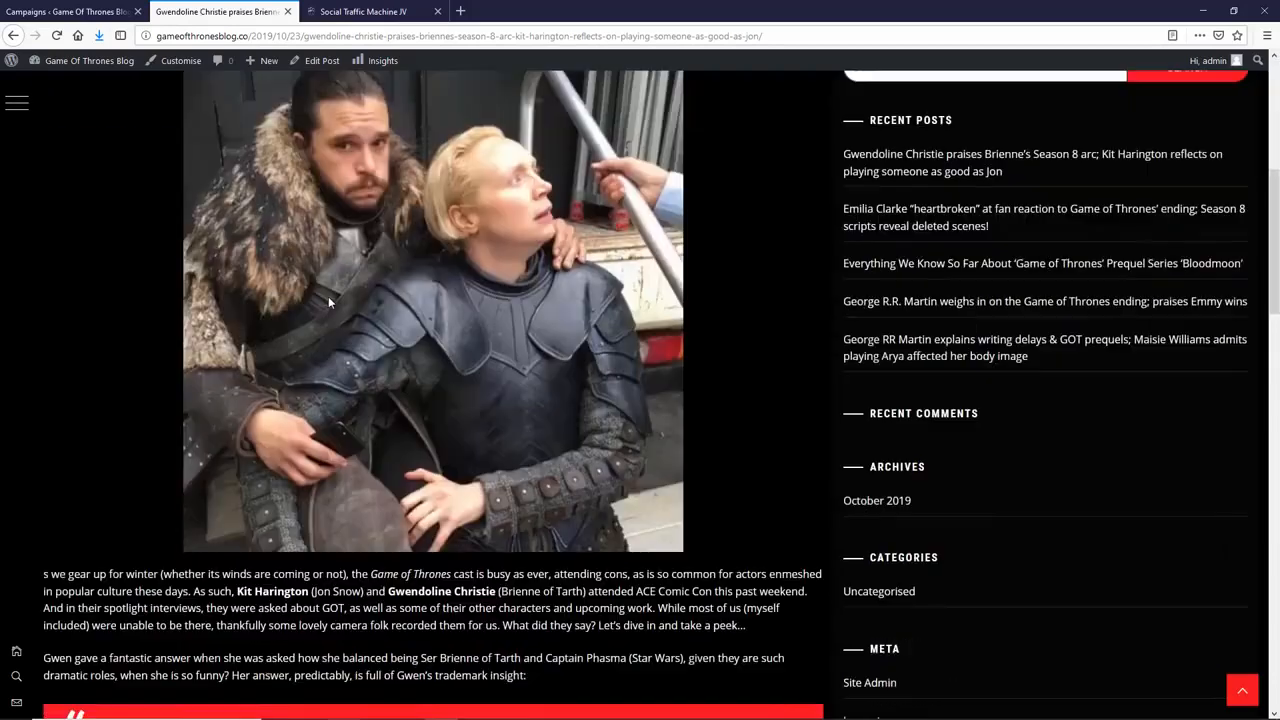
scroll(up, 3)
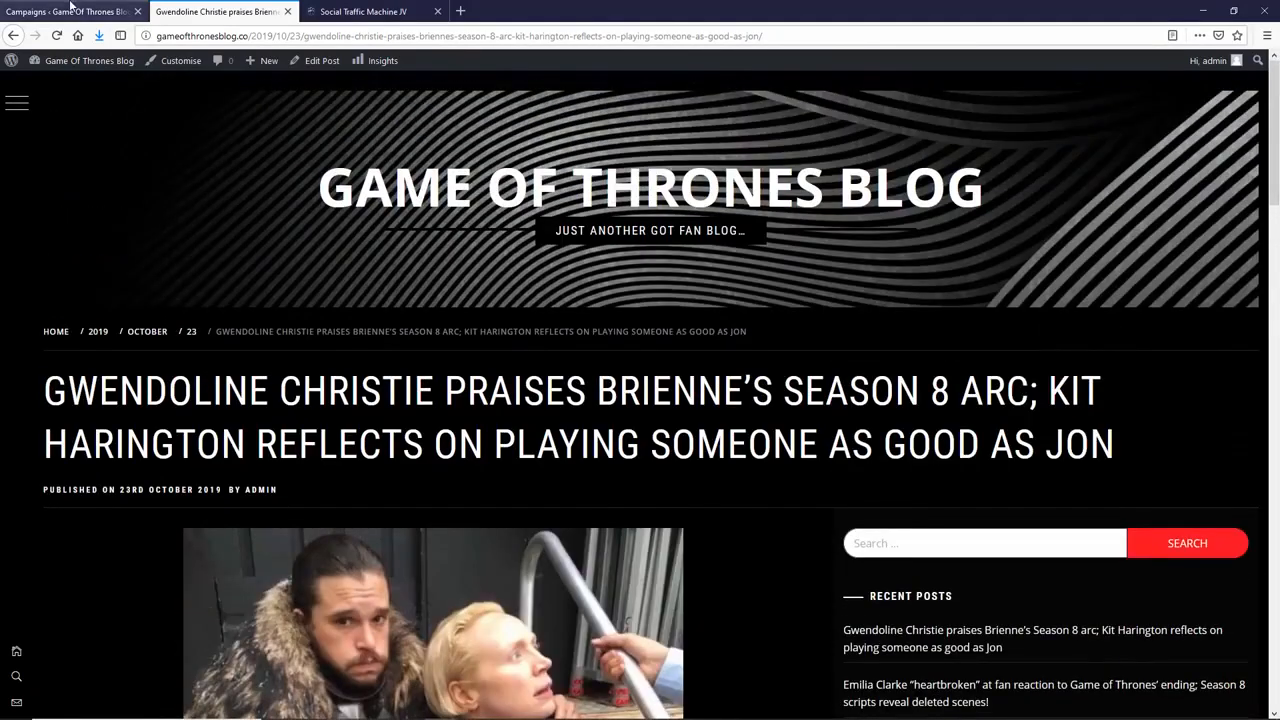
click(70, 11)
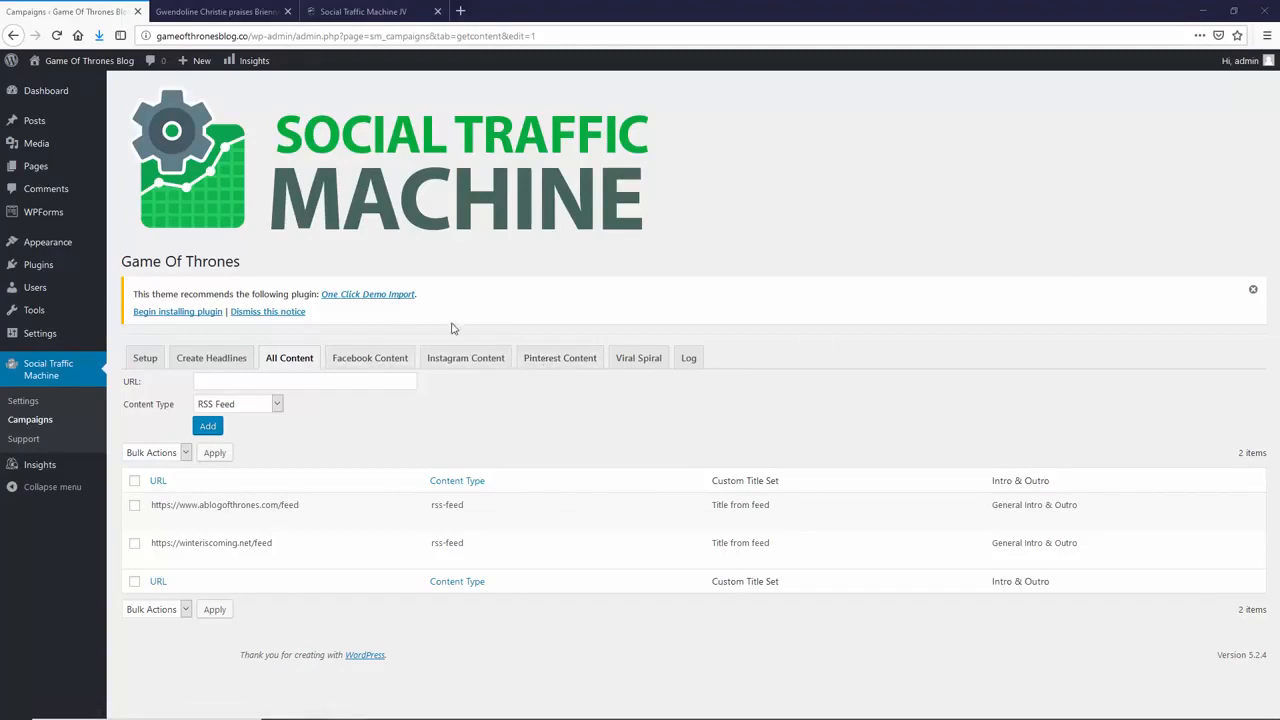
Step: Move the campaign editor from All Content toward its Facebook content section
click(370, 357)
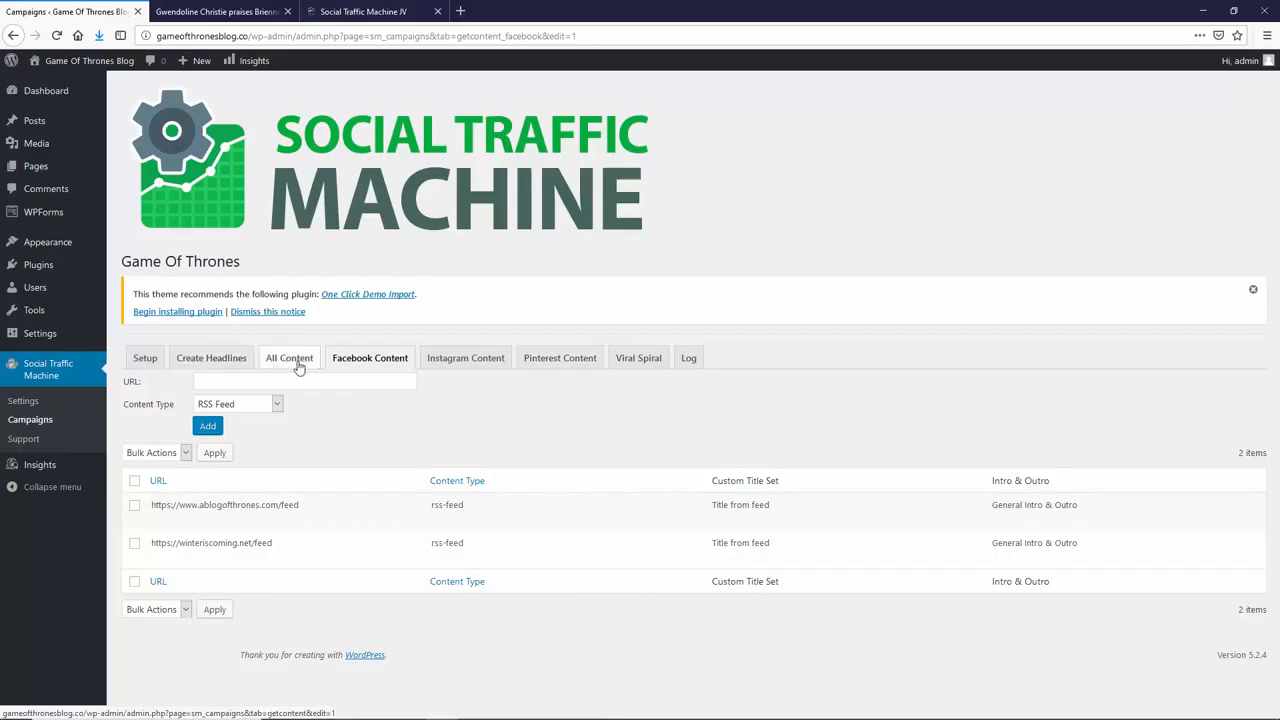
click(289, 357)
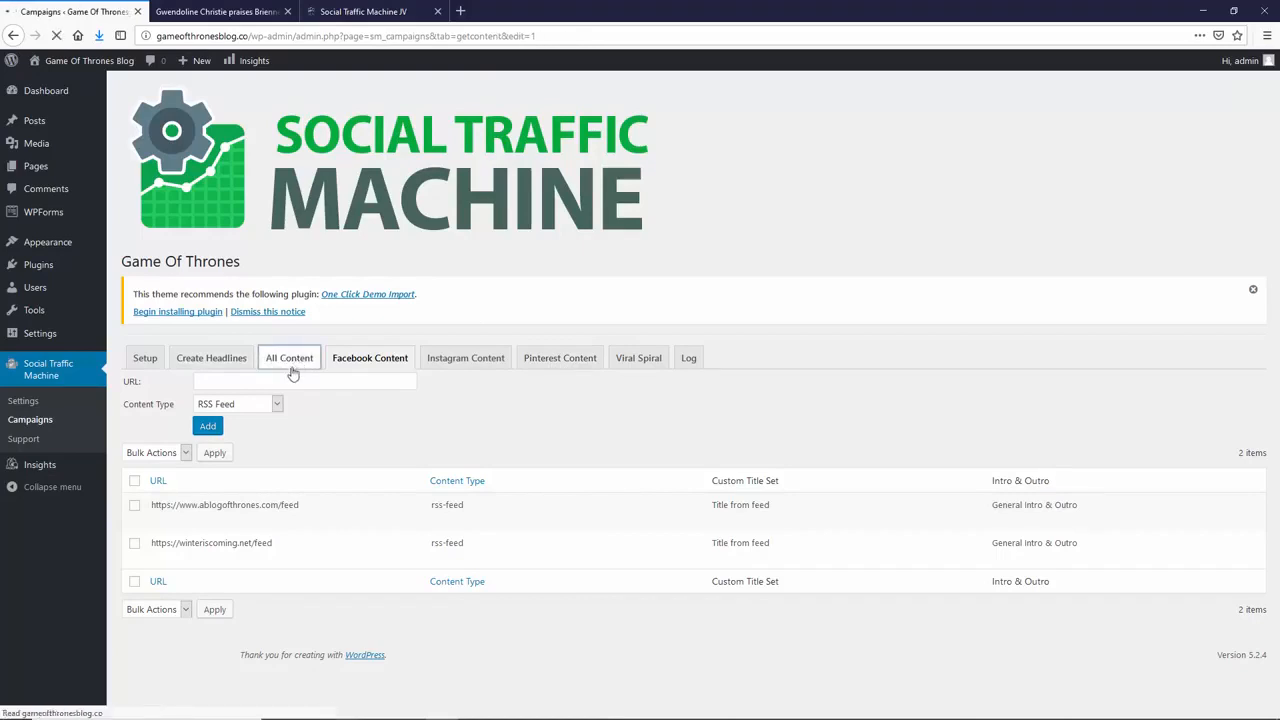
click(237, 403)
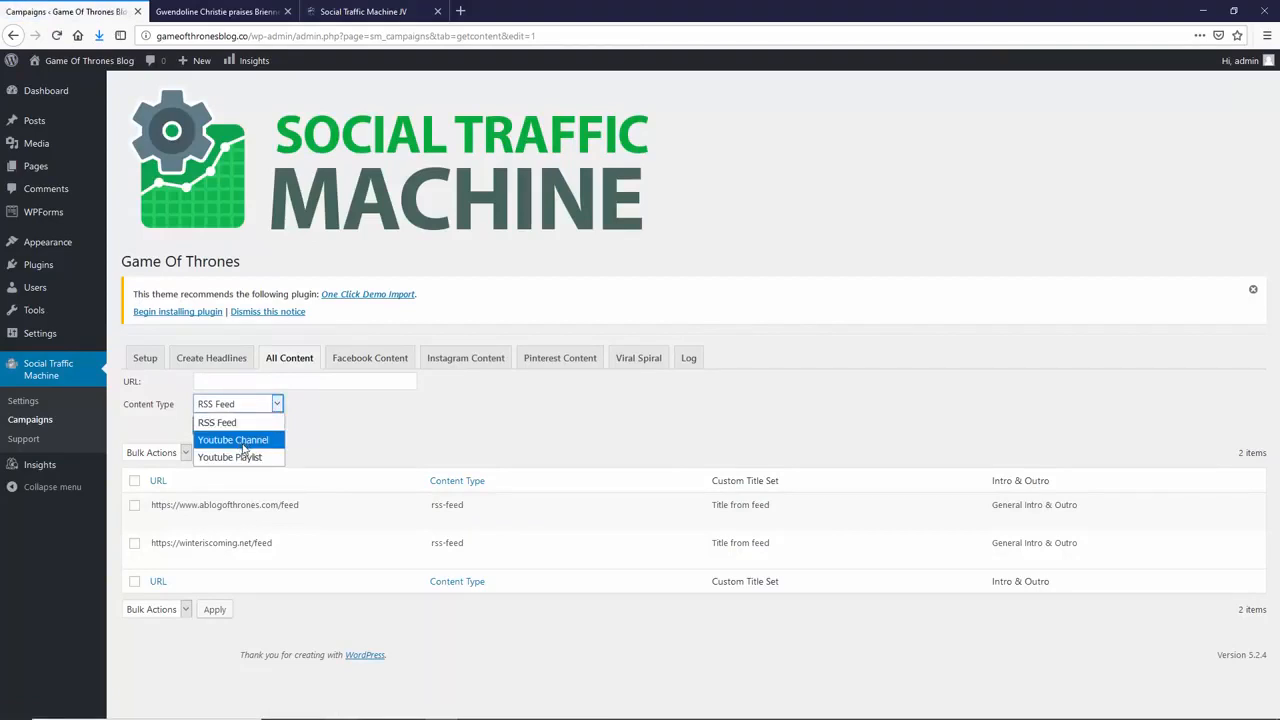
mouse_move(263, 440)
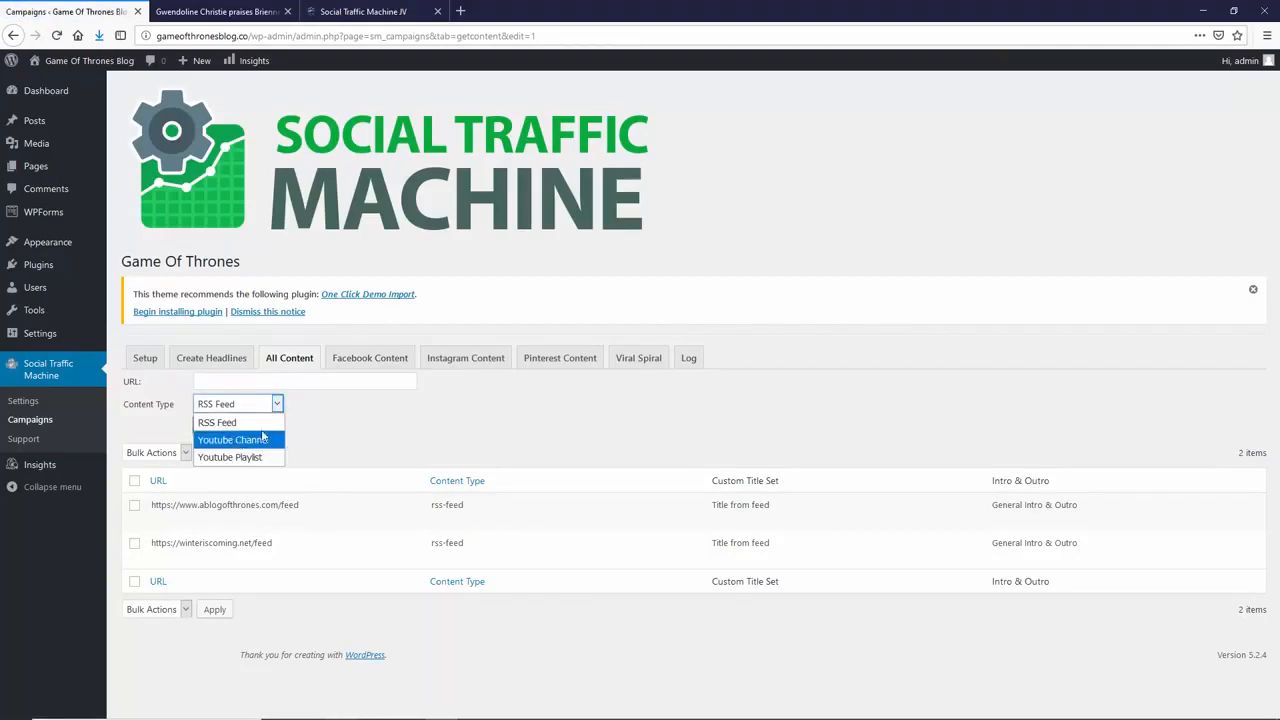
click(217, 422)
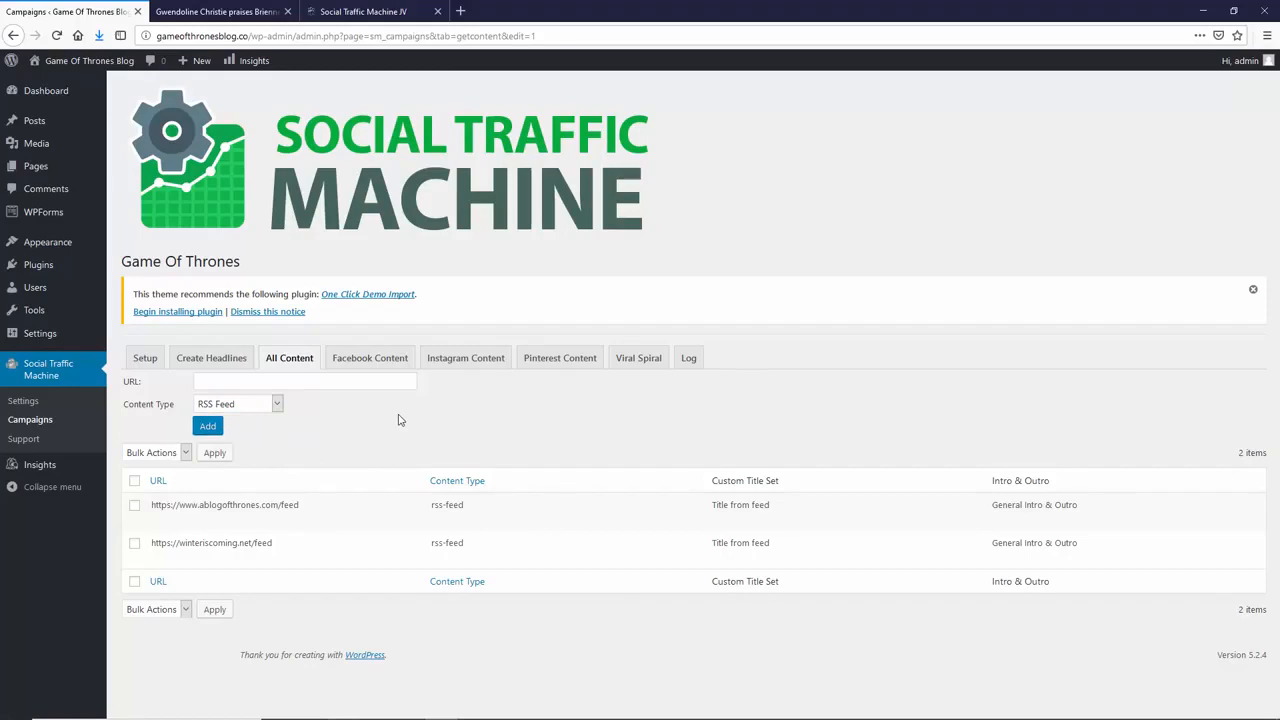
mouse_move(451, 147)
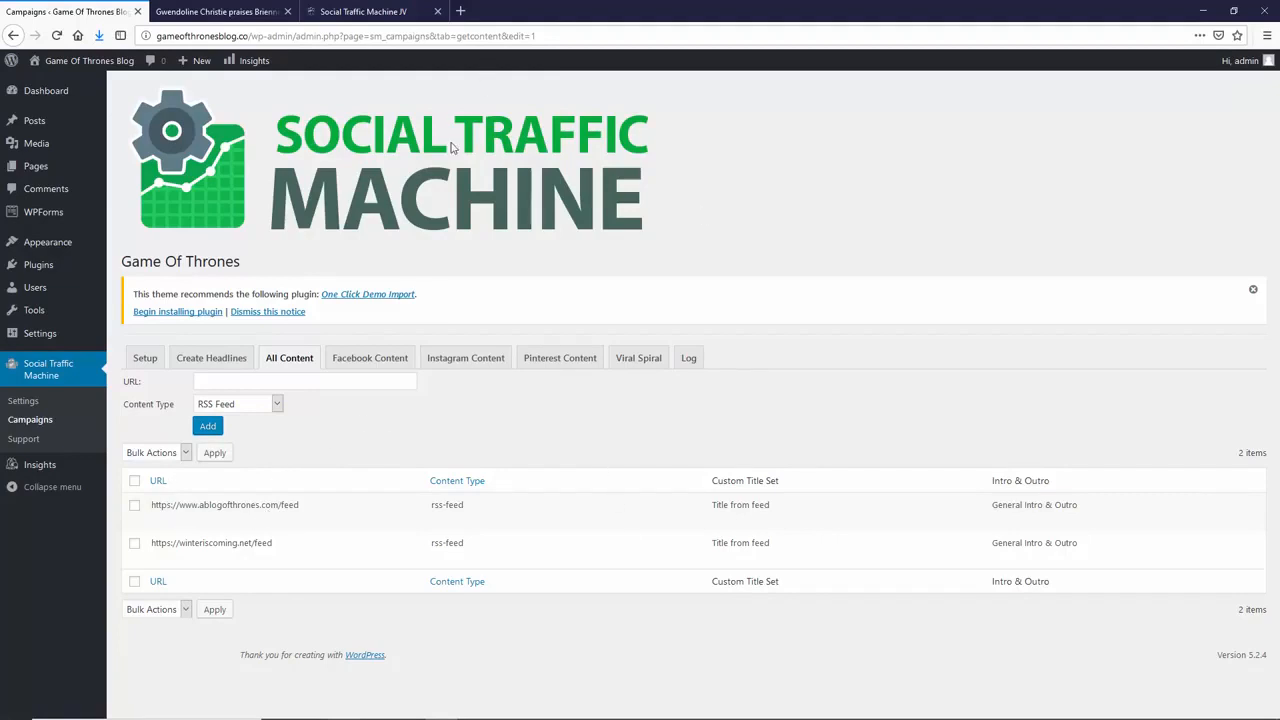
mouse_move(557, 421)
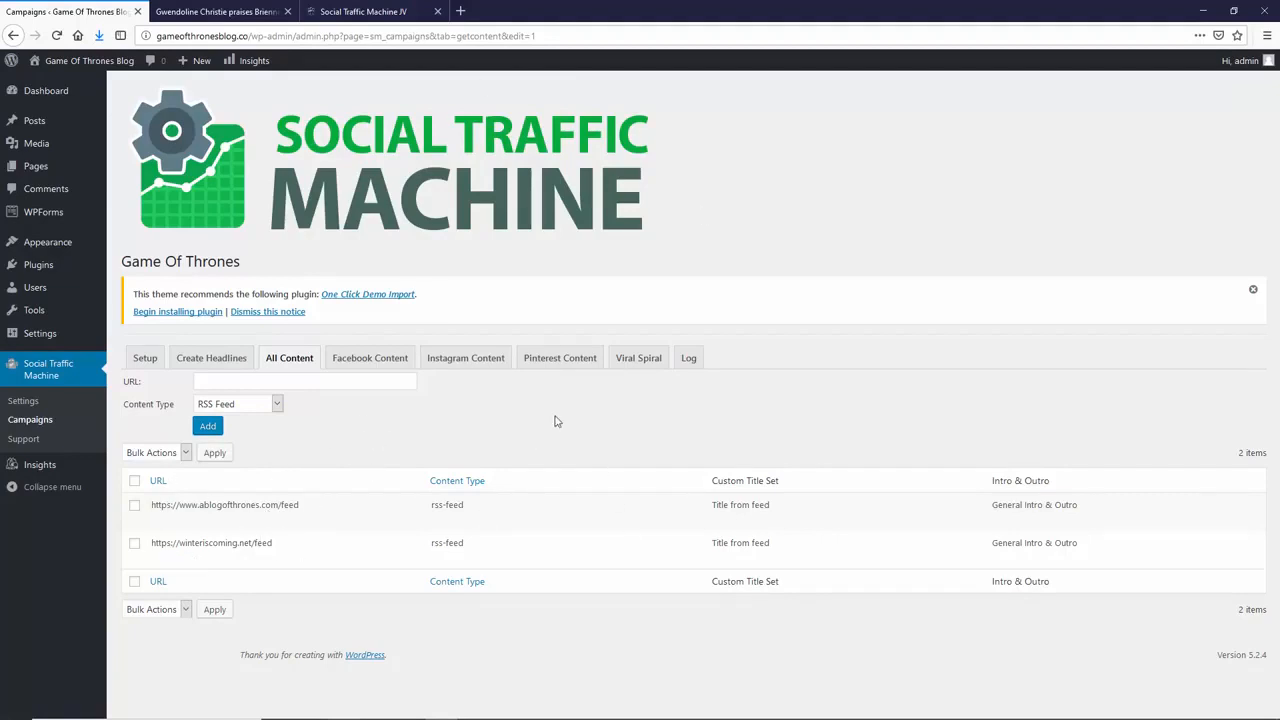
mouse_move(398, 323)
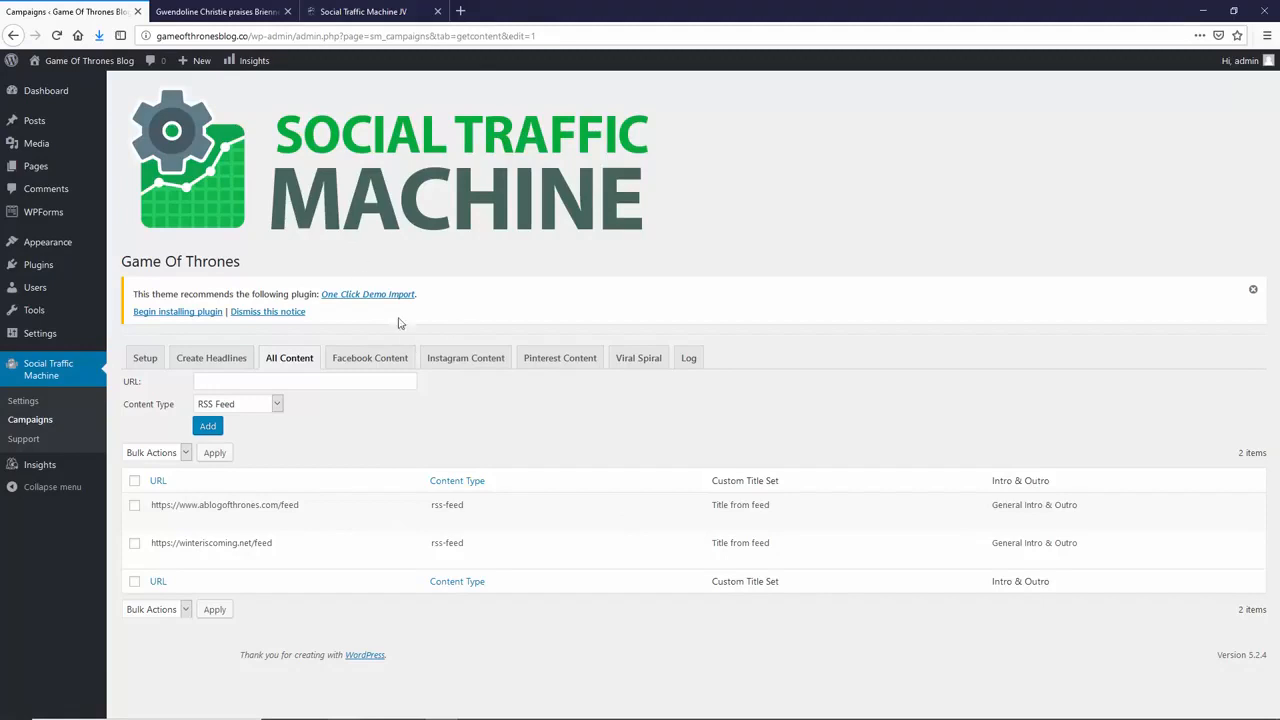
Step: Open winteriscoming.net in a new tab, select its web address, and return to the blog tab
click(215, 11)
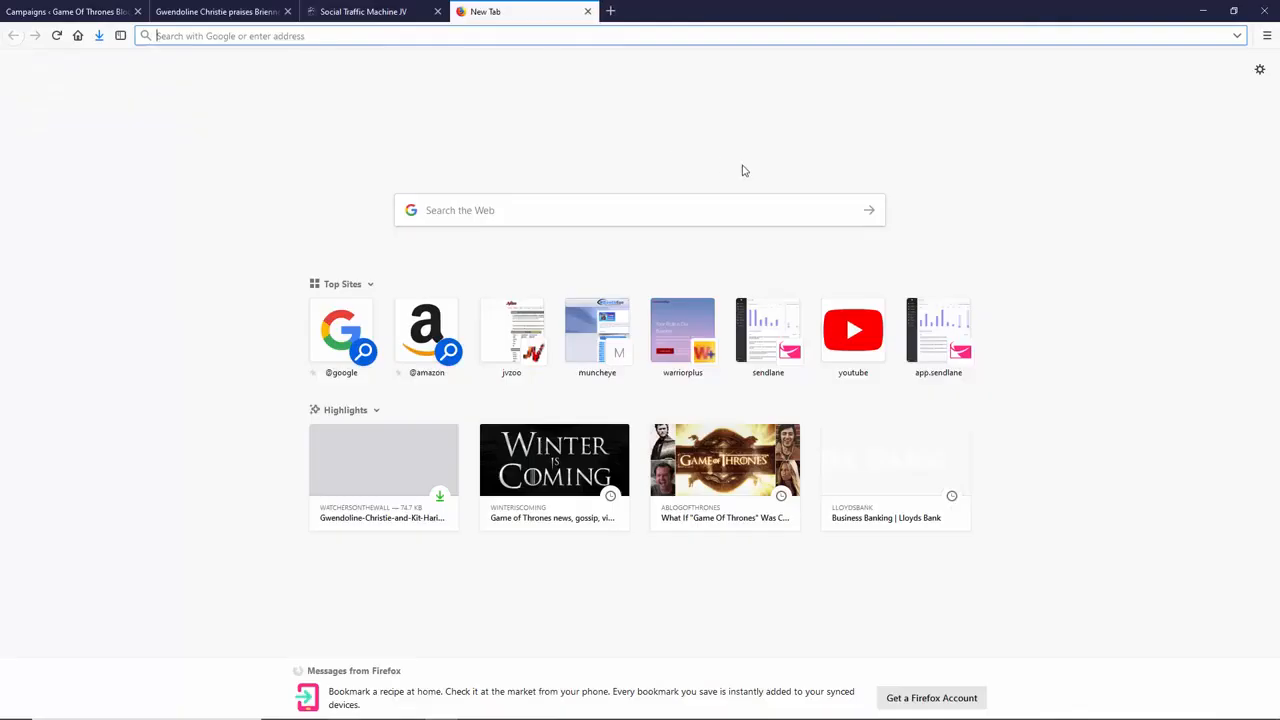
text(game)
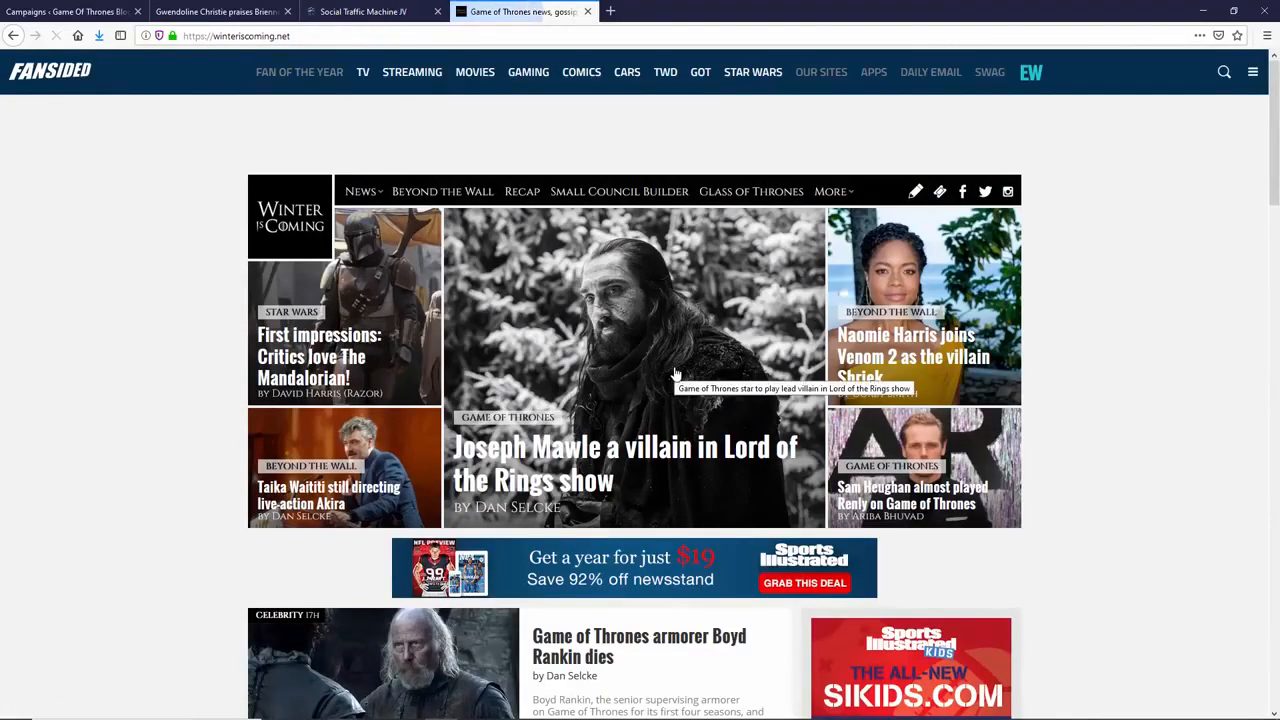
click(235, 36)
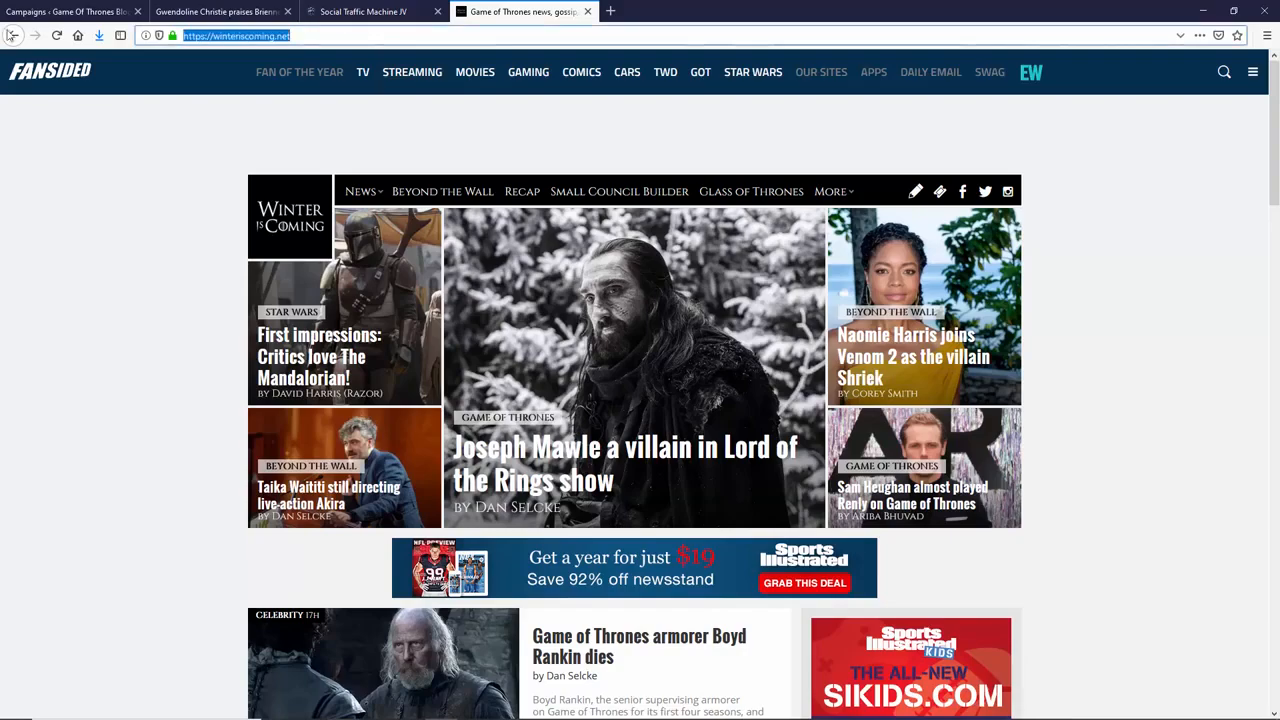
click(215, 11)
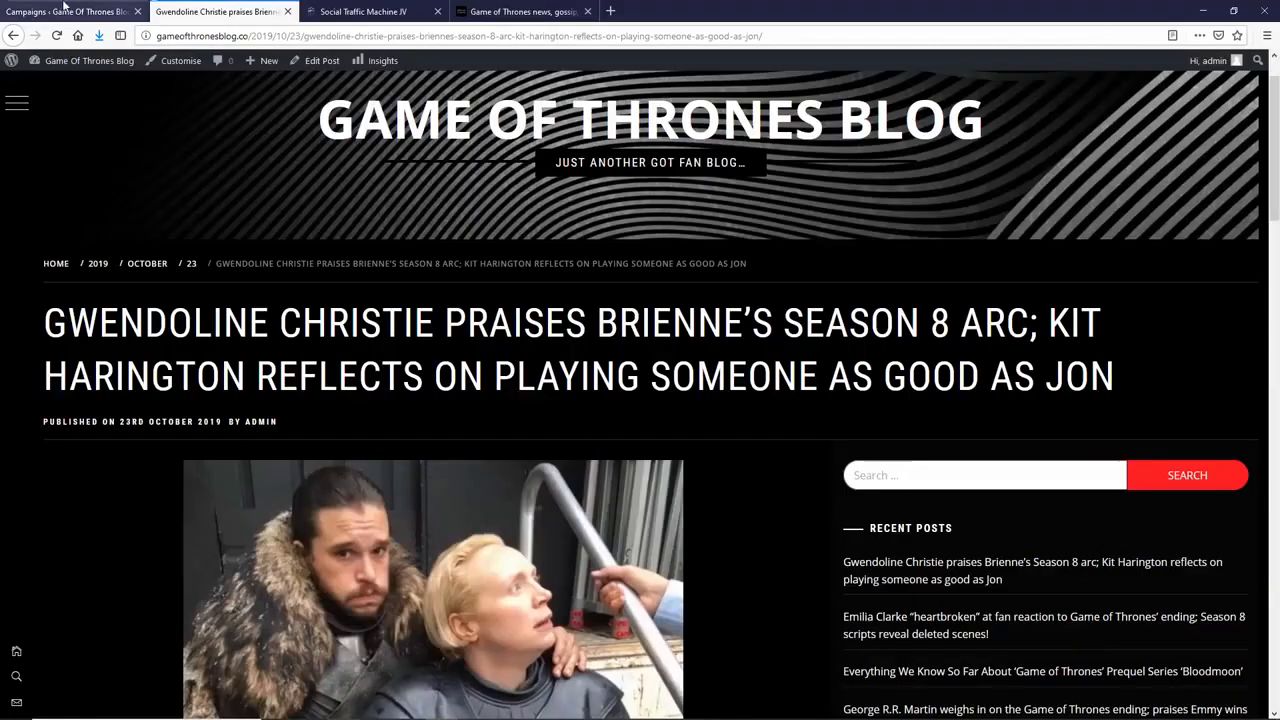
click(70, 11)
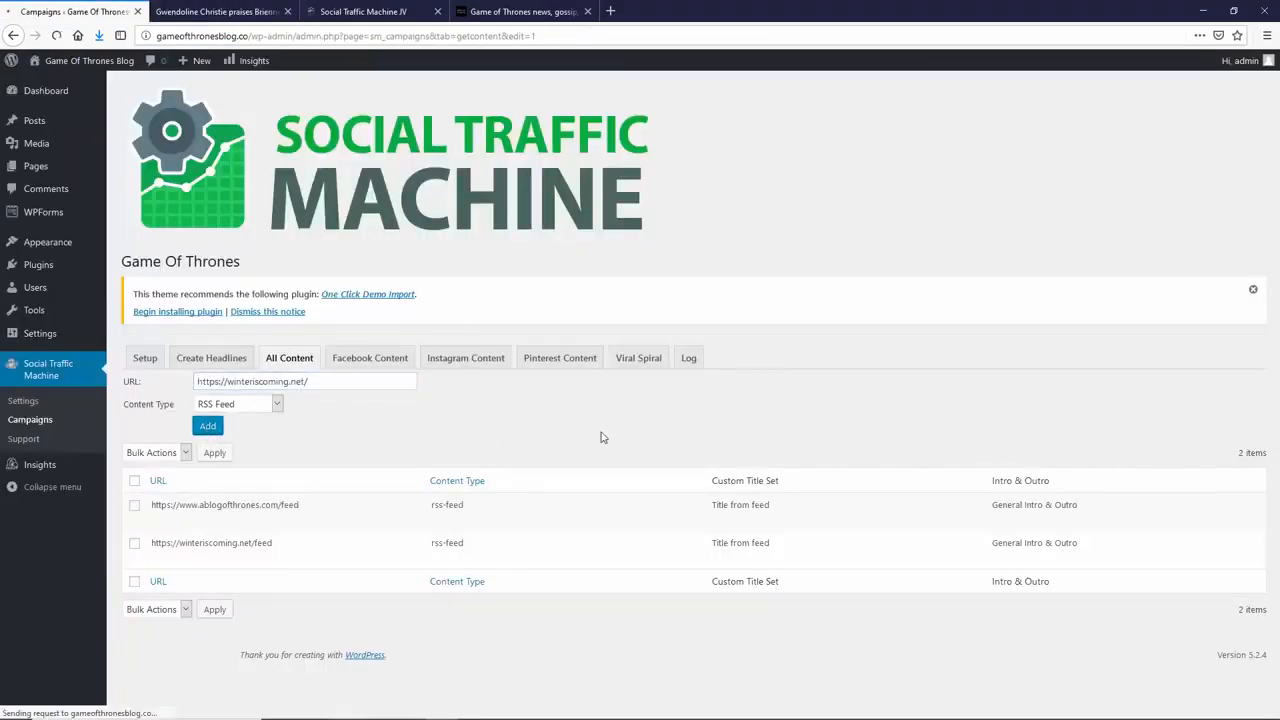
click(207, 425)
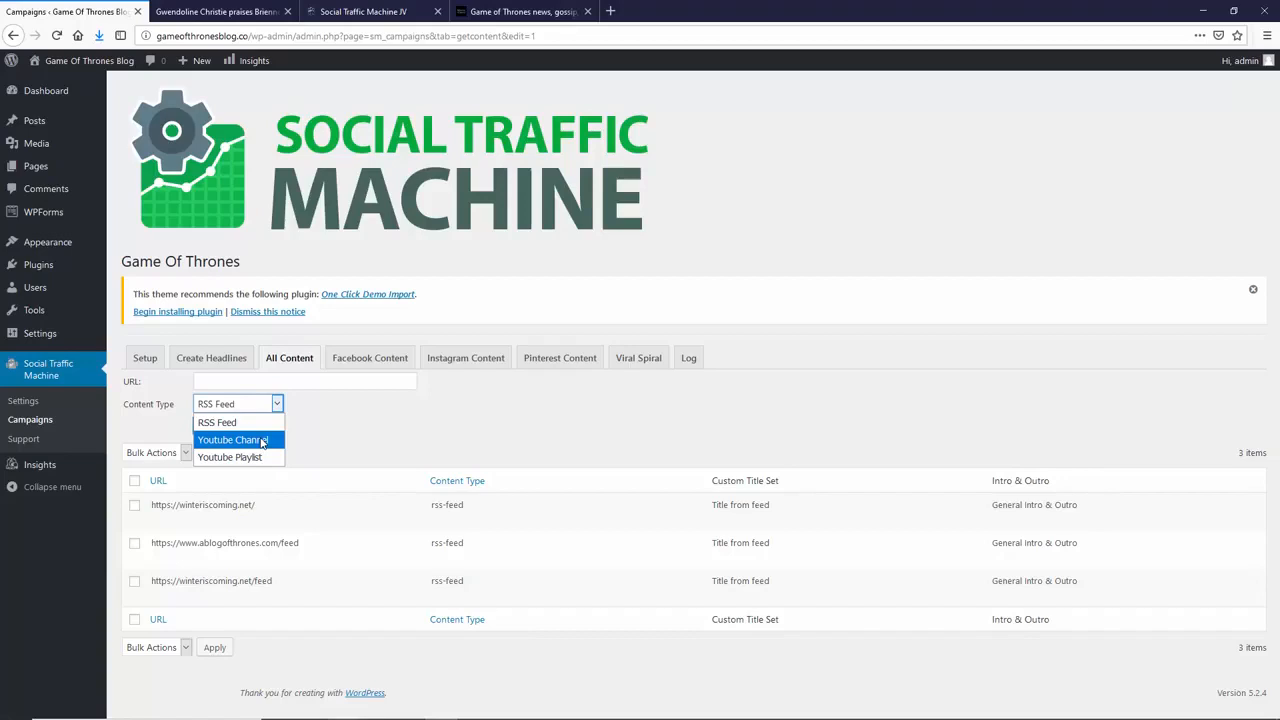
mouse_move(217, 422)
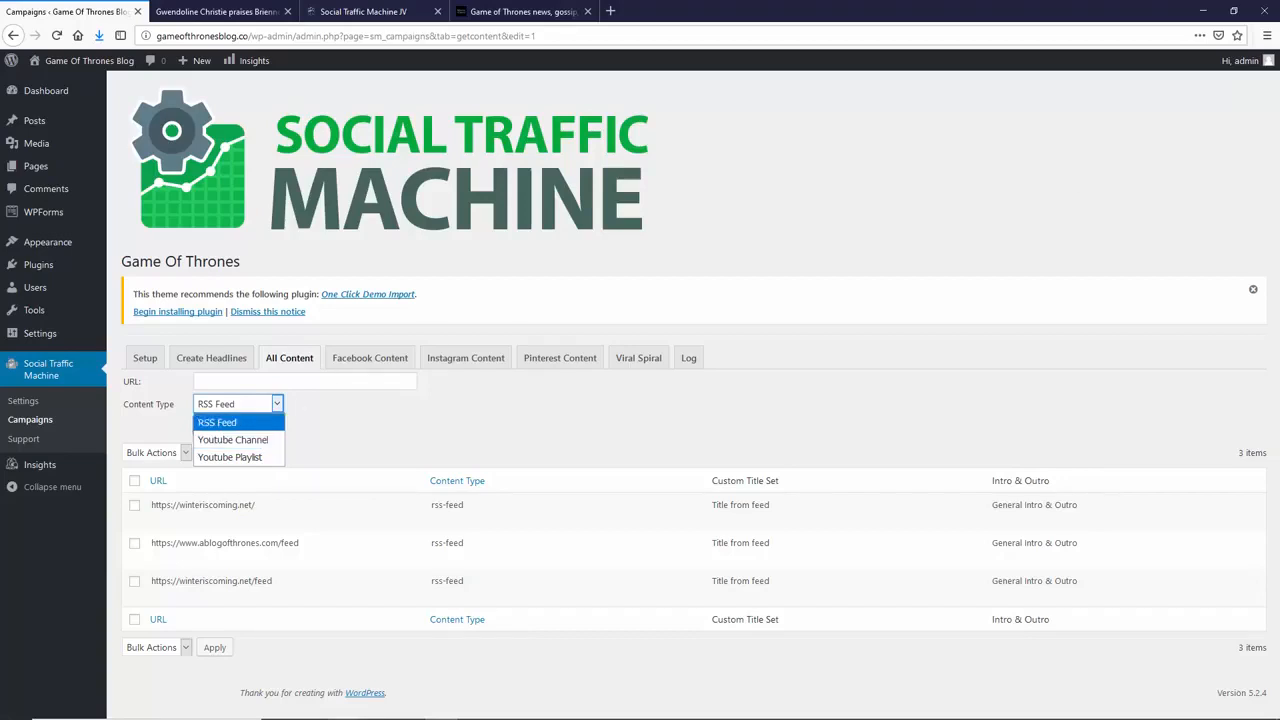
click(217, 422)
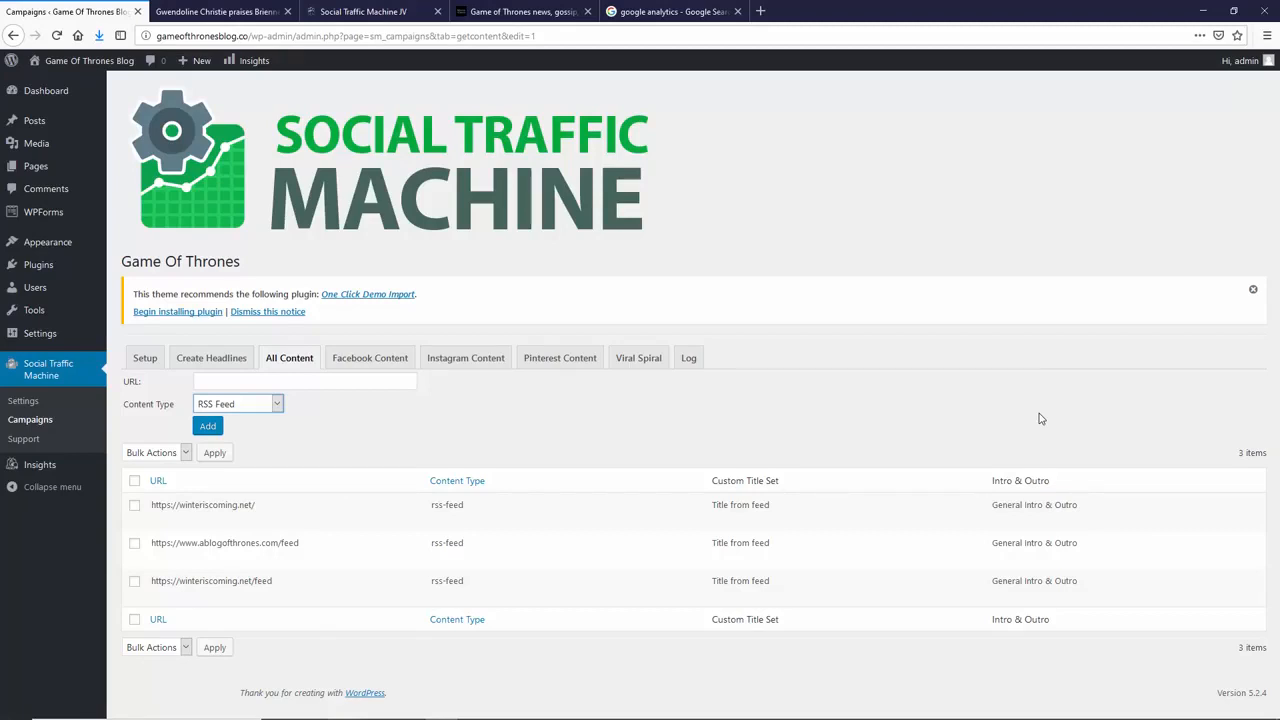
mouse_move(524, 205)
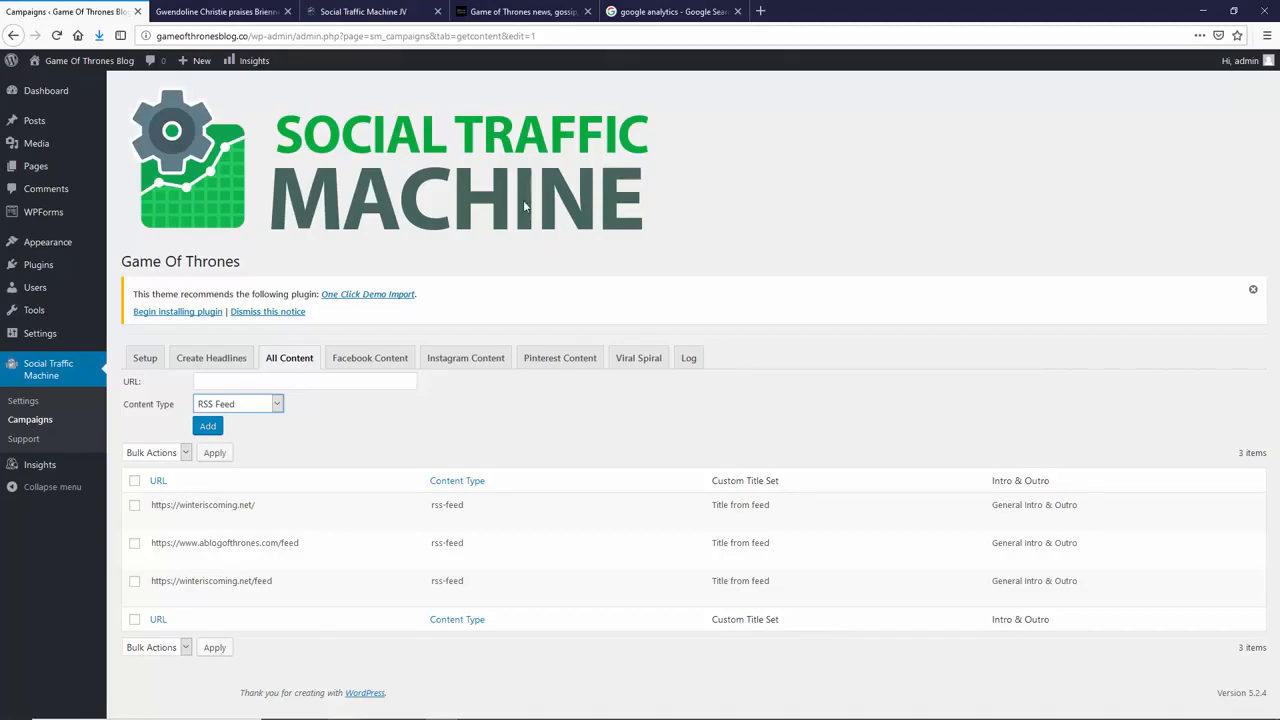
Step: Open the Google Analytics result from the Google search tab
click(665, 11)
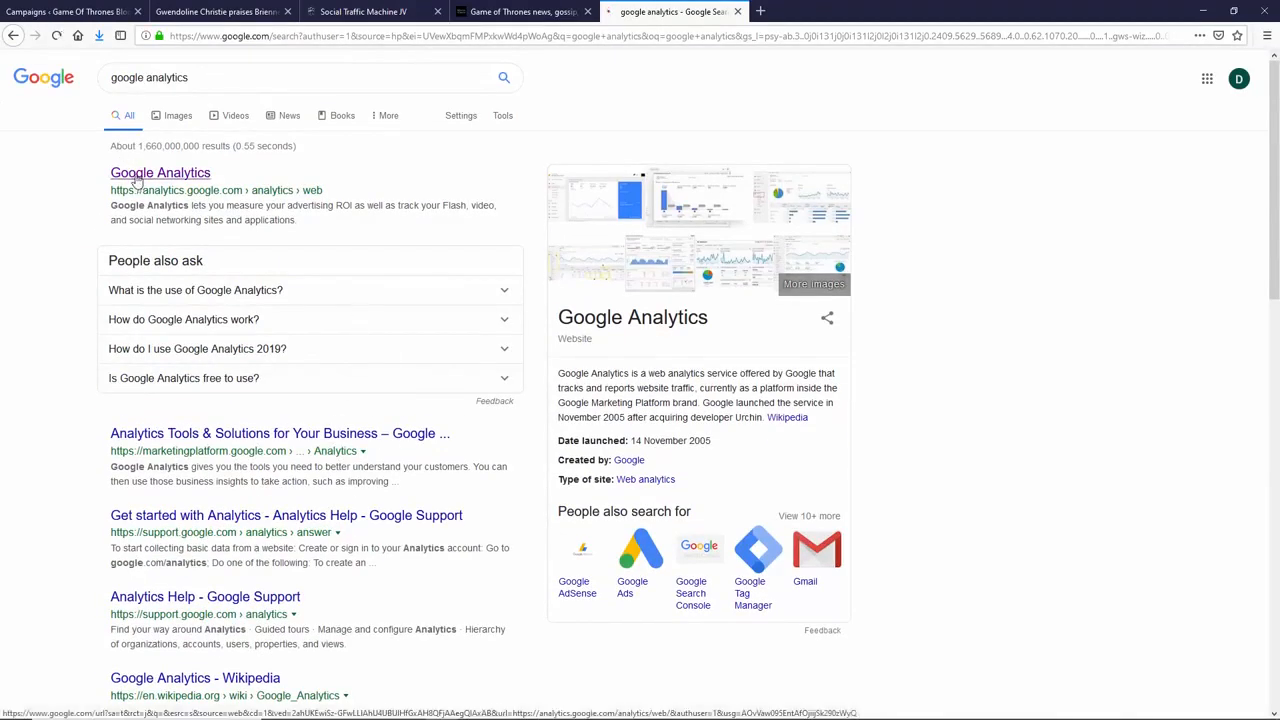
click(160, 172)
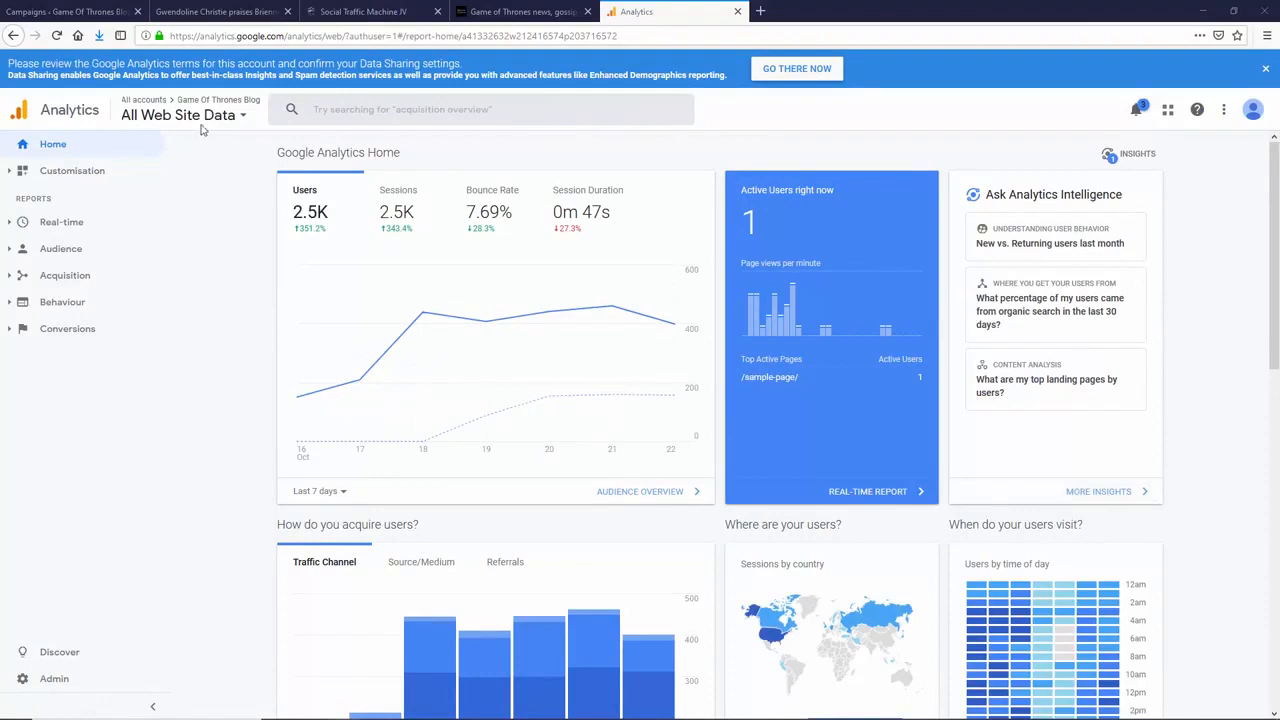
Step: Select the Game Of Thrones Blog's All Web Site Data view and its Audience Overview report
click(182, 114)
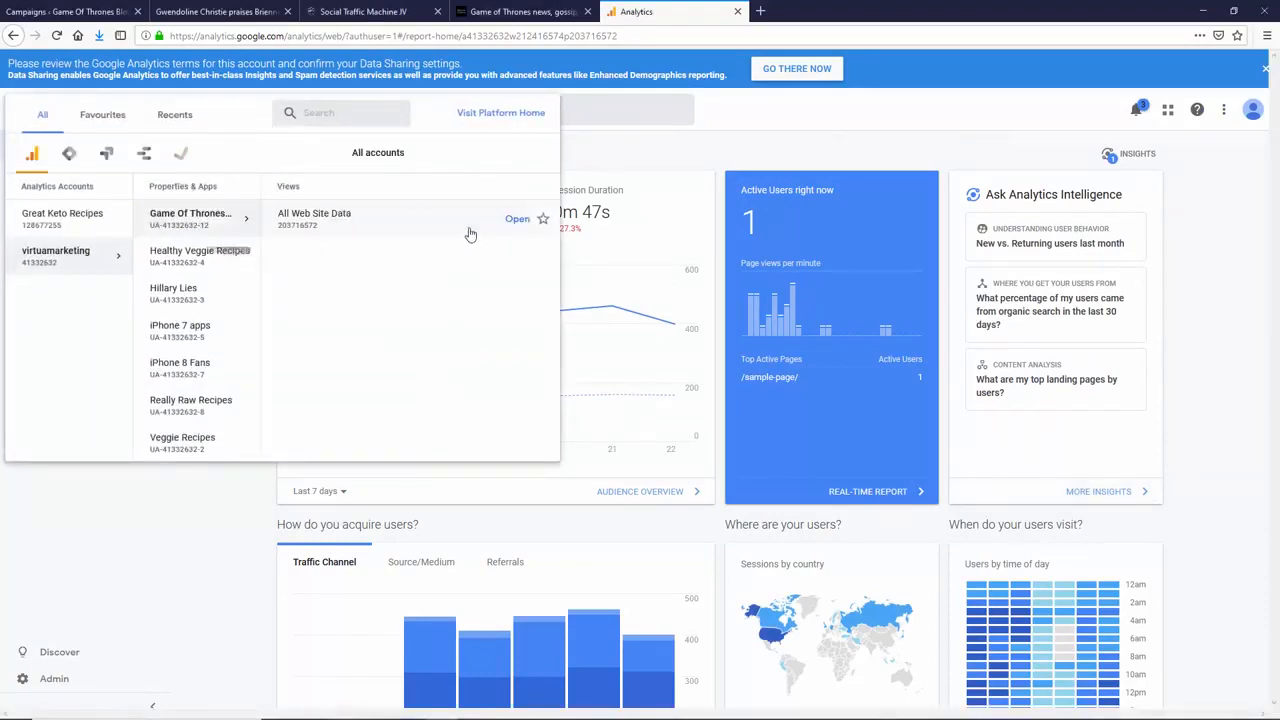
click(517, 218)
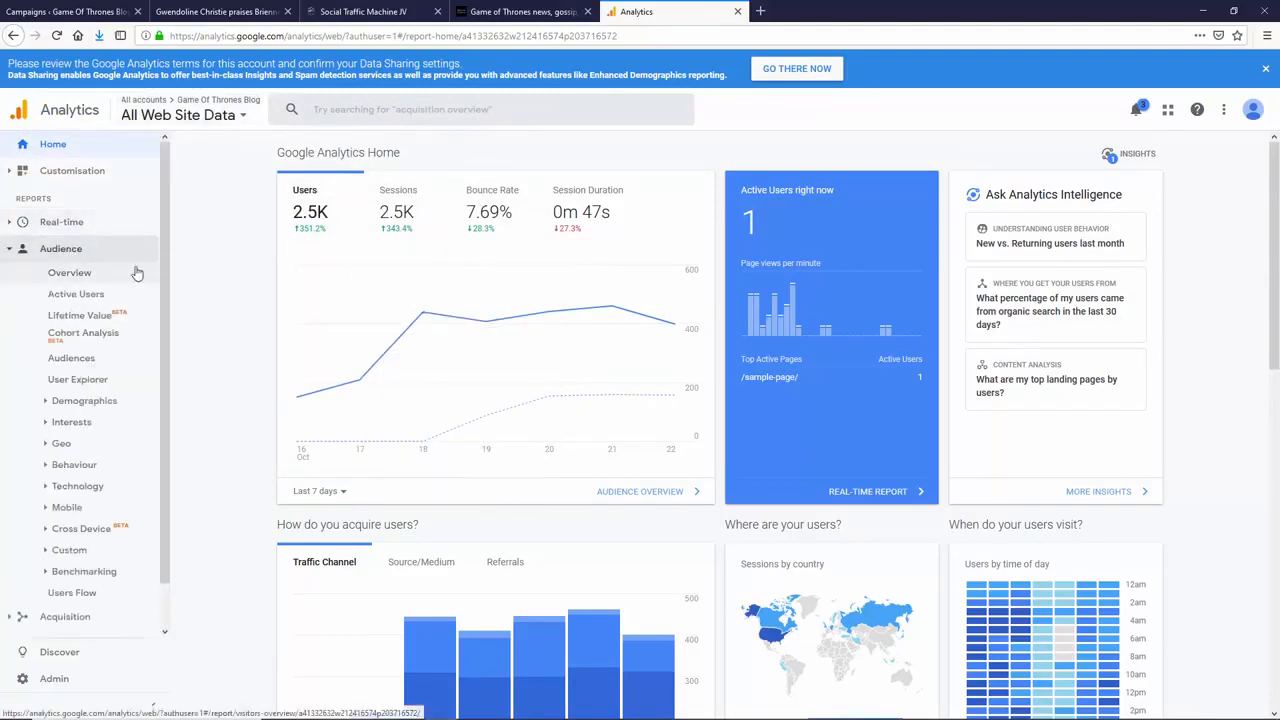
click(69, 272)
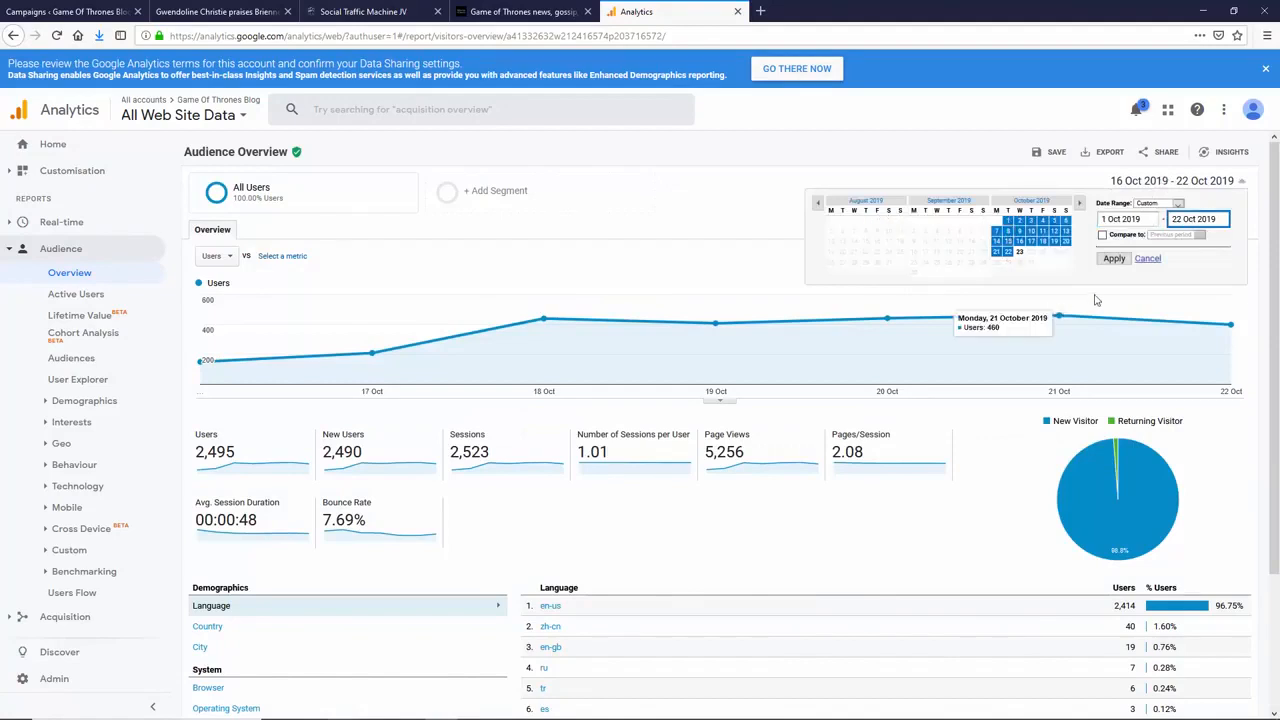
click(1113, 258)
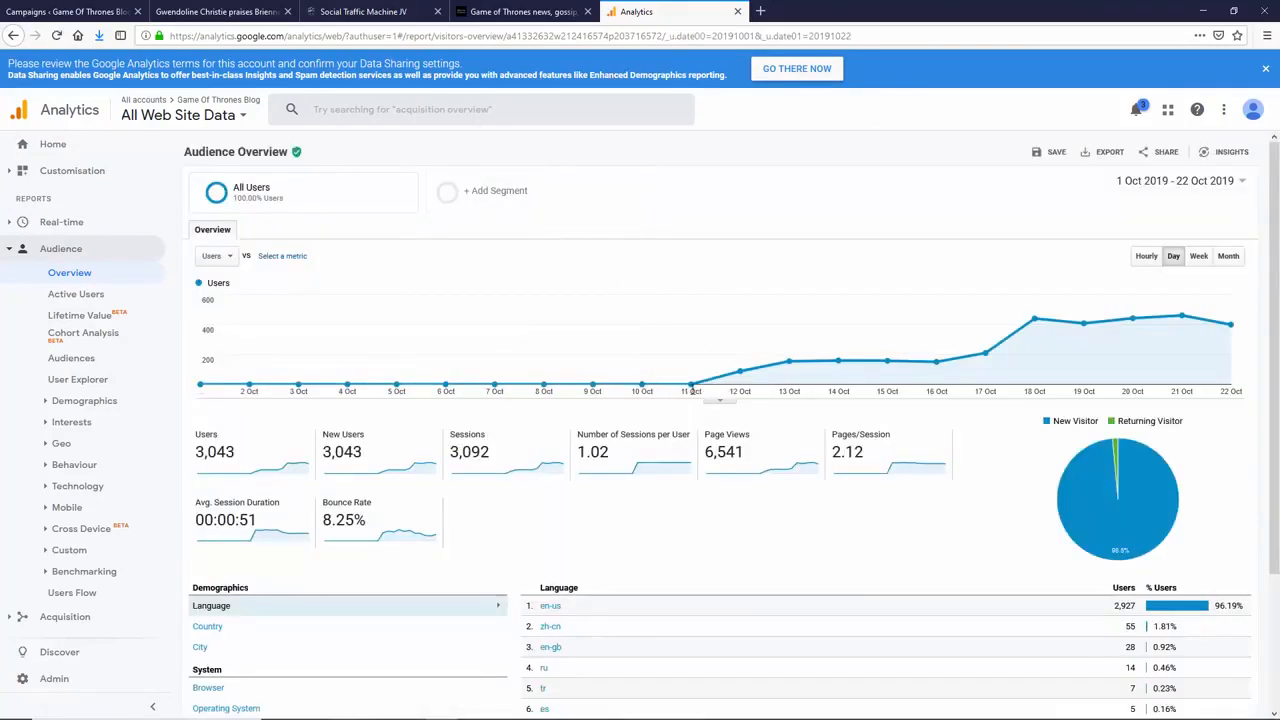
mouse_move(705, 391)
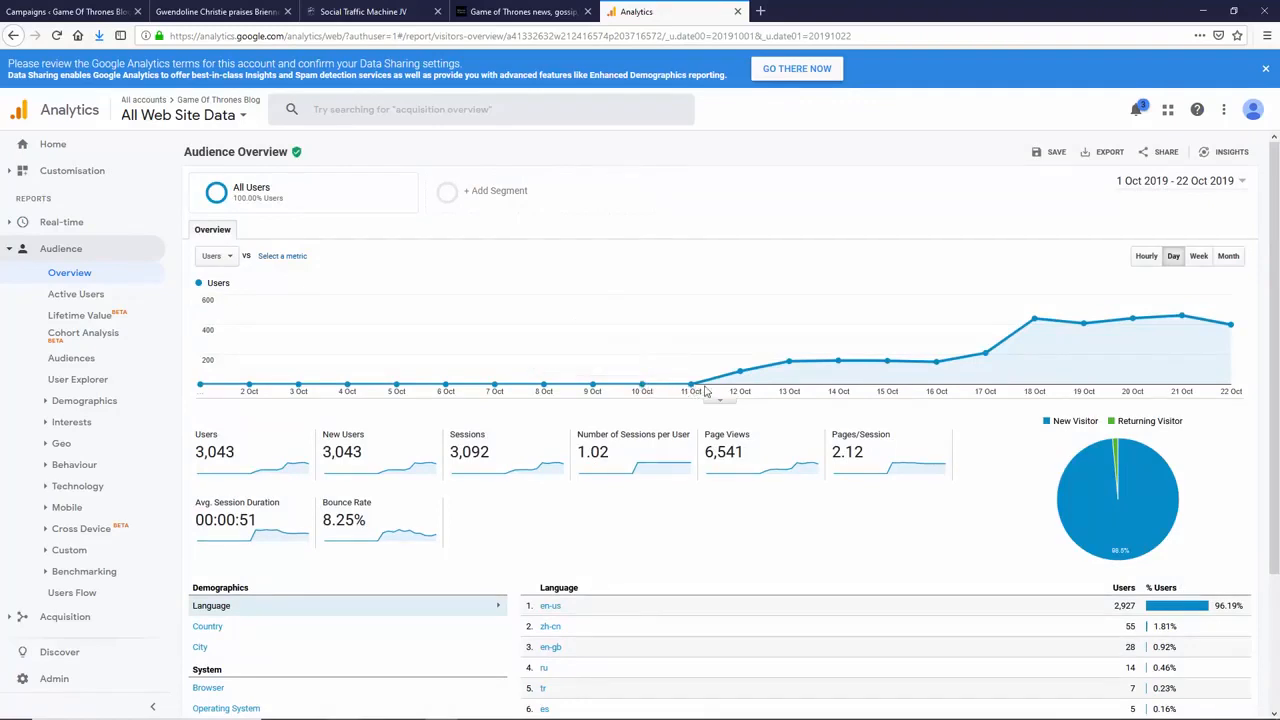
mouse_move(789, 362)
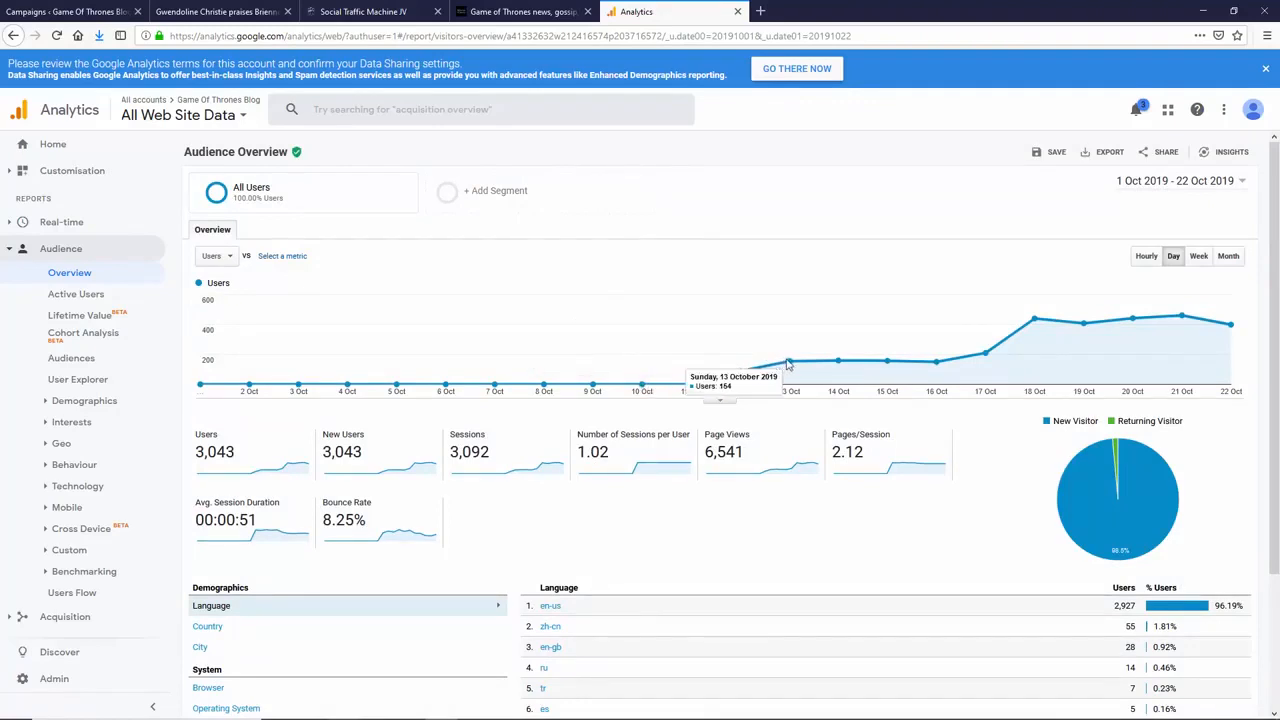
mouse_move(988, 353)
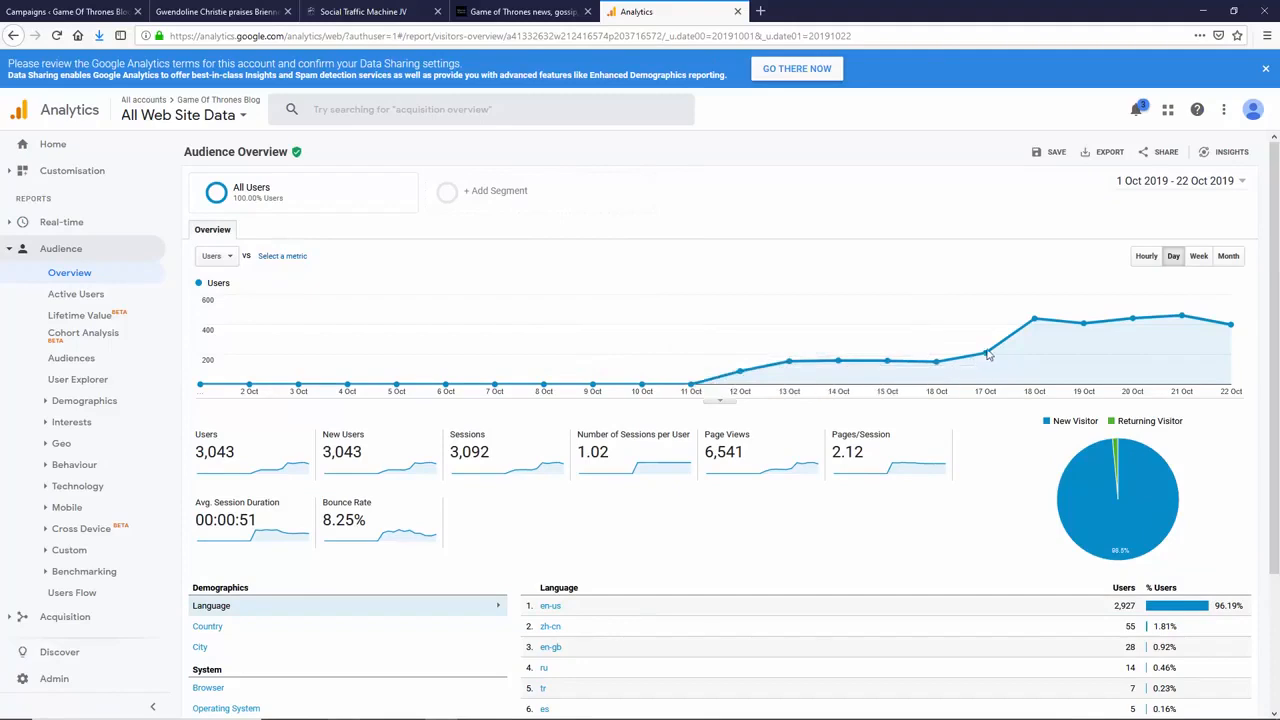
mouse_move(1083, 322)
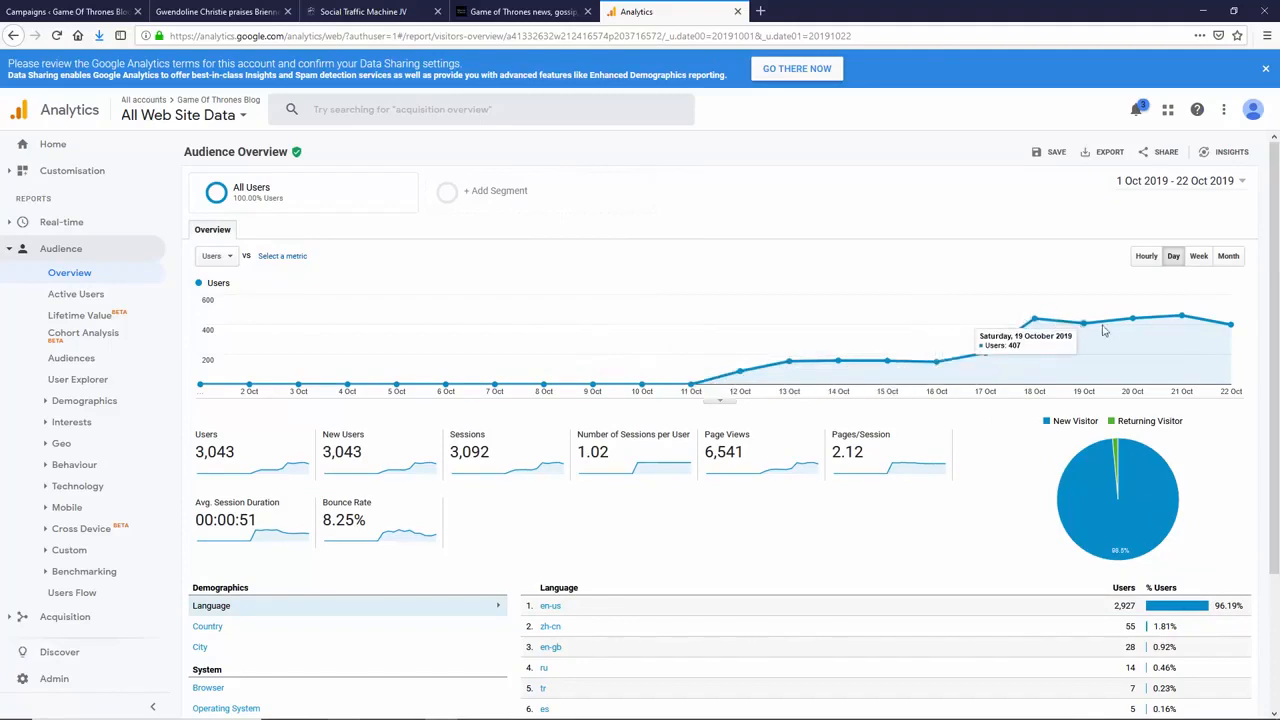
mouse_move(1195, 325)
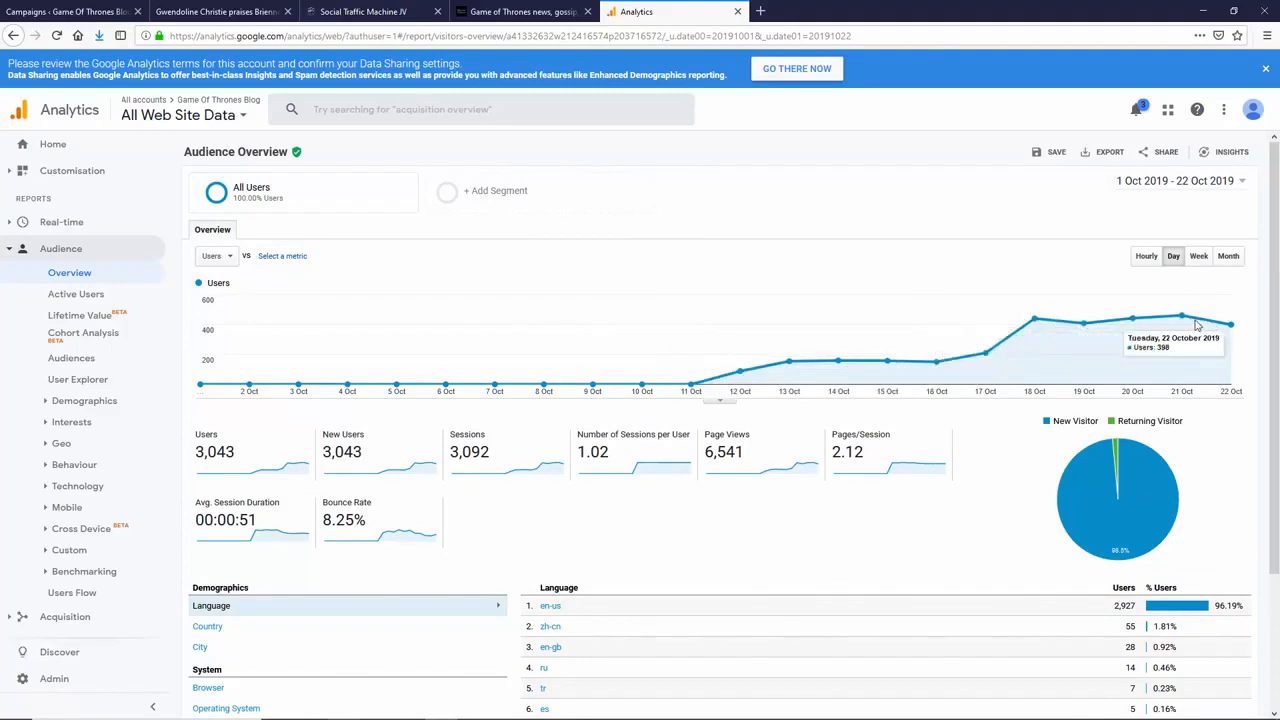
mouse_move(1132, 320)
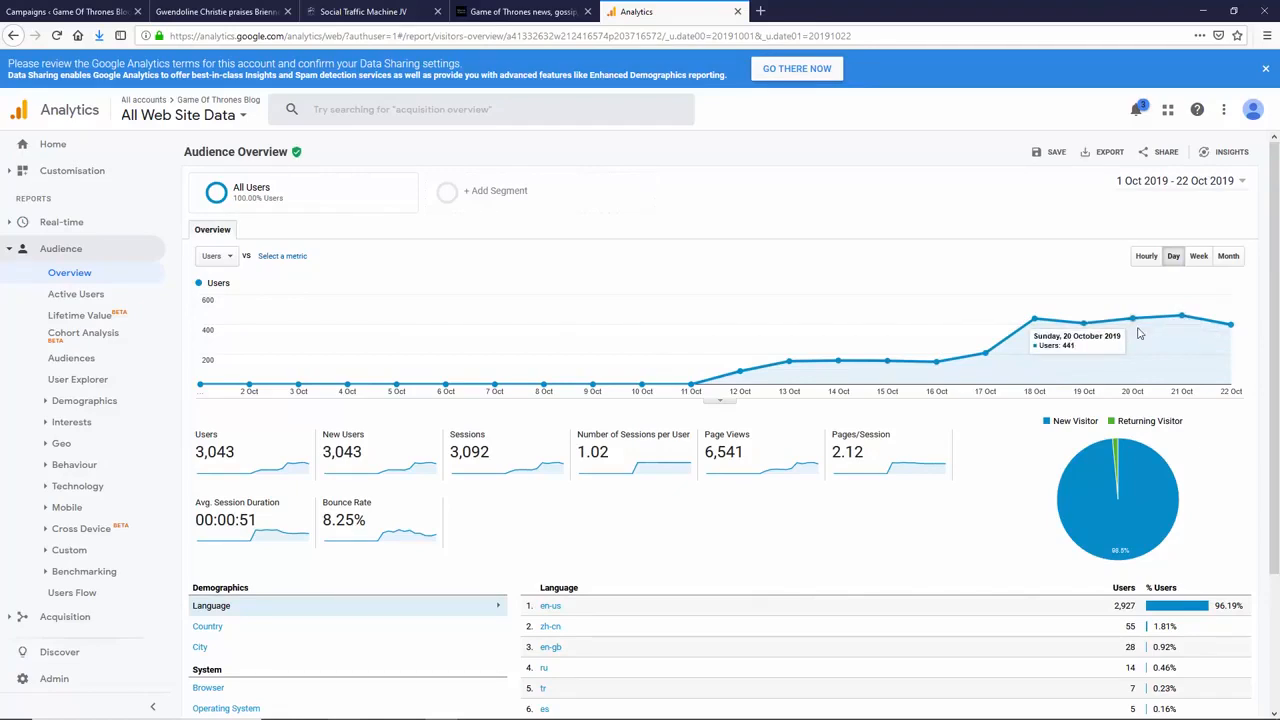
scroll(down, 3)
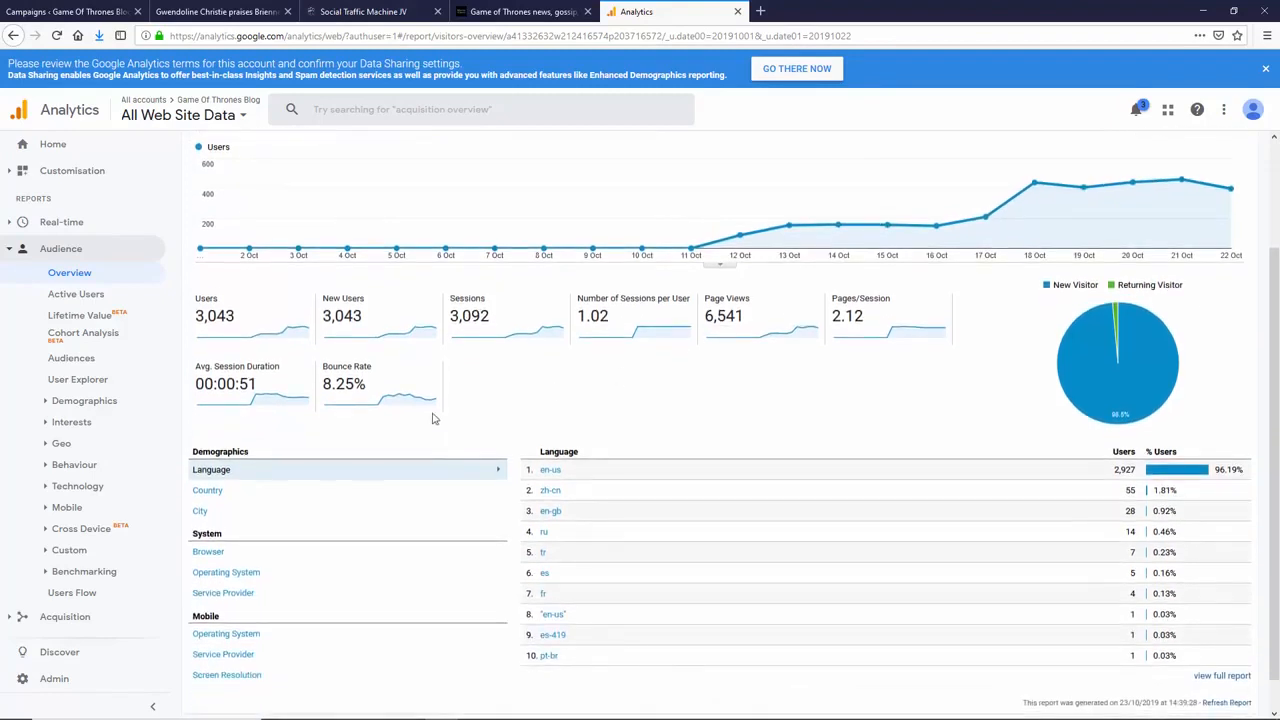
scroll(up, 3)
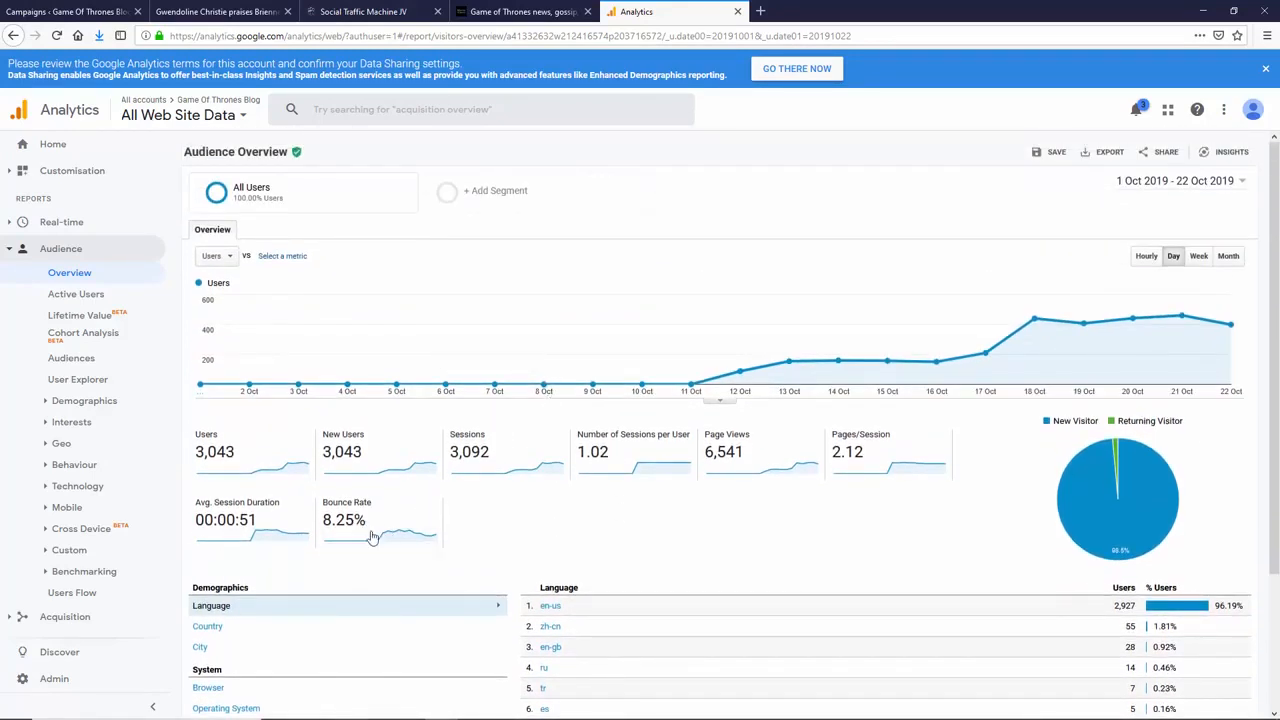
mouse_move(347, 388)
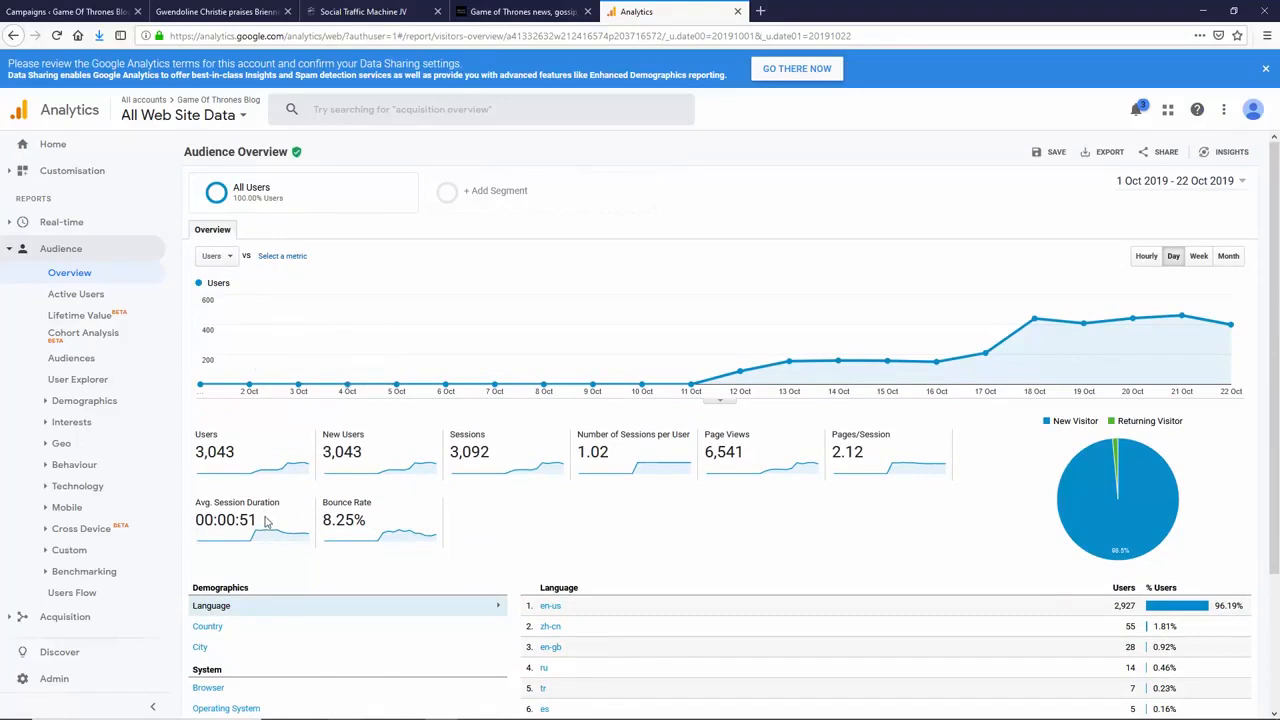
mouse_move(261, 462)
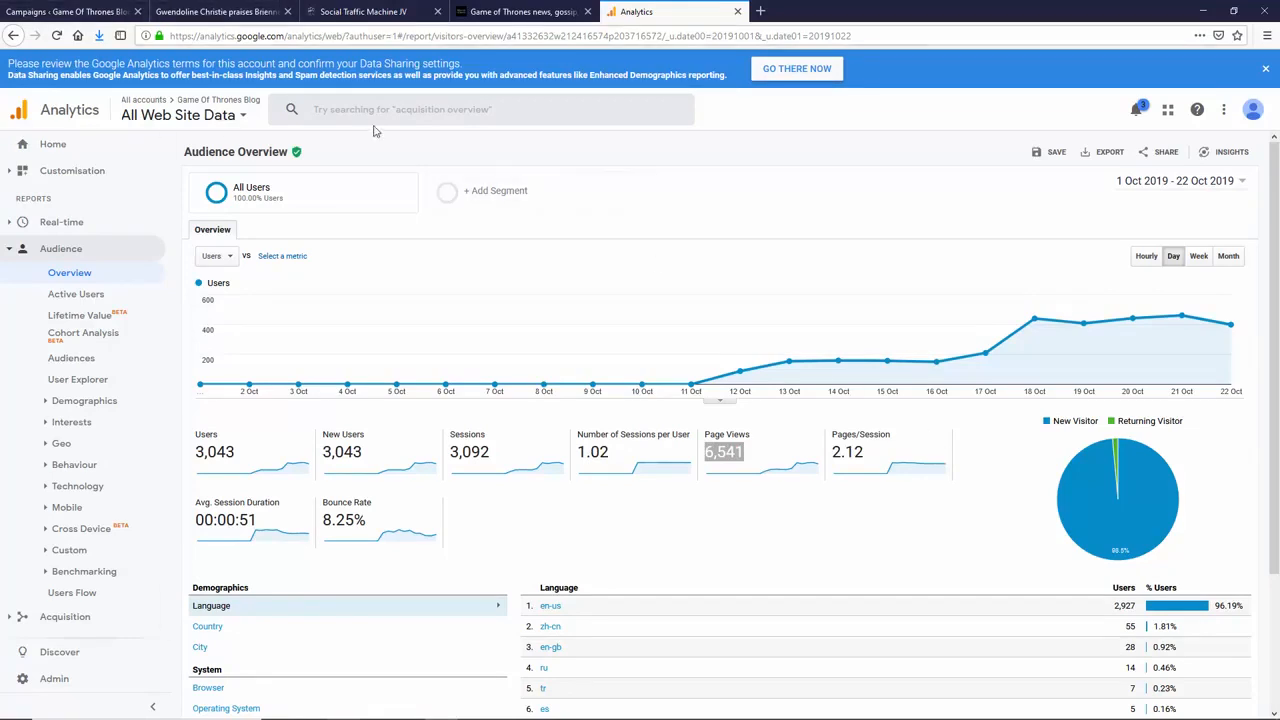
Step: Glance at the campaign's three RSS feed sources, then return to the Audience Overview
click(375, 11)
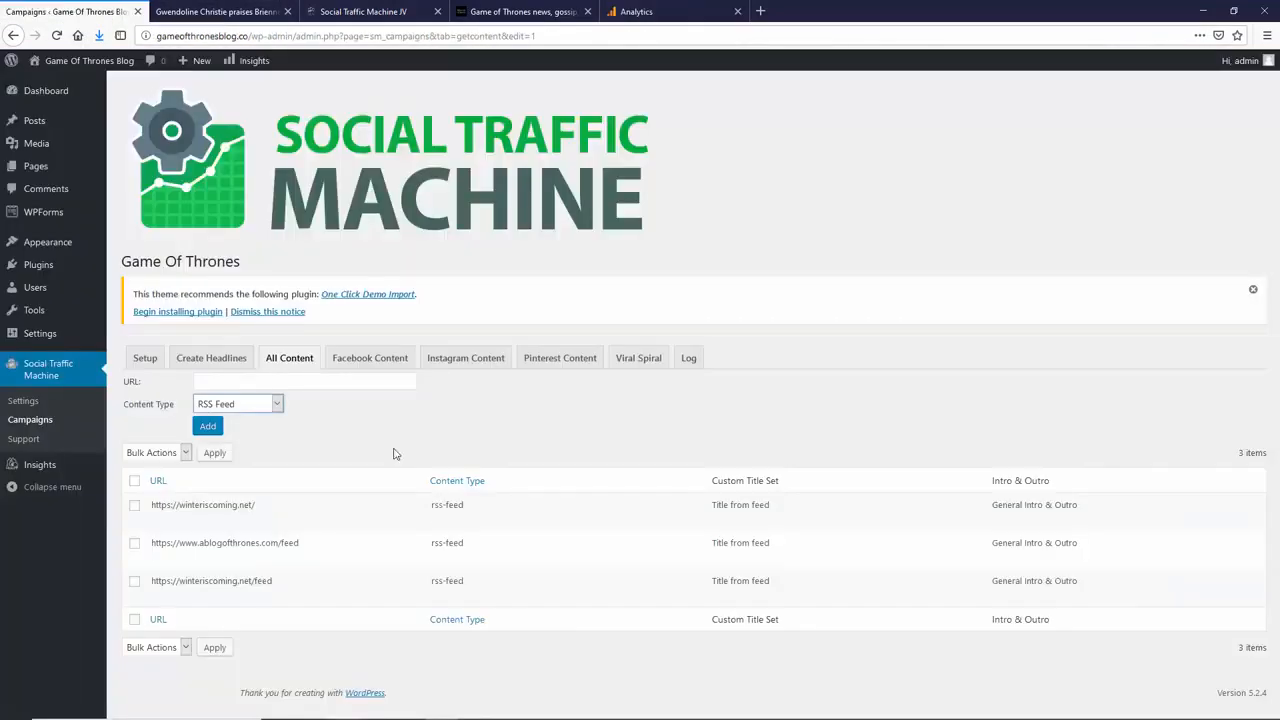
click(457, 480)
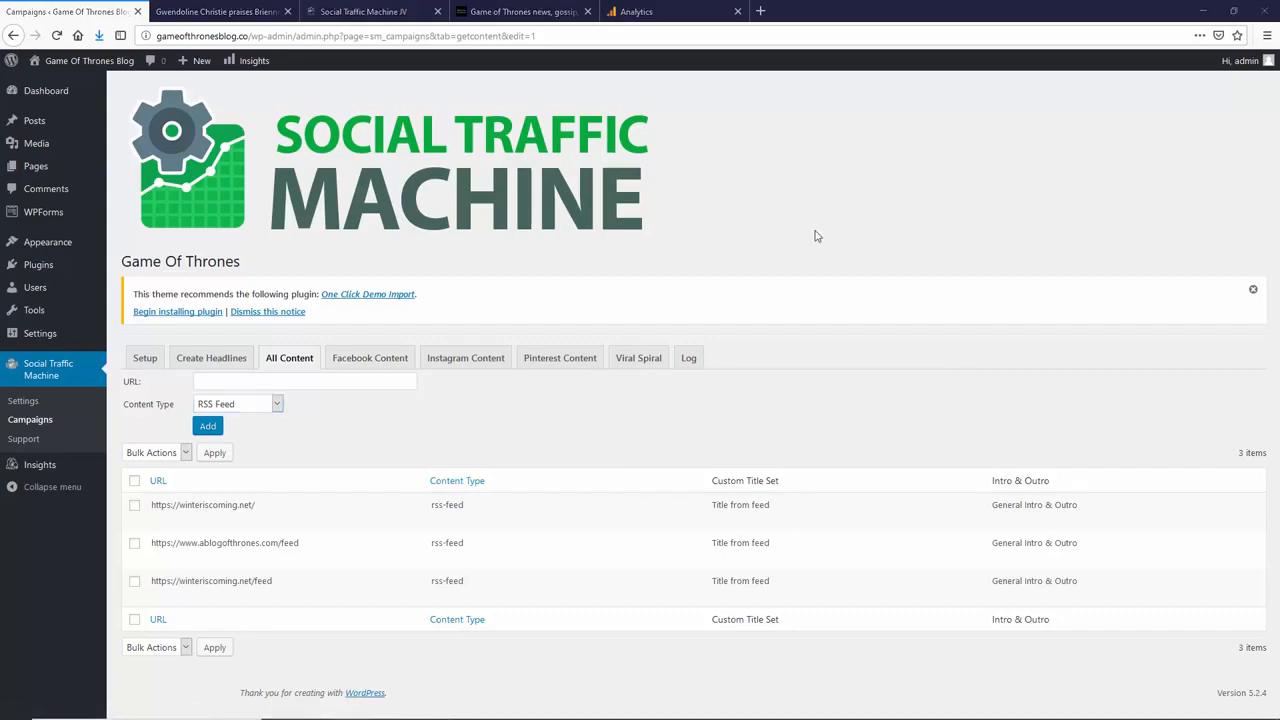
click(674, 11)
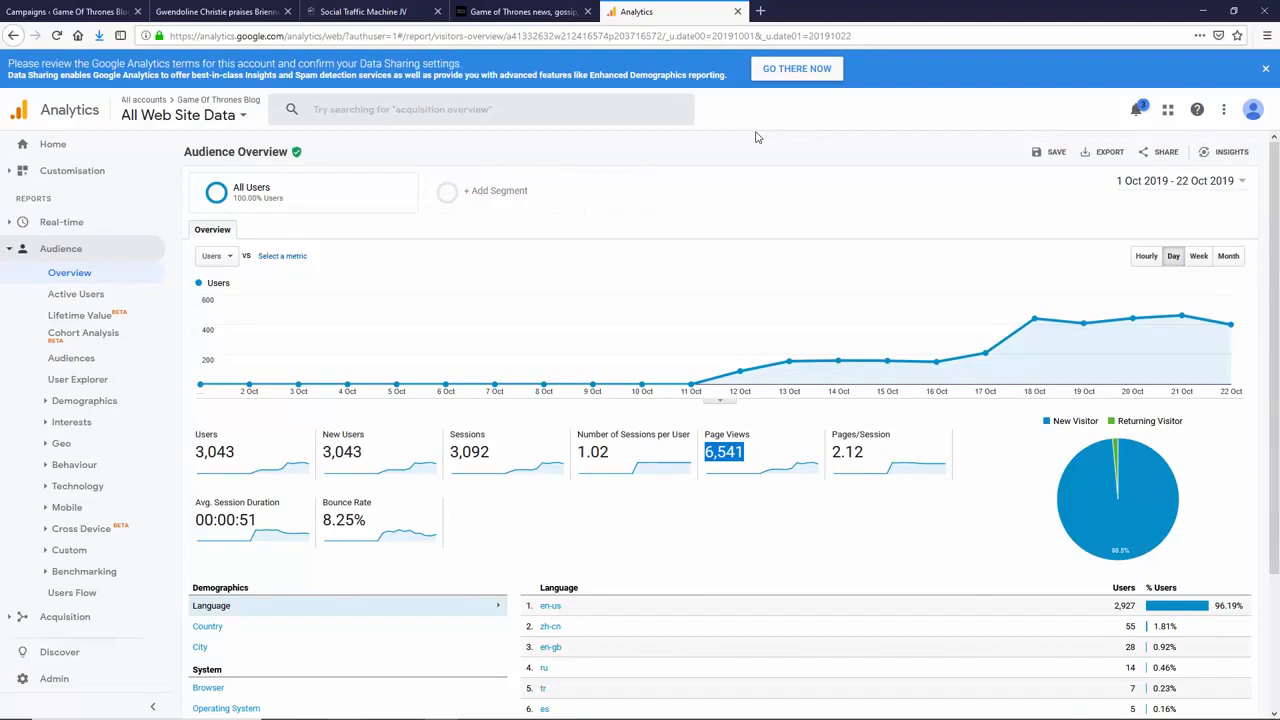
mouse_move(1033, 320)
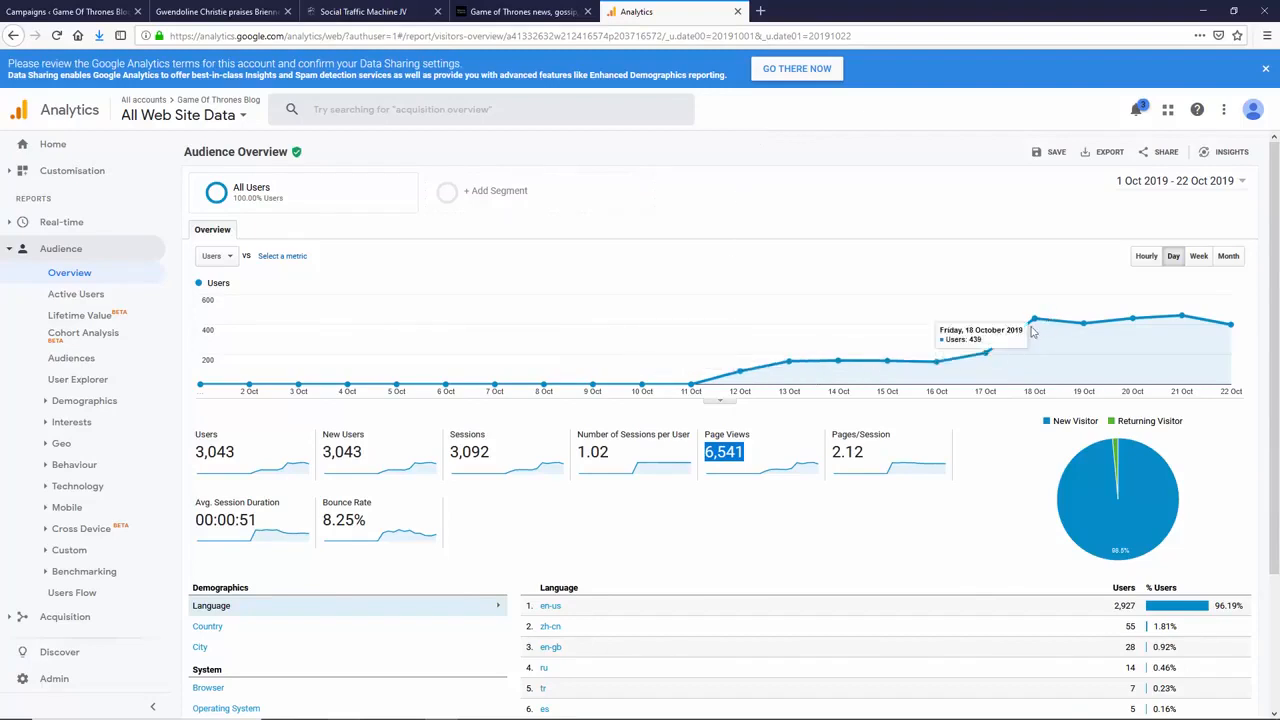
mouse_move(1025, 168)
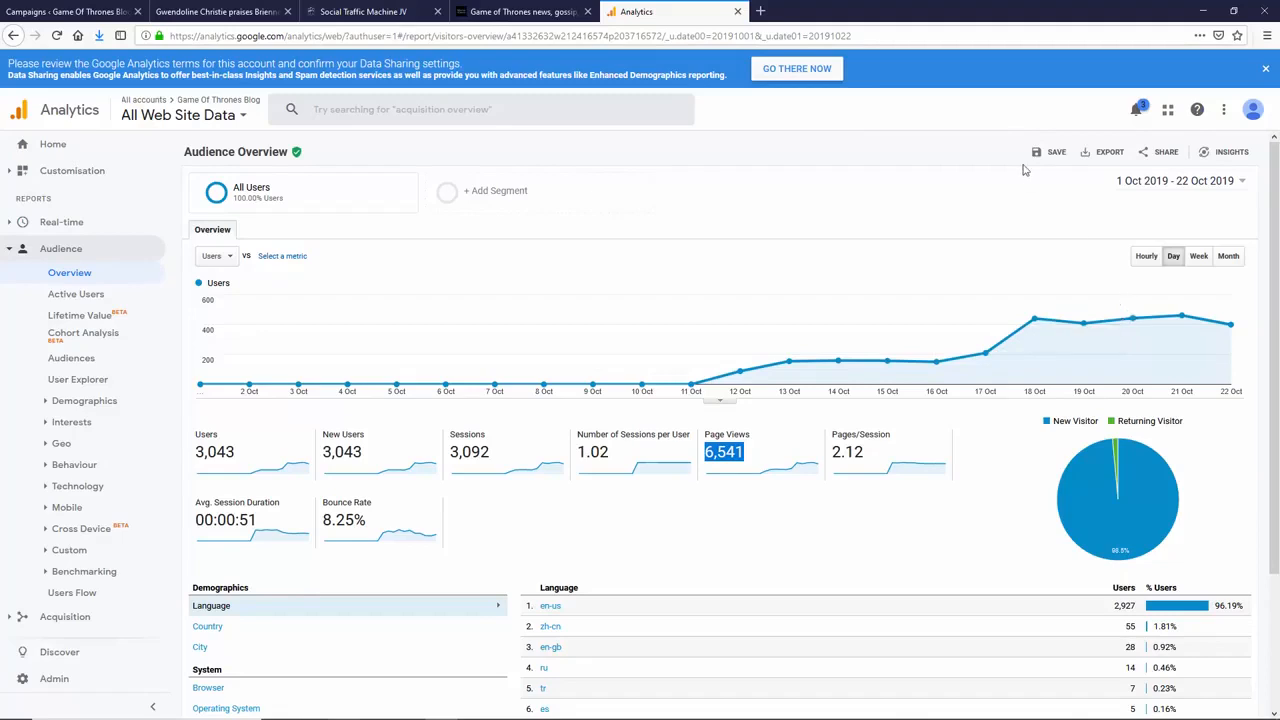
mouse_move(1024, 168)
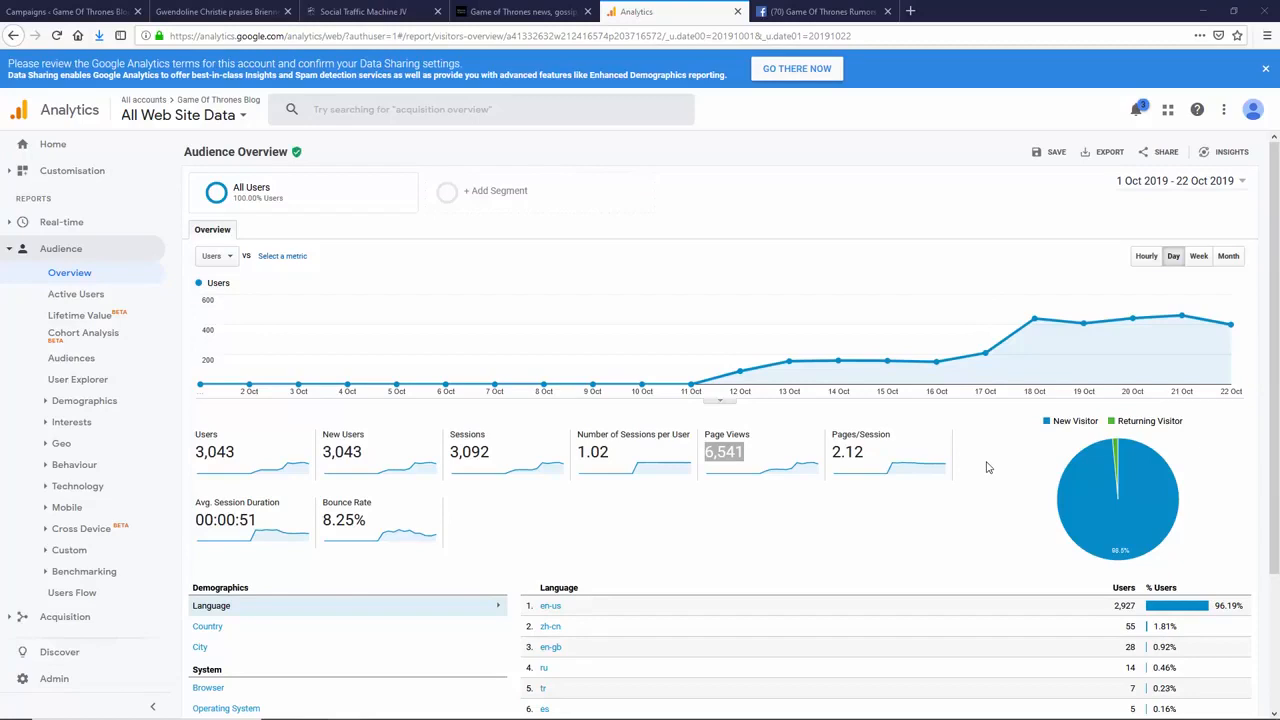
Step: Scroll the Game Of Thrones Rumors Facebook timeline, checking each post's People Reached and Engagements
click(815, 11)
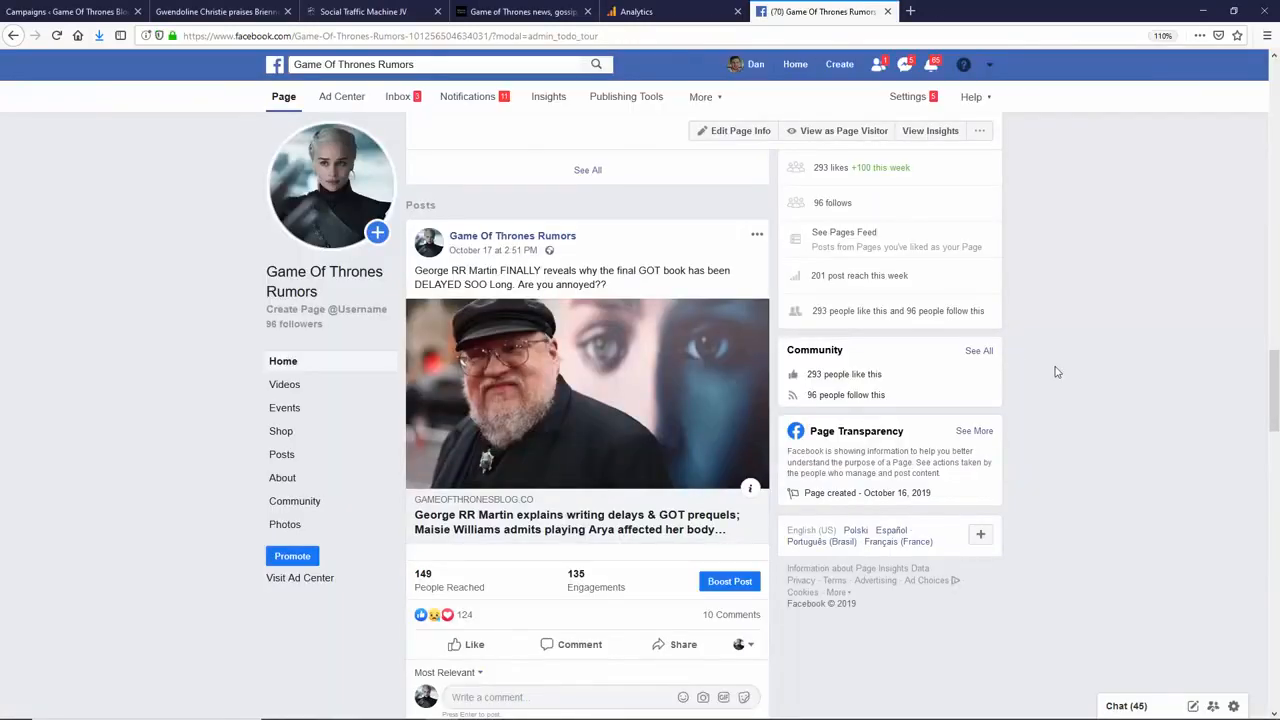
mouse_move(1245, 375)
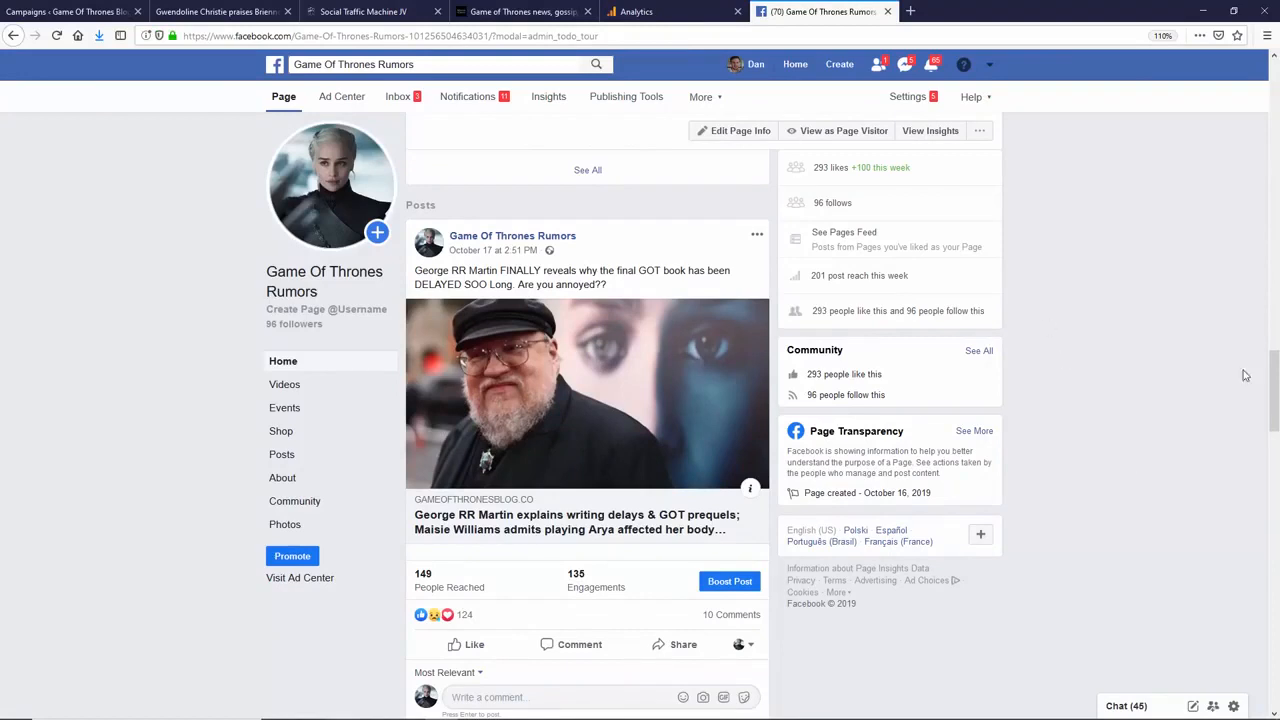
mouse_move(810, 162)
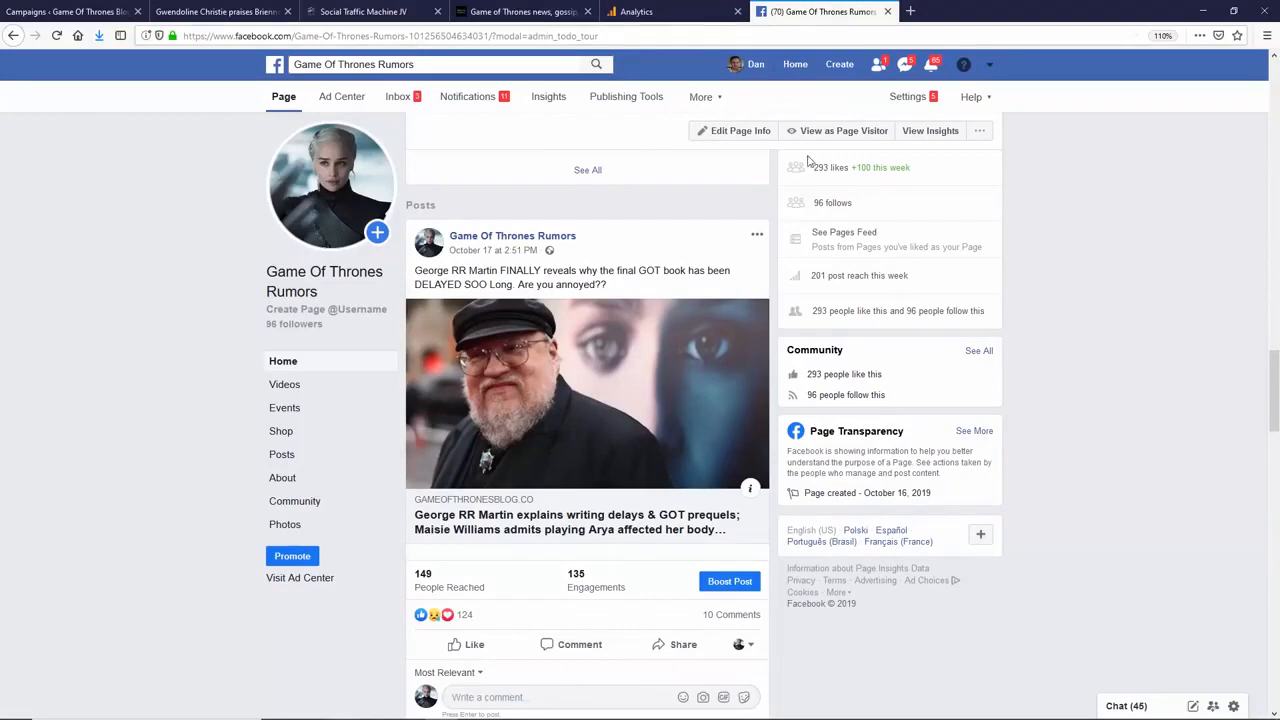
scroll(down, 3)
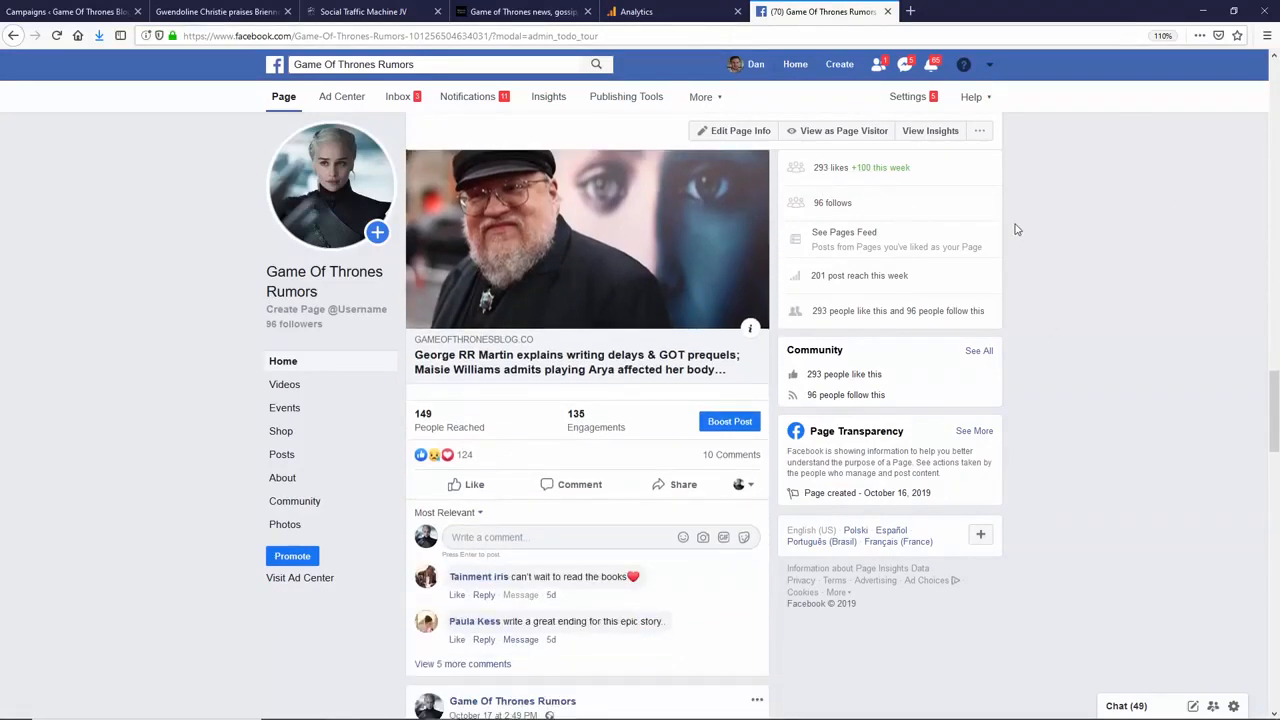
scroll(down, 3)
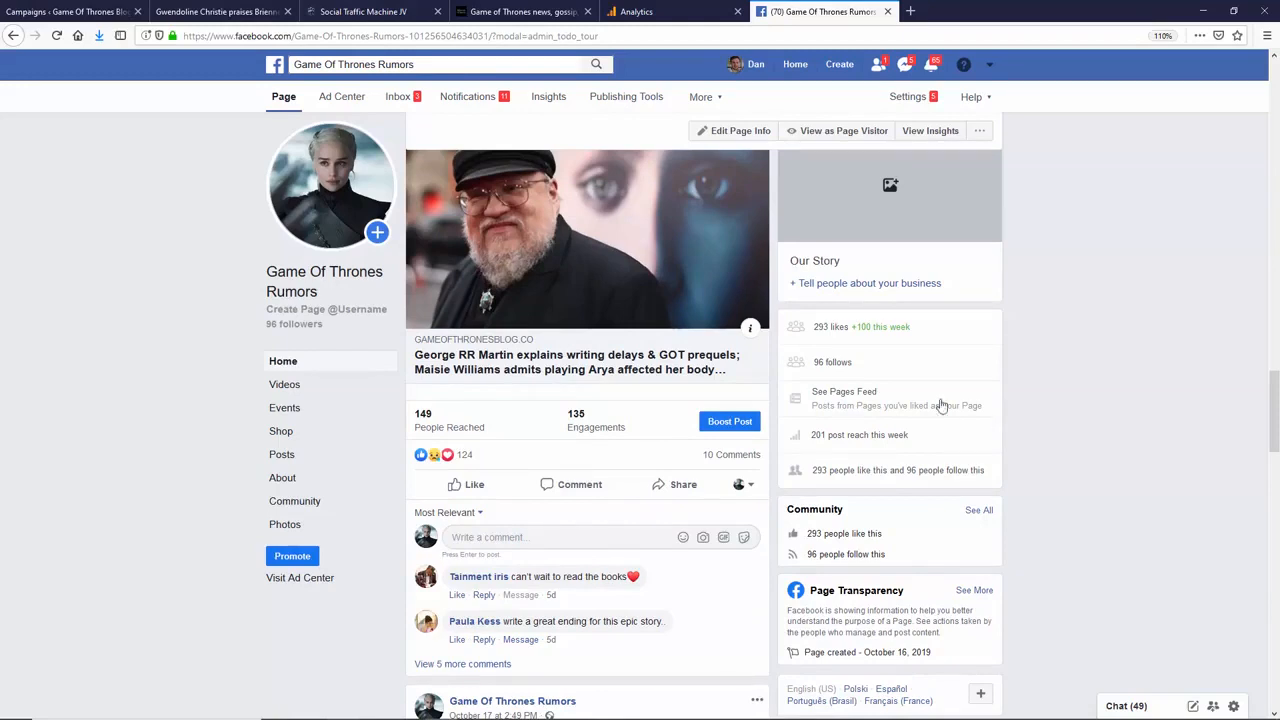
scroll(down, 3)
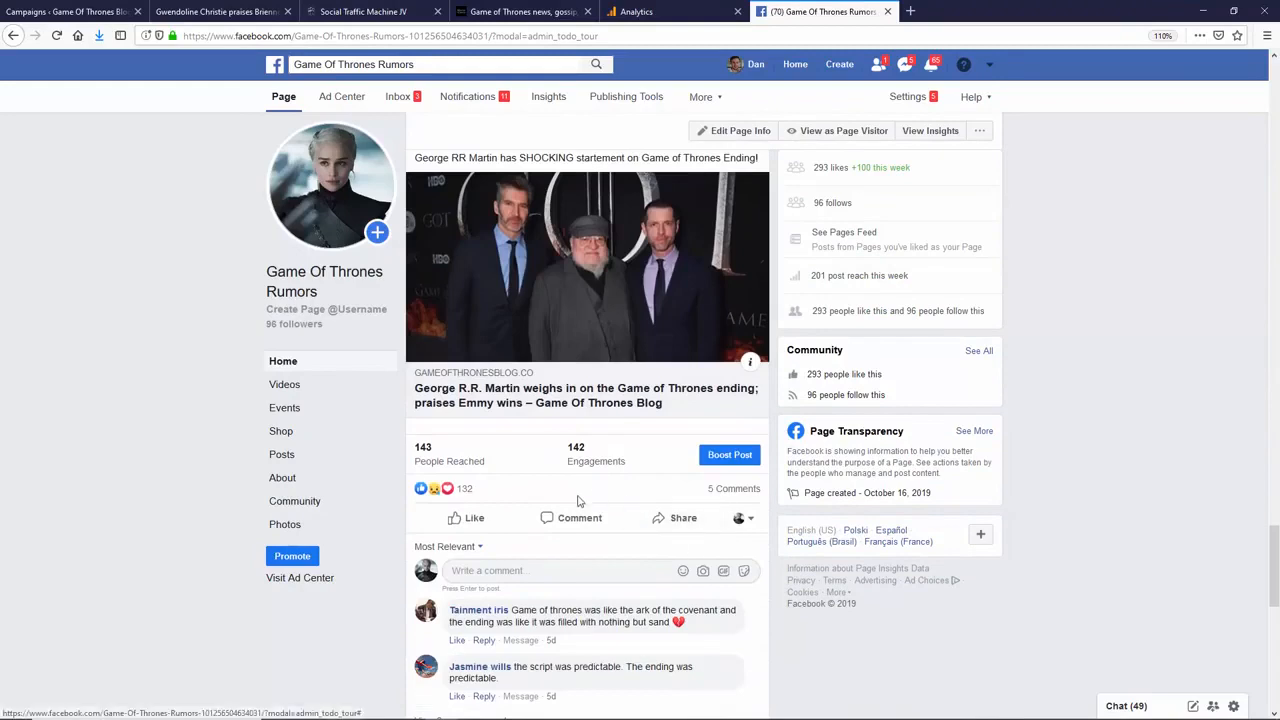
scroll(down, 3)
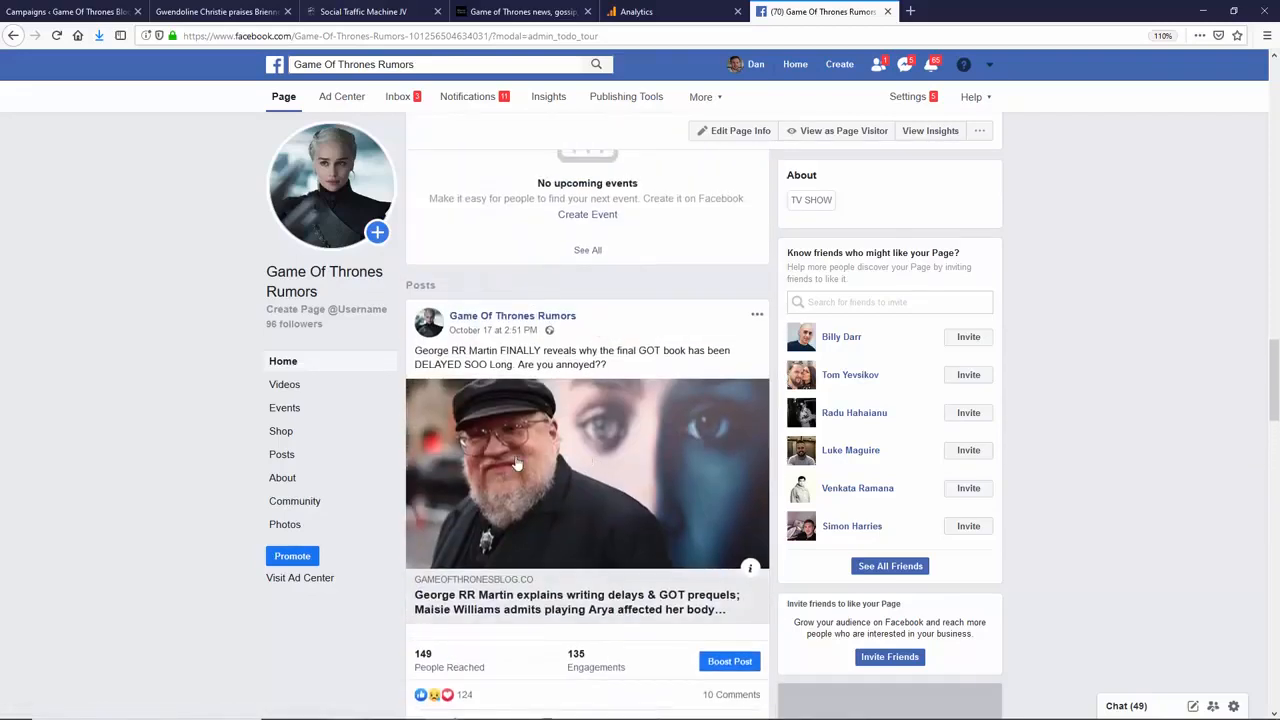
scroll(down, 3)
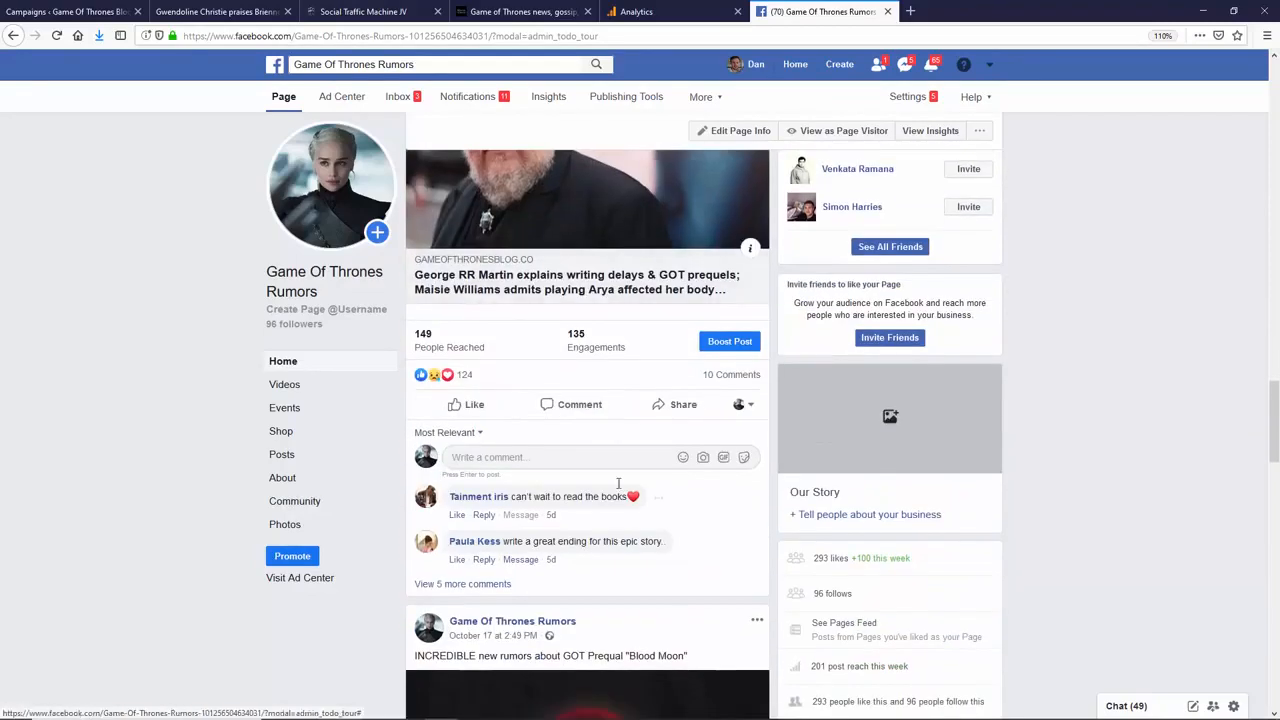
scroll(up, 3)
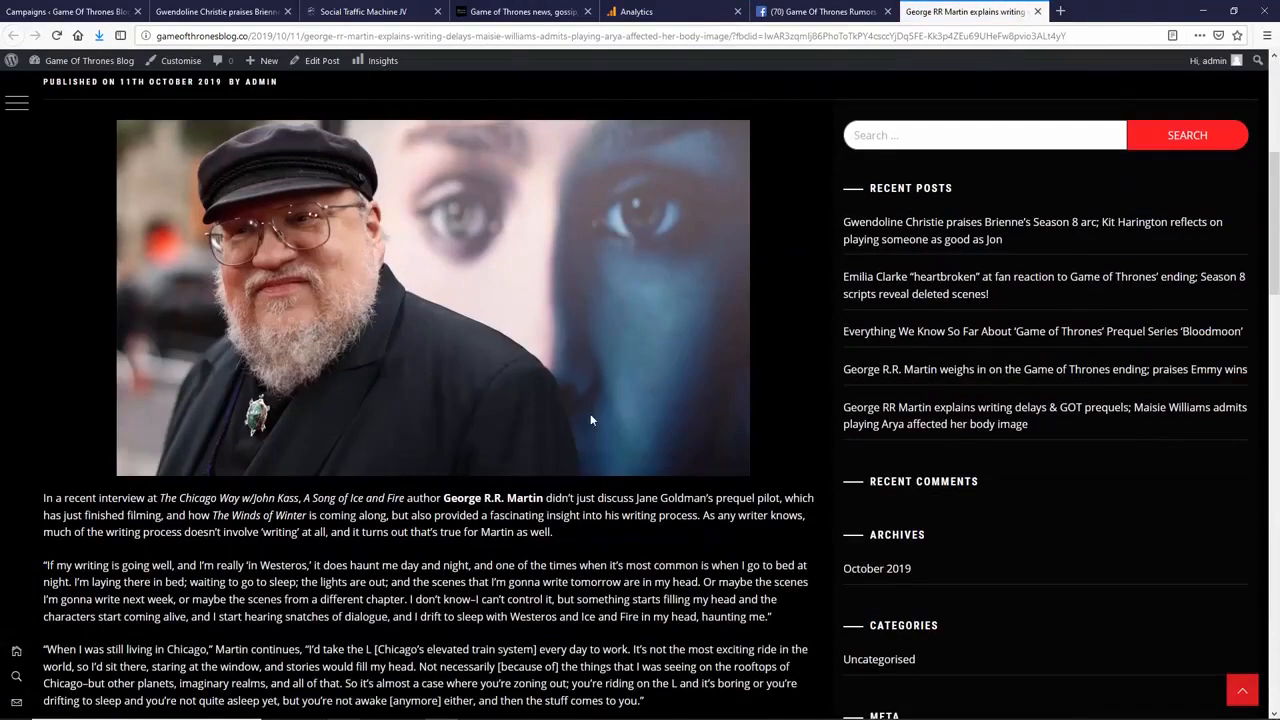
Step: Return to the Facebook feed and open the Bloodmoon prequel post's blog article
scroll(up, 3)
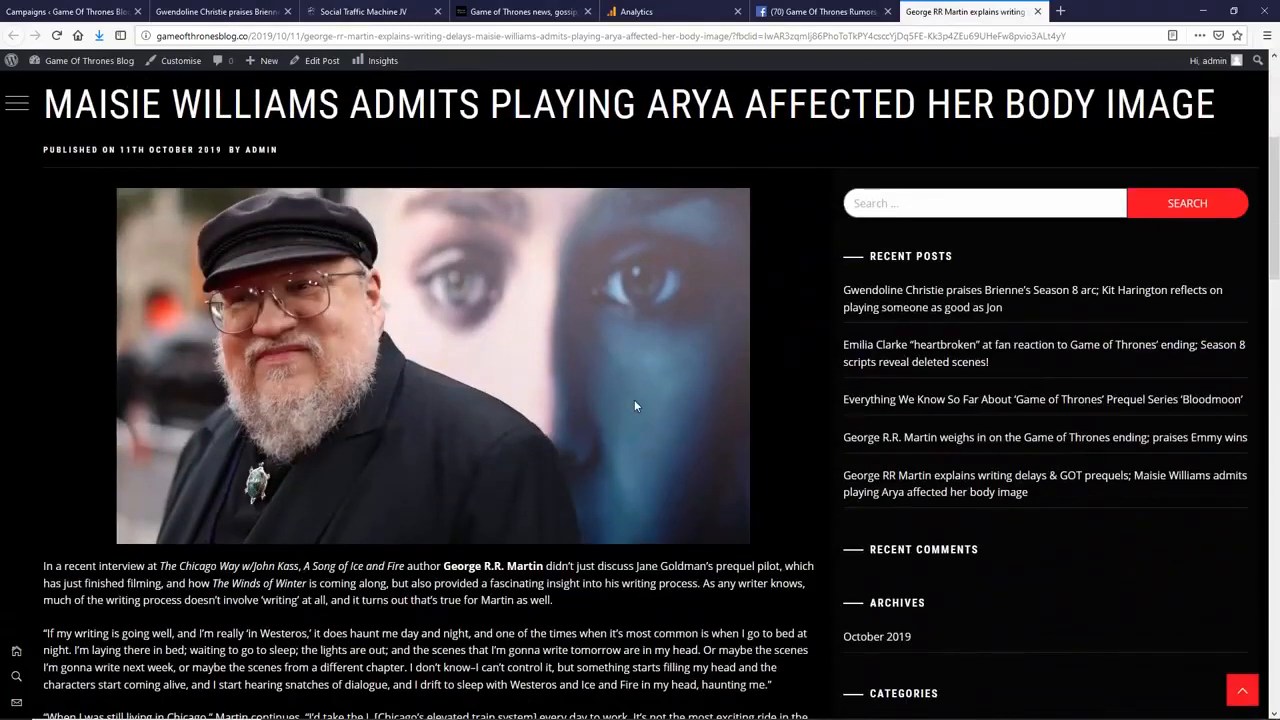
click(820, 11)
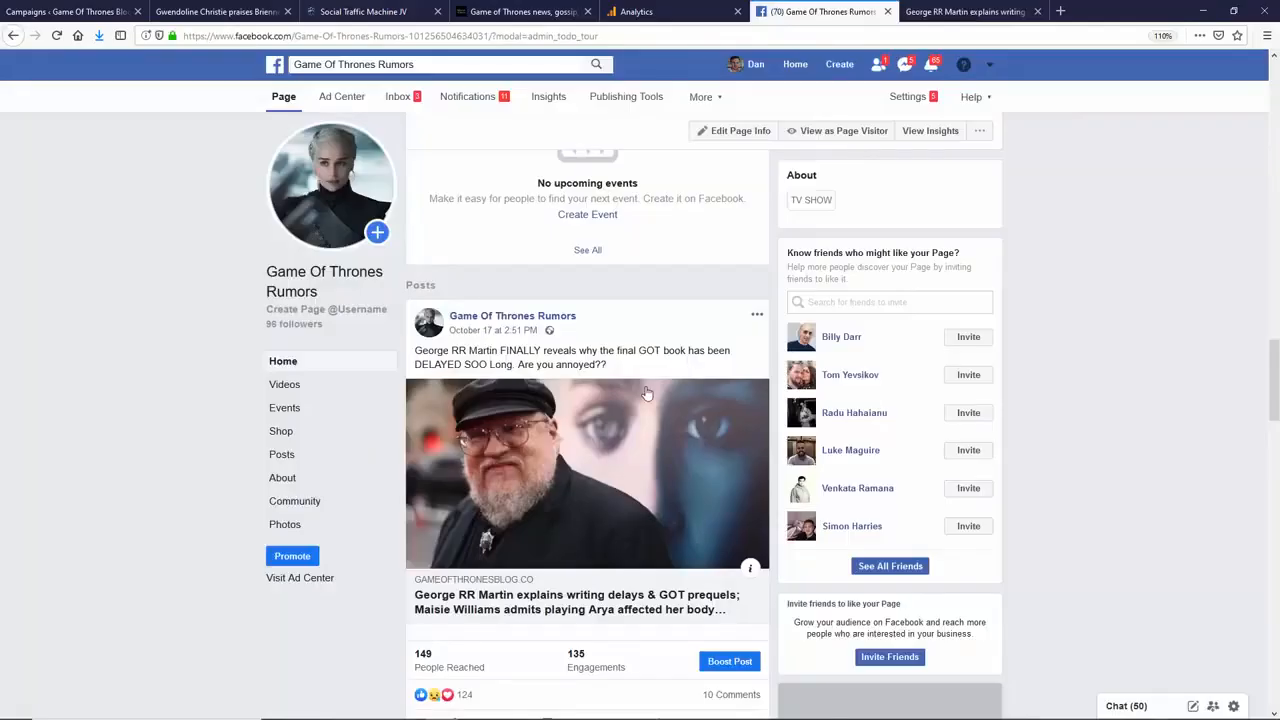
scroll(up, 3)
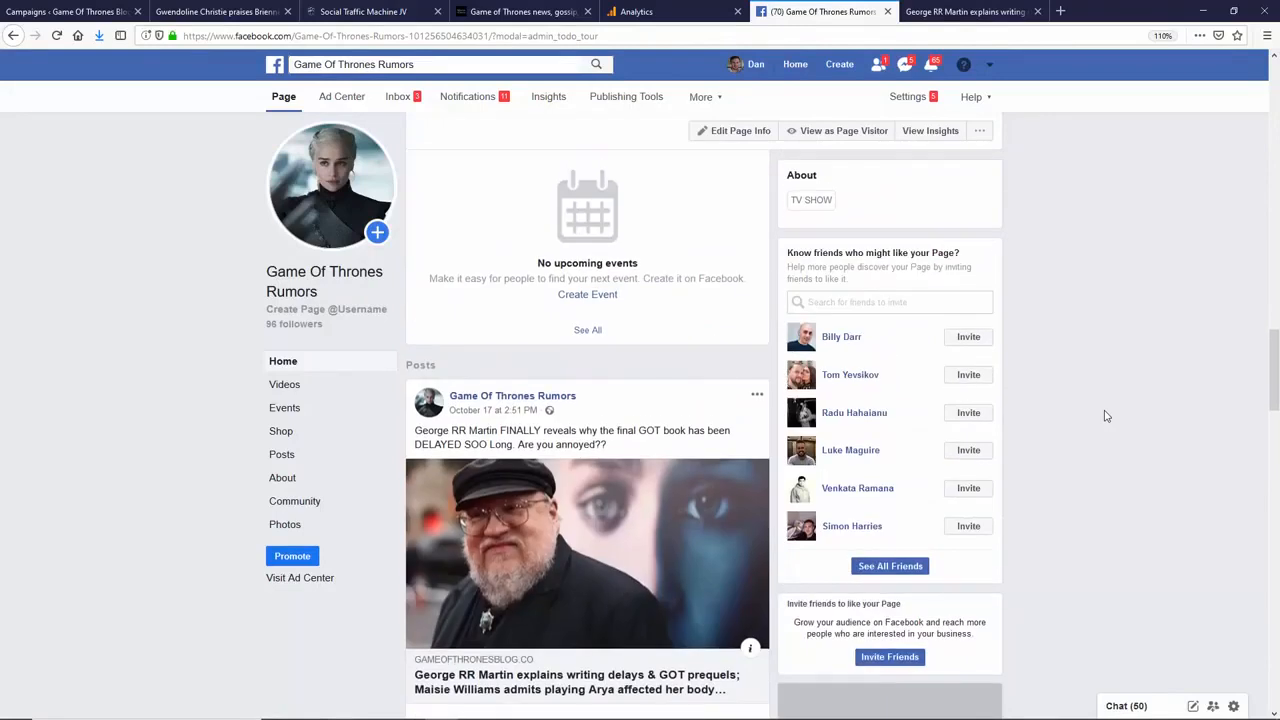
scroll(down, 3)
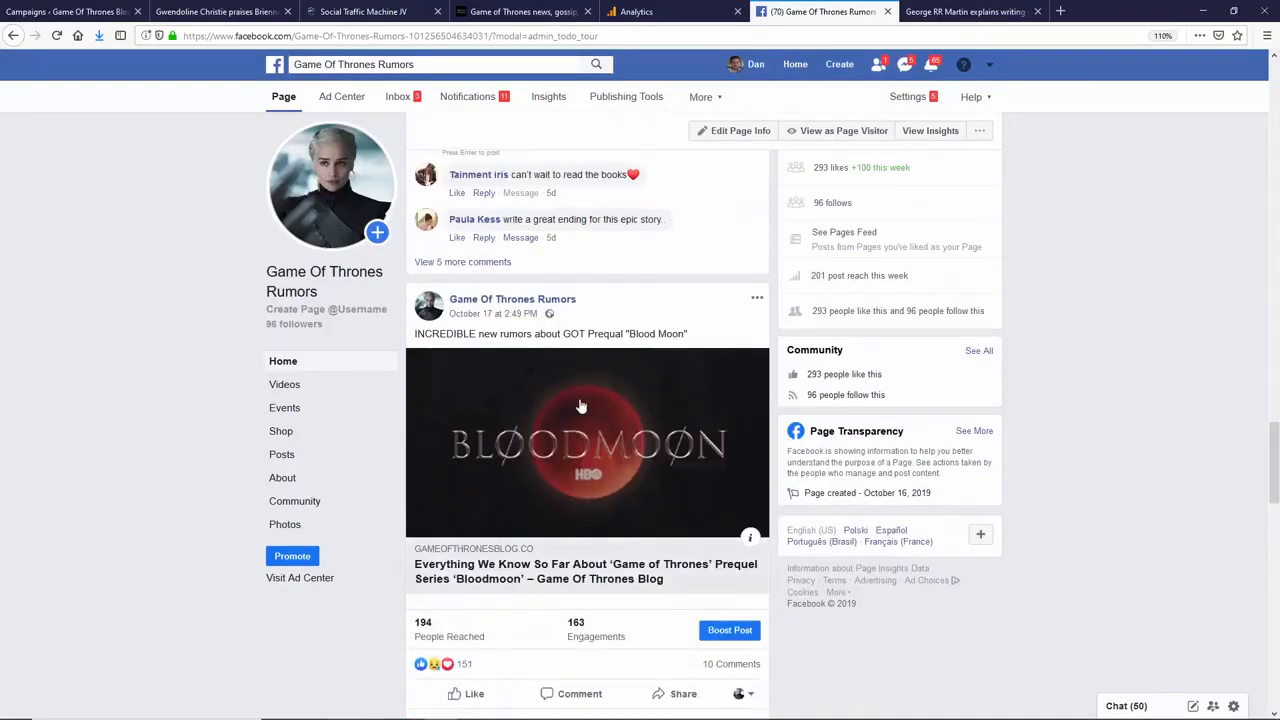
click(586, 571)
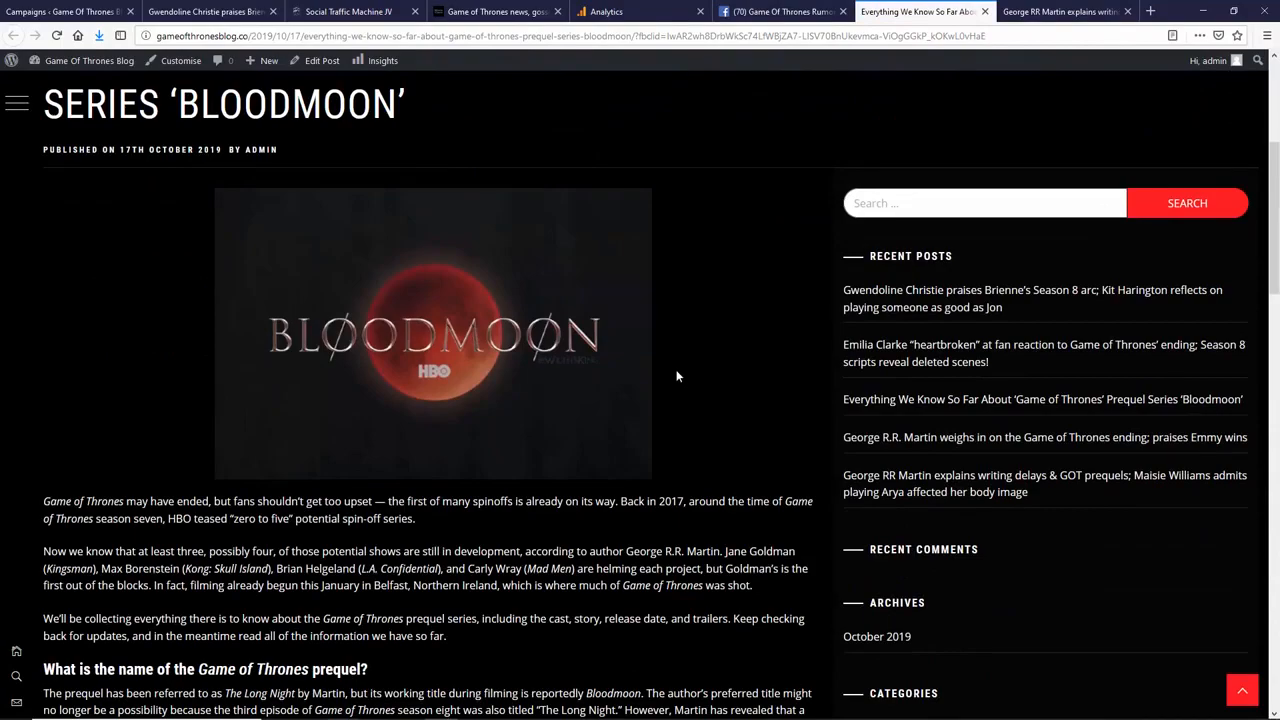
click(1075, 11)
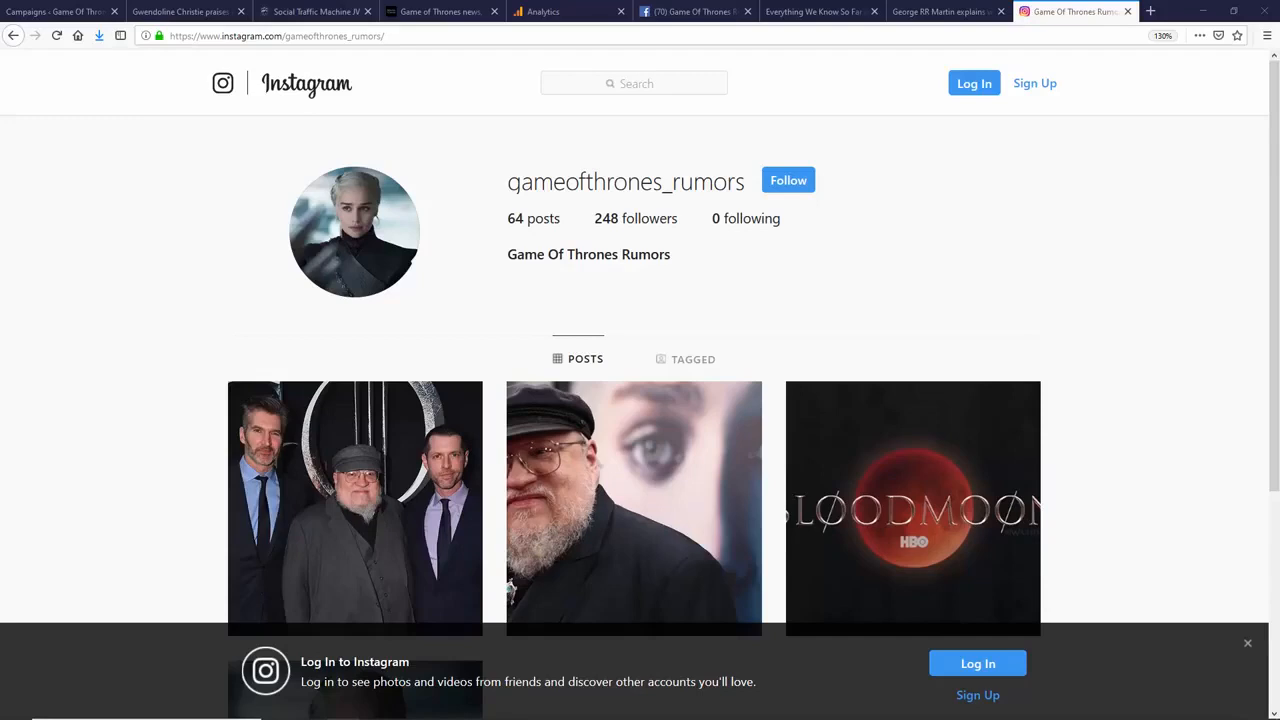
mouse_move(912, 413)
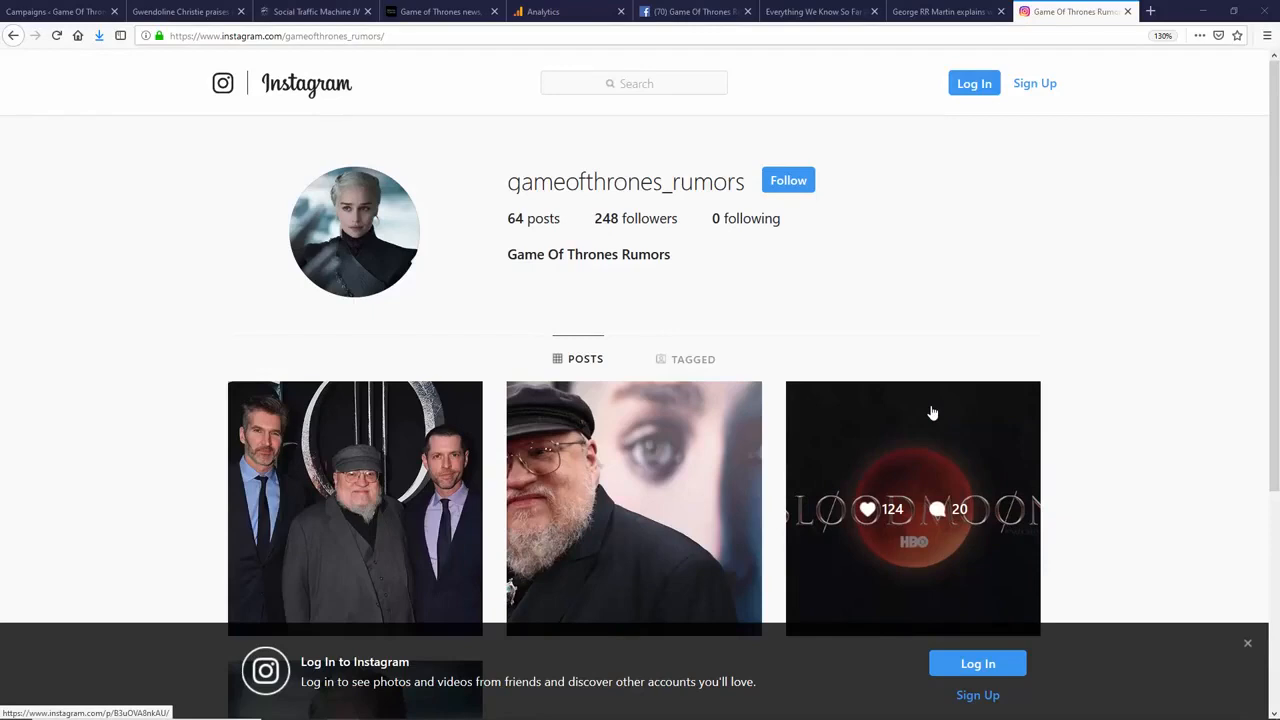
mouse_move(437, 500)
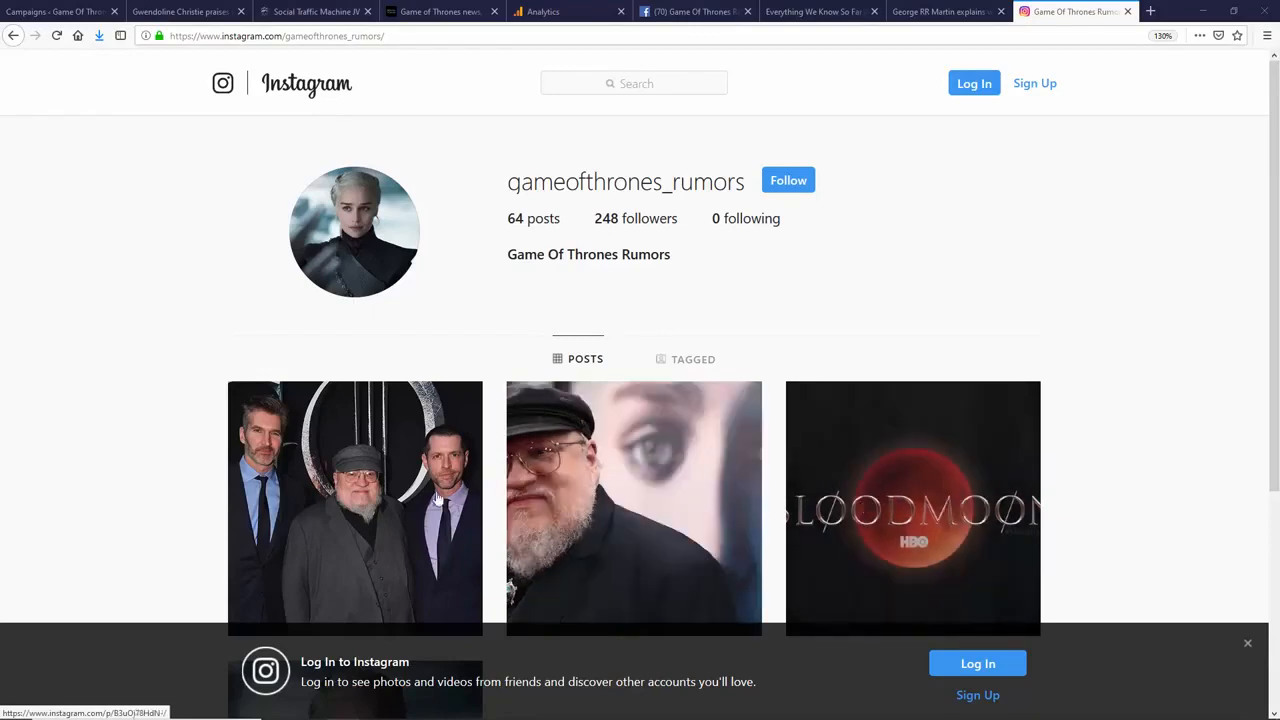
mouse_move(419, 447)
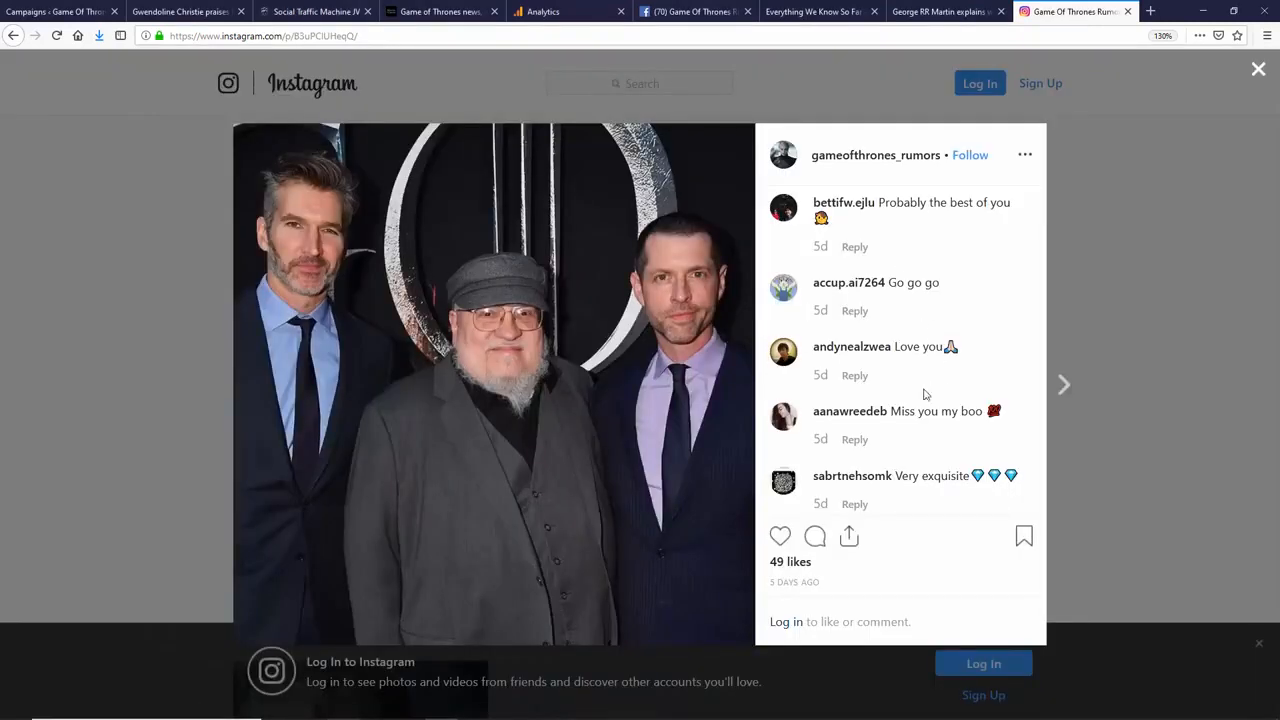
Step: Open the blog article linked from the gameofthrones_rumors premiere photo post caption
scroll(up, 3)
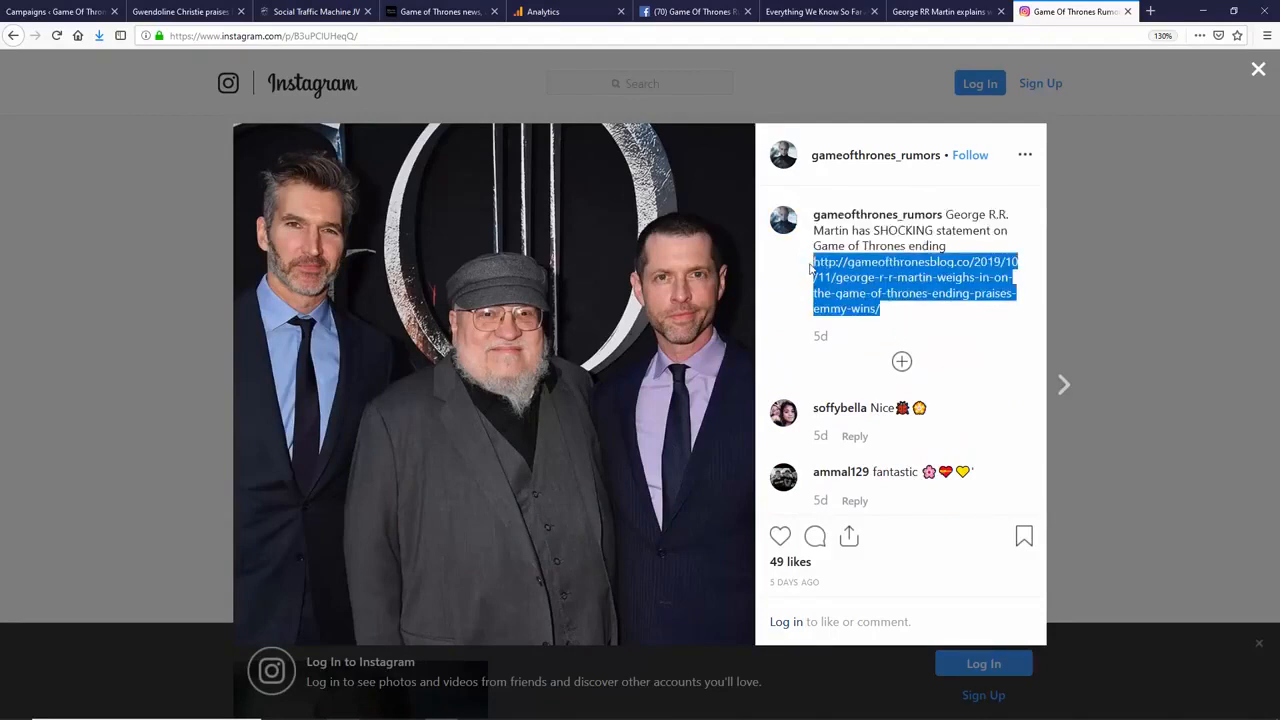
mouse_move(1185, 38)
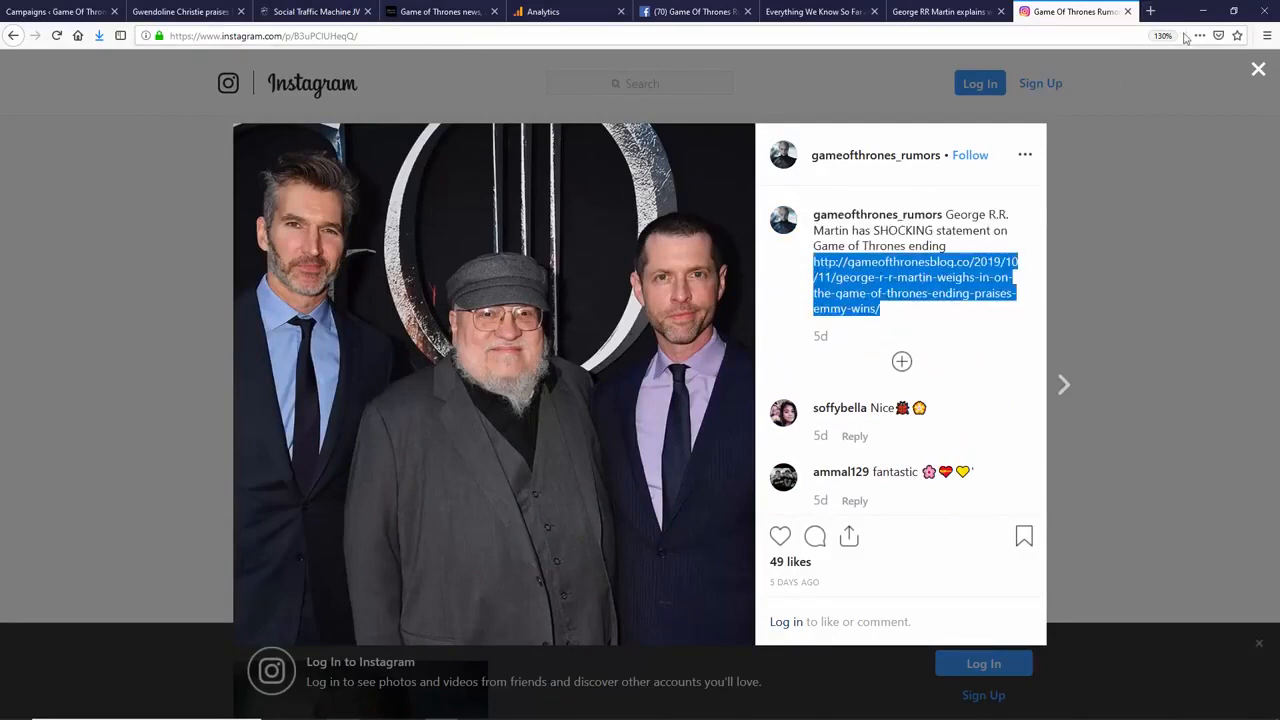
click(914, 285)
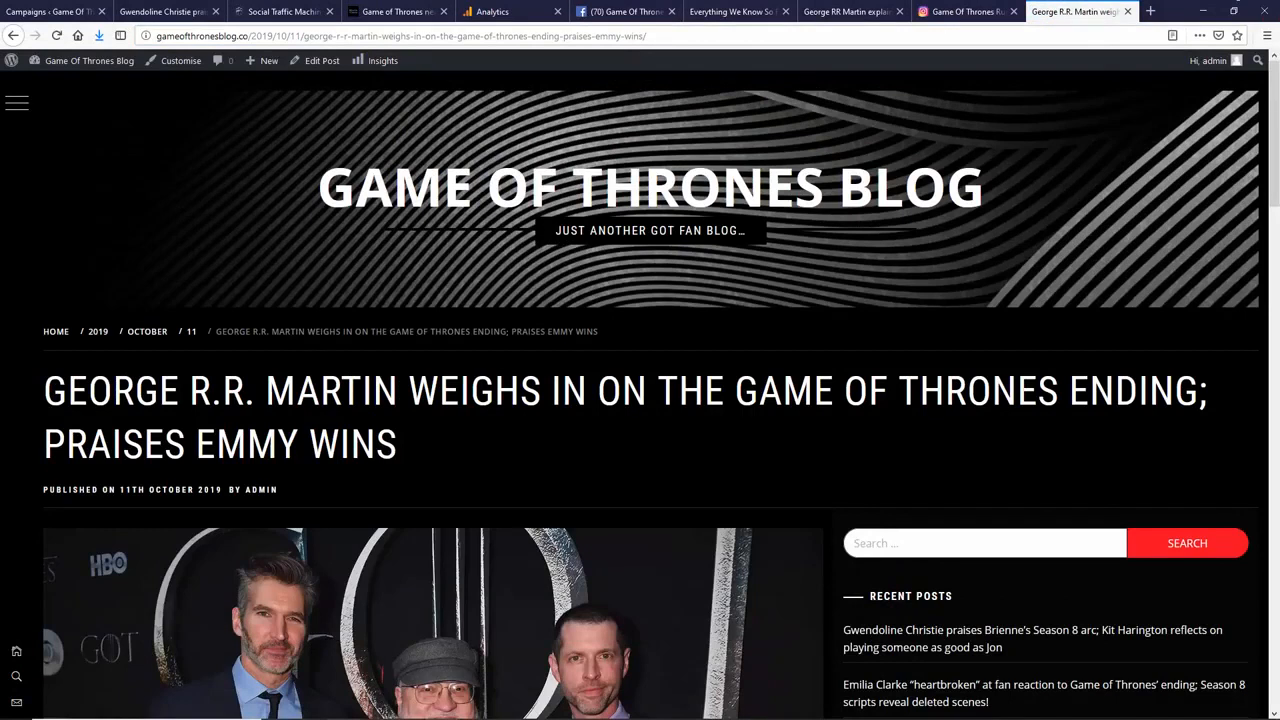
click(1080, 11)
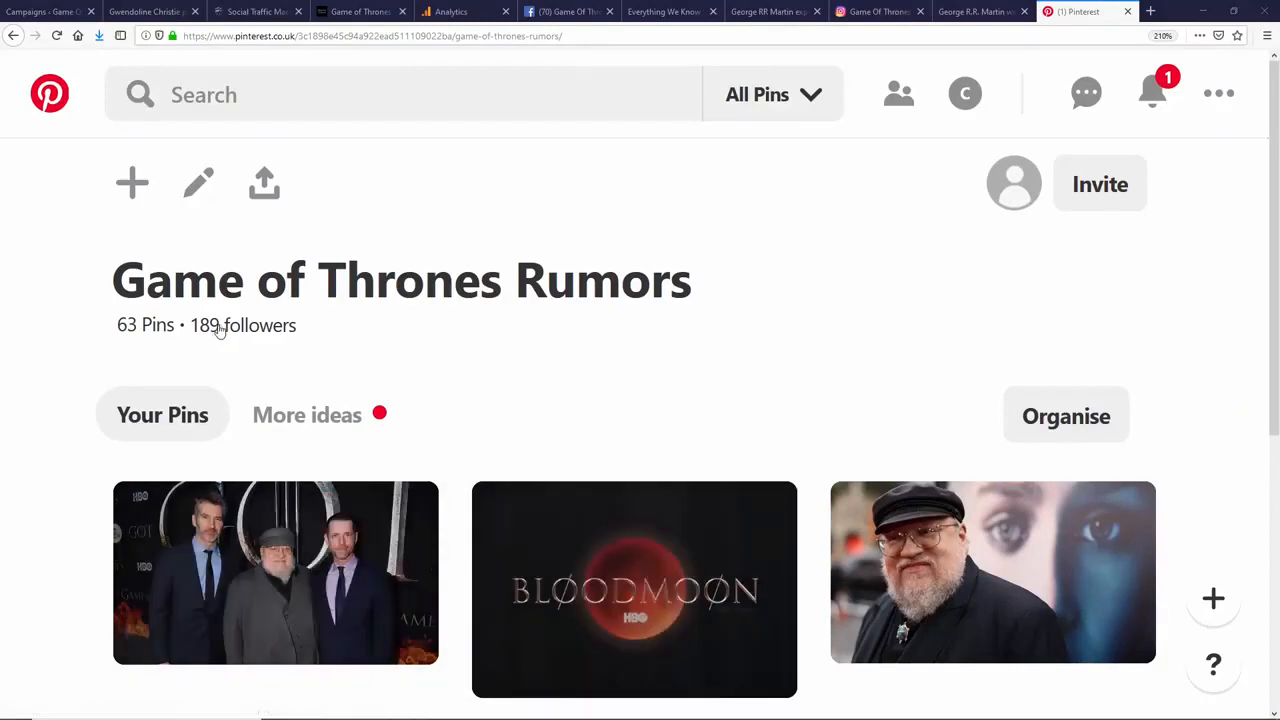
mouse_move(275, 573)
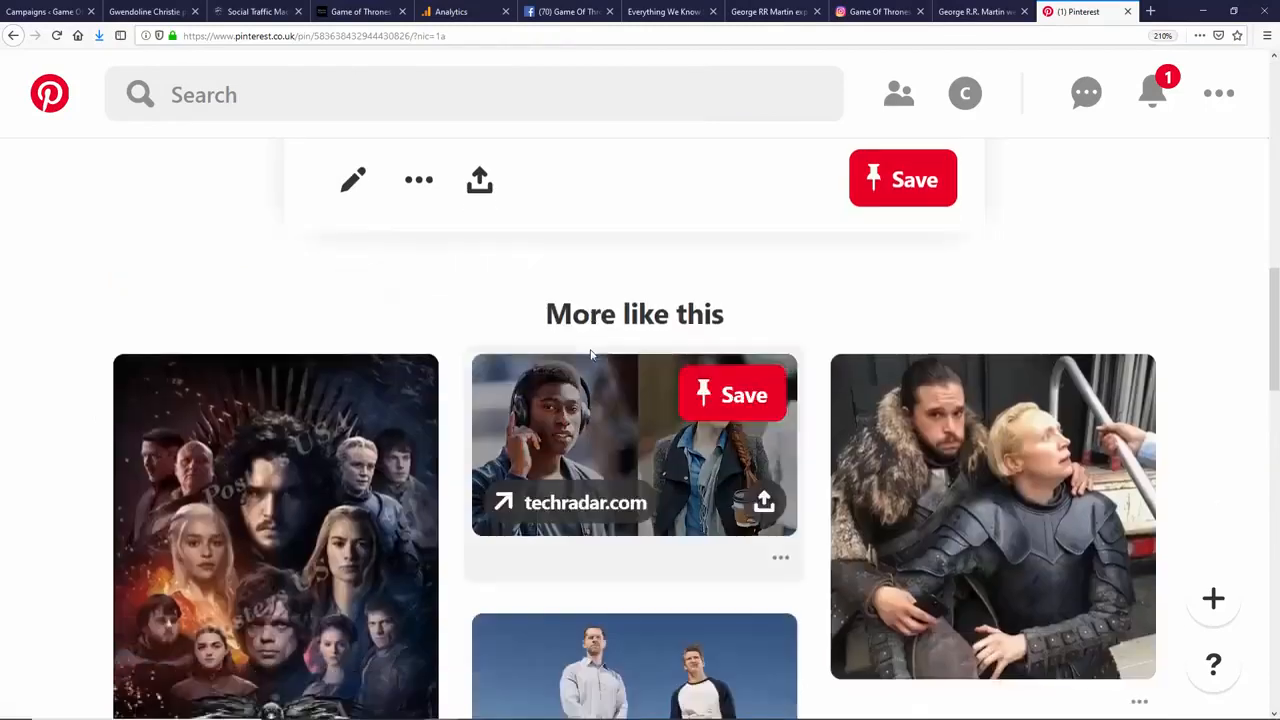
Step: Open a George R.R. Martin pin and follow its gameofthronesblog.co link
scroll(up, 3)
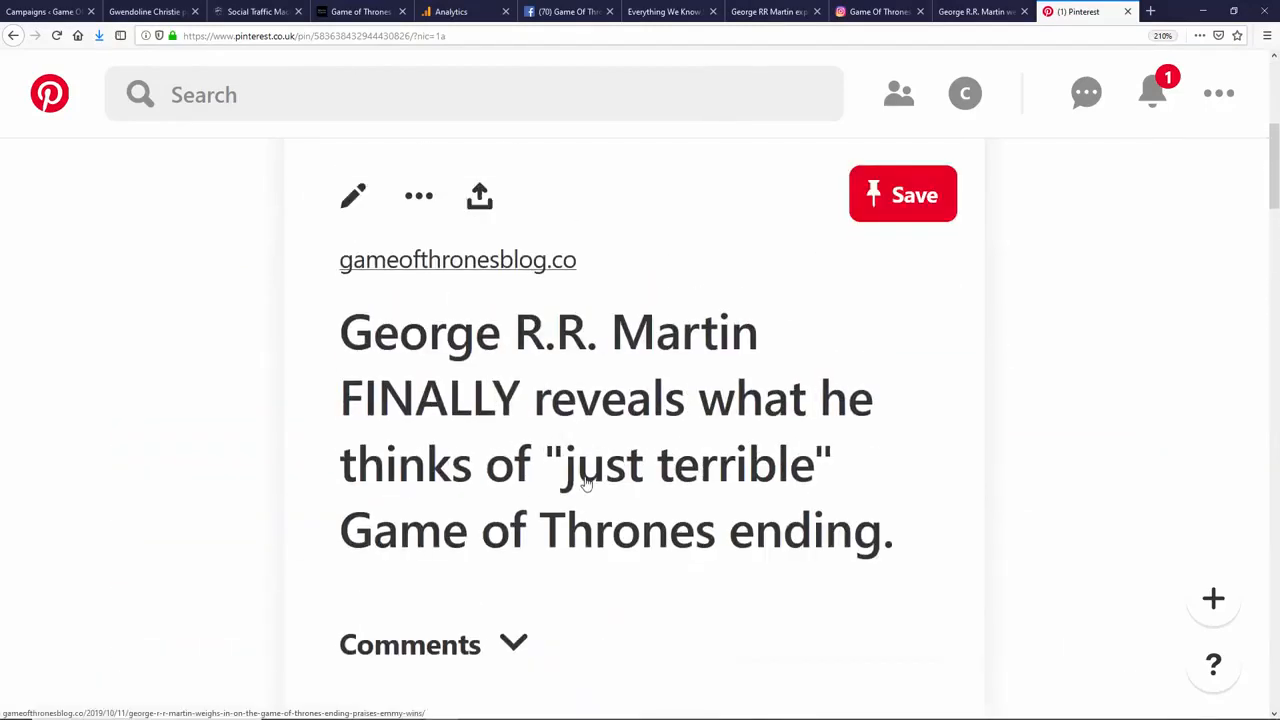
click(457, 259)
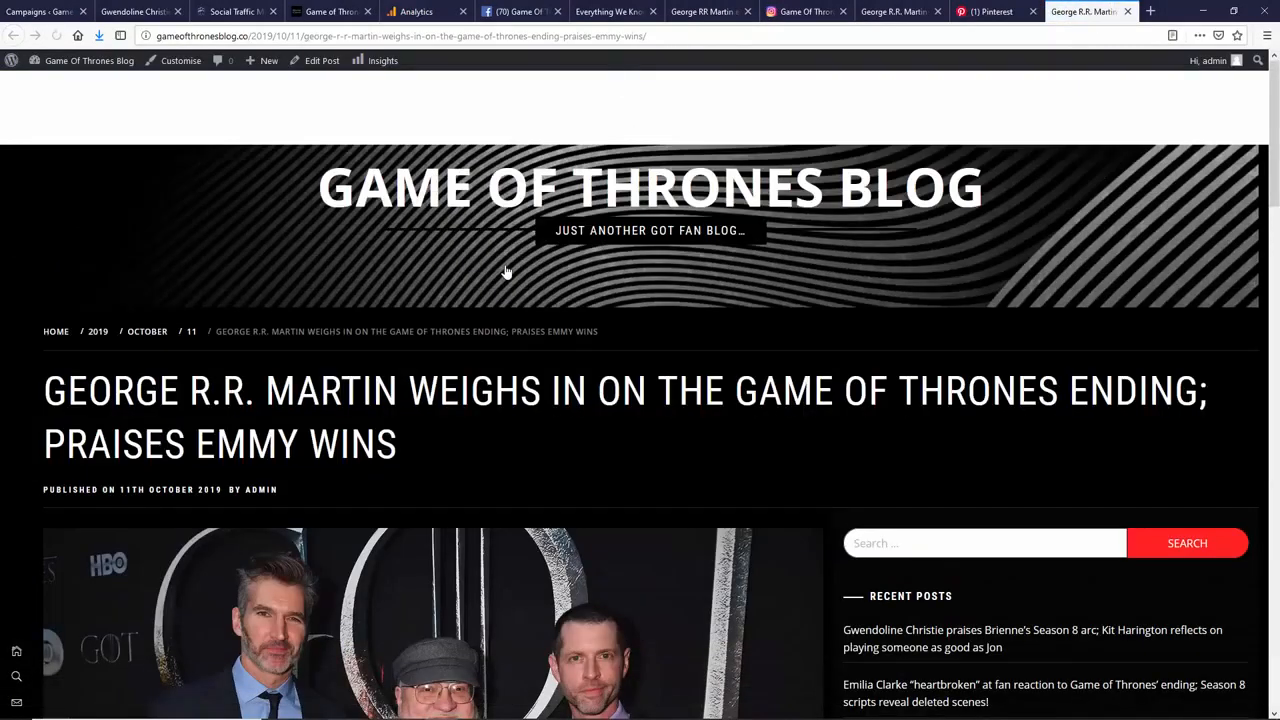
scroll(down, 3)
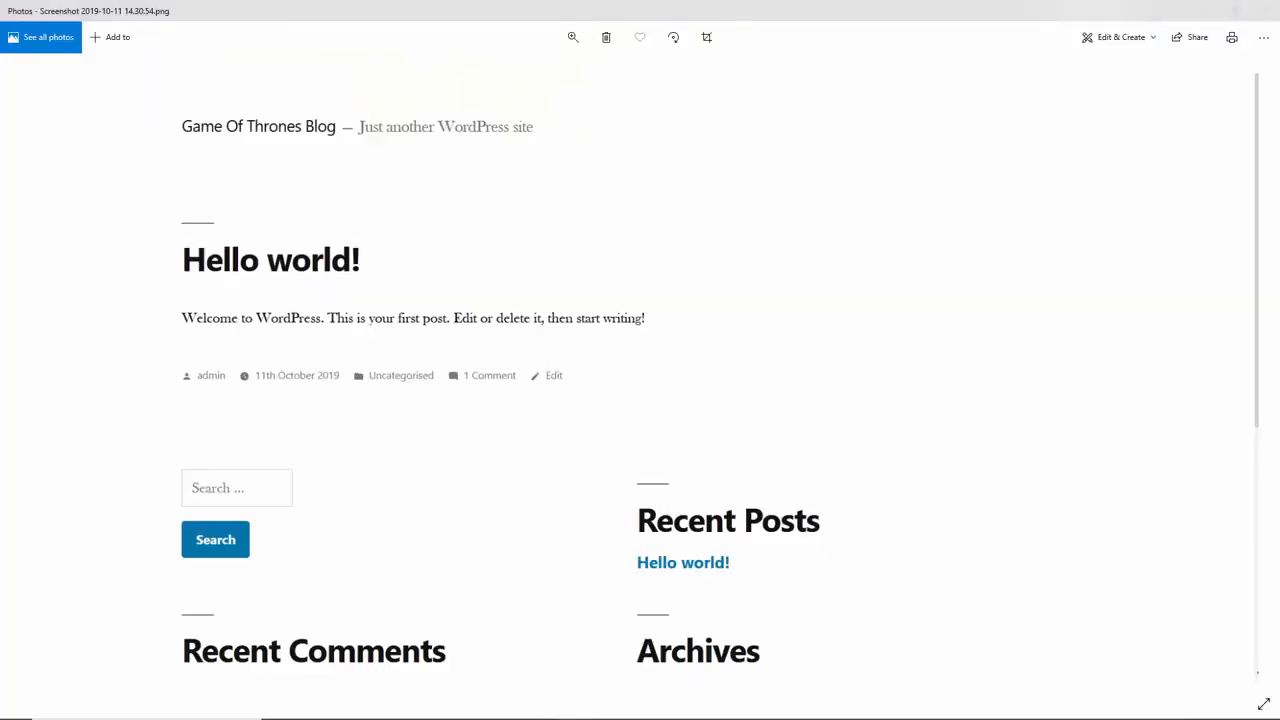
mouse_move(1068, 354)
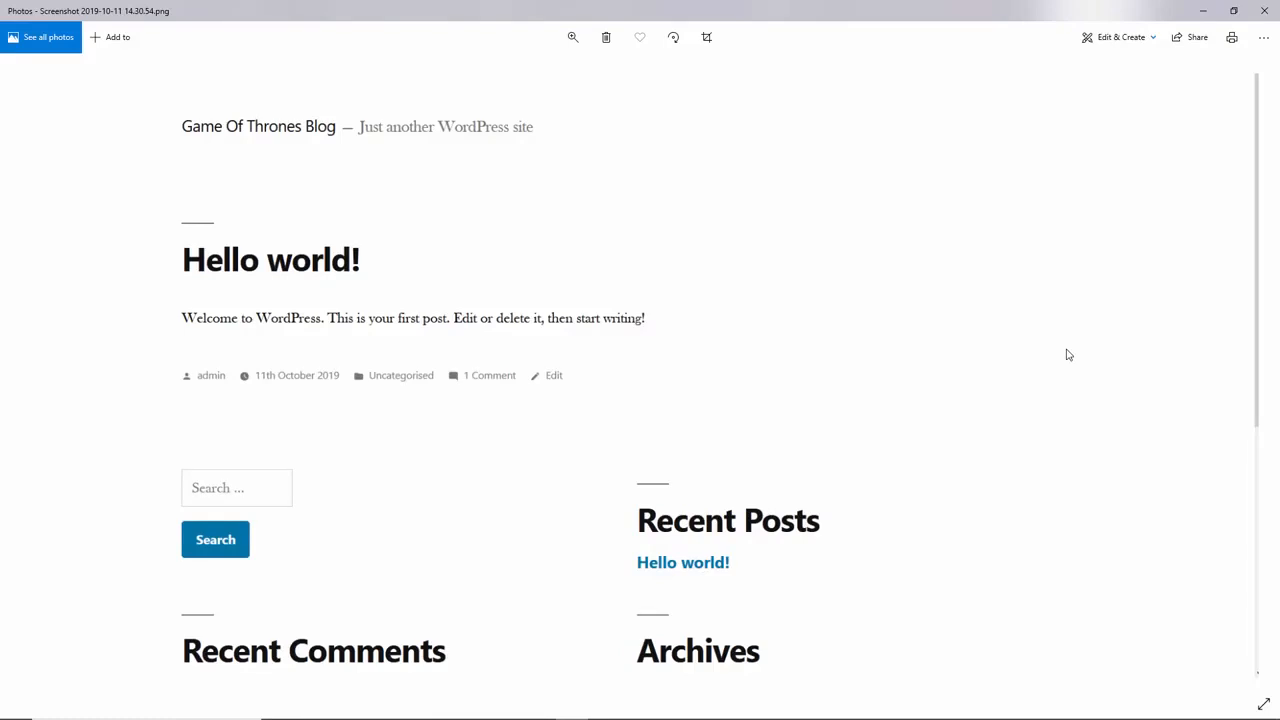
mouse_move(1085, 347)
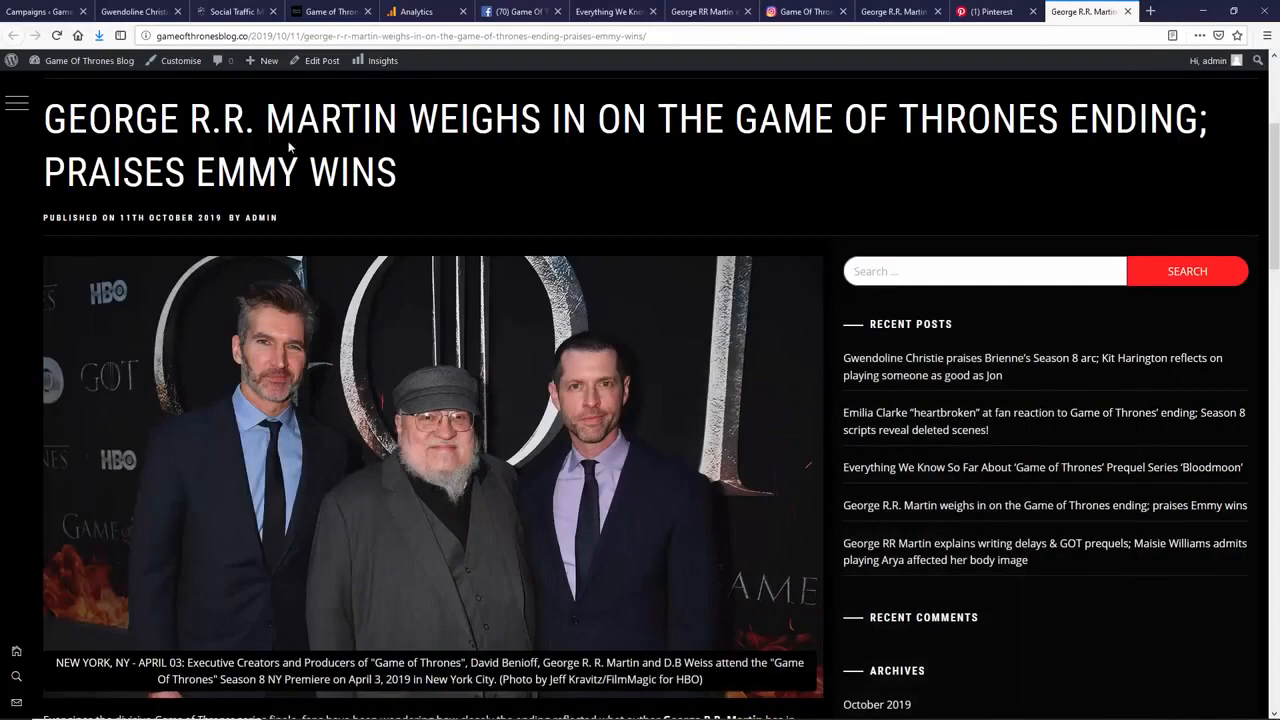
Step: Compare the bare Hello world screenshot with the blog home page, then revisit Facebook
scroll(up, 3)
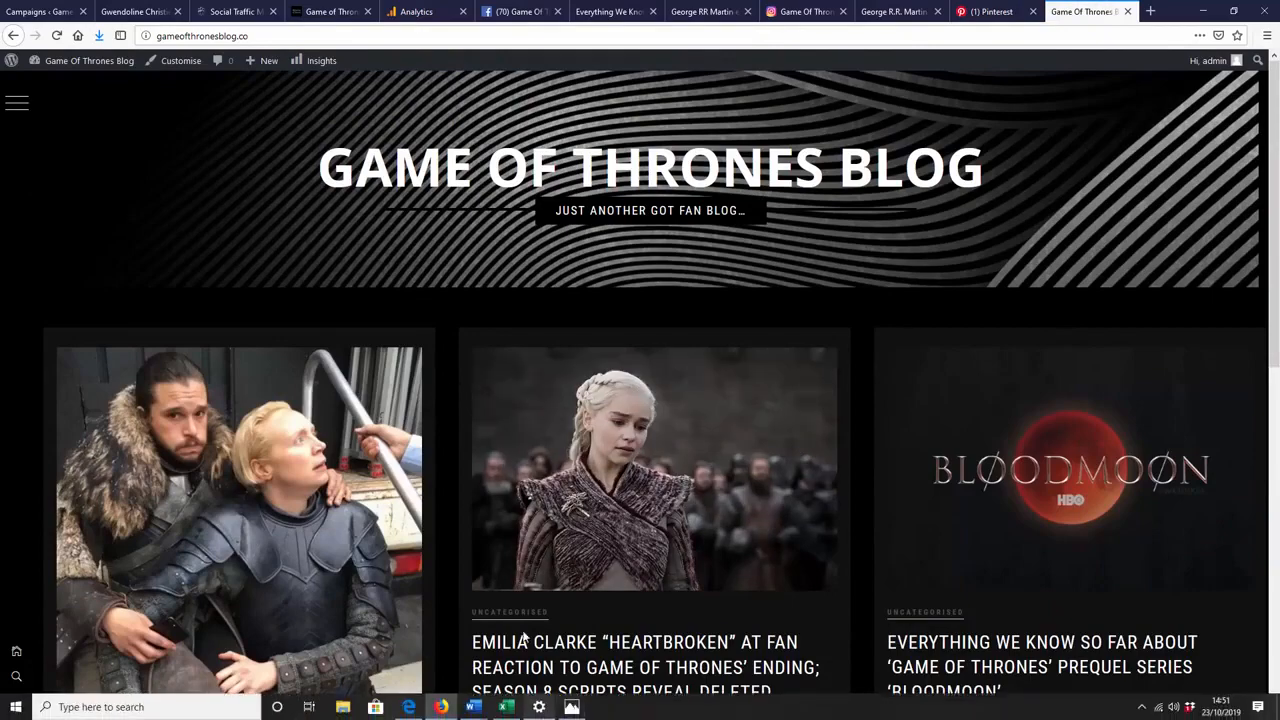
click(571, 707)
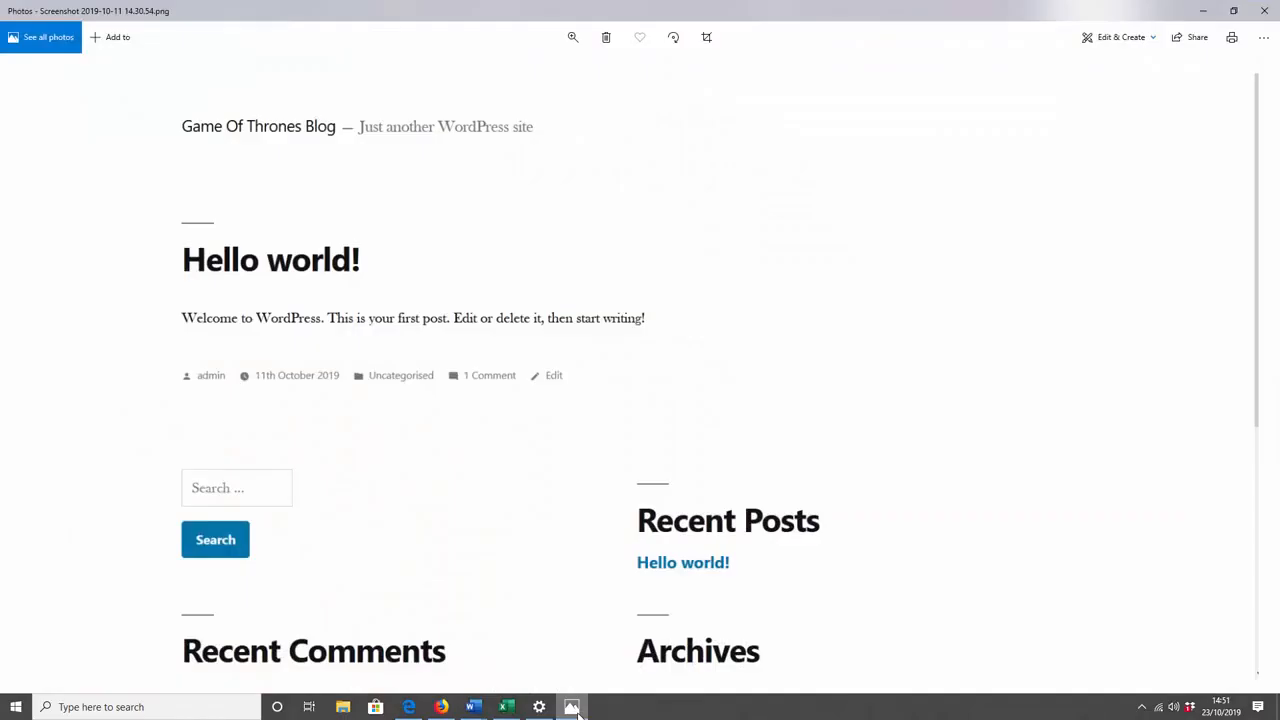
click(408, 707)
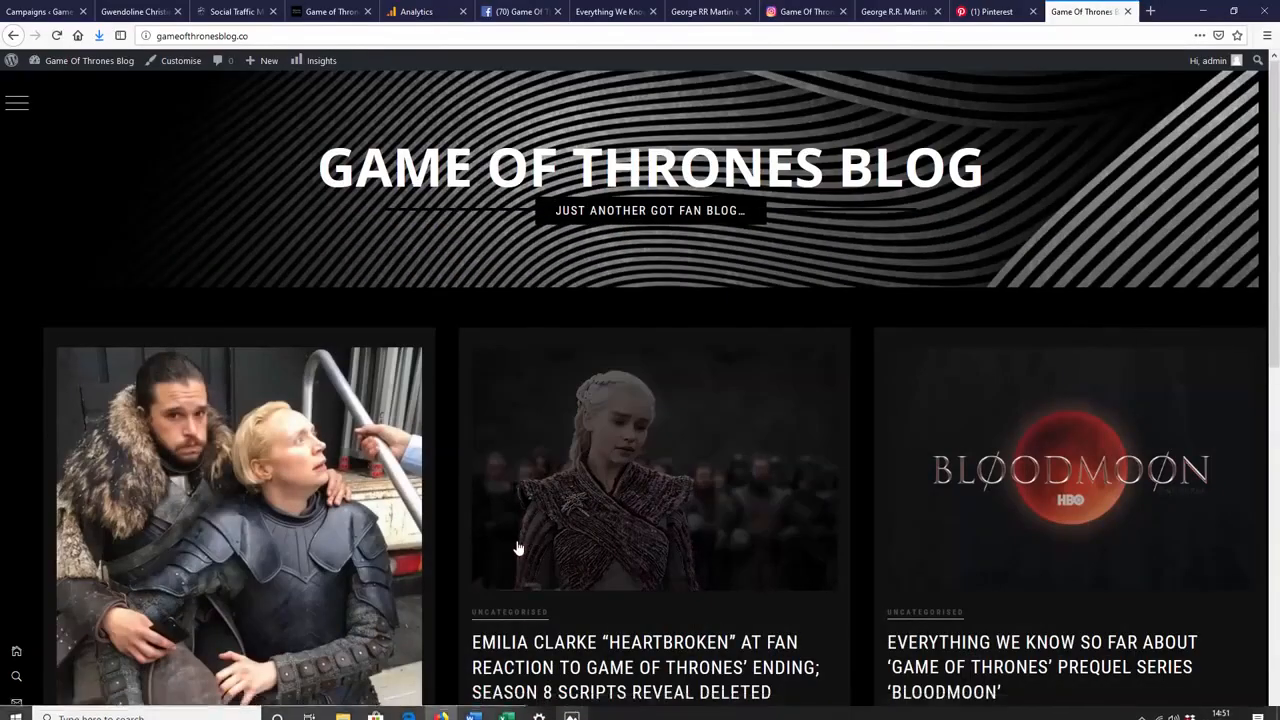
mouse_move(519, 571)
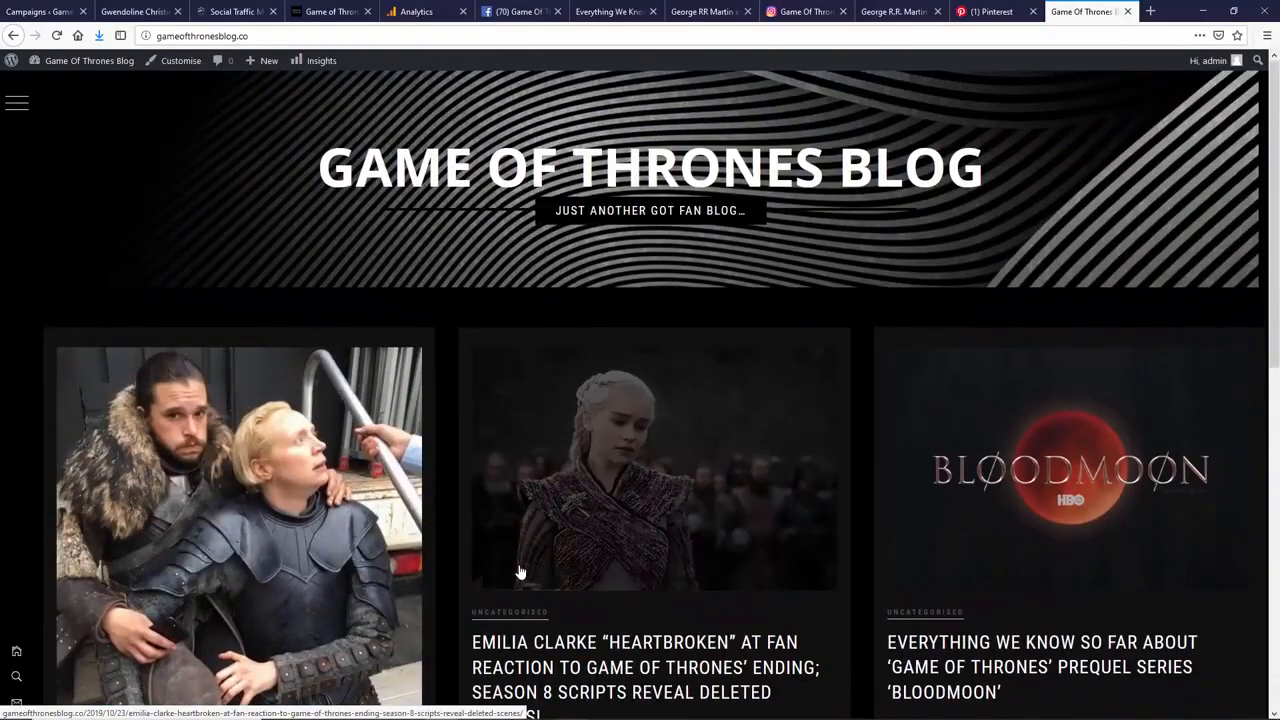
click(520, 11)
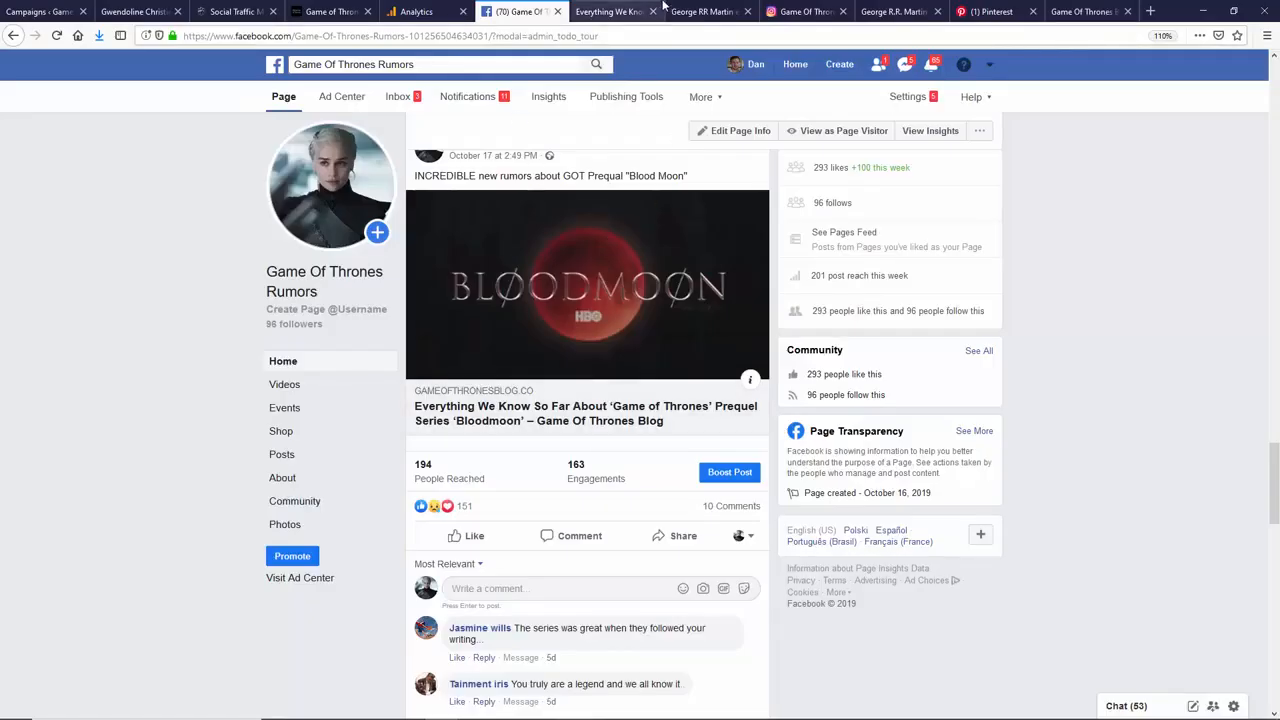
mouse_move(600, 11)
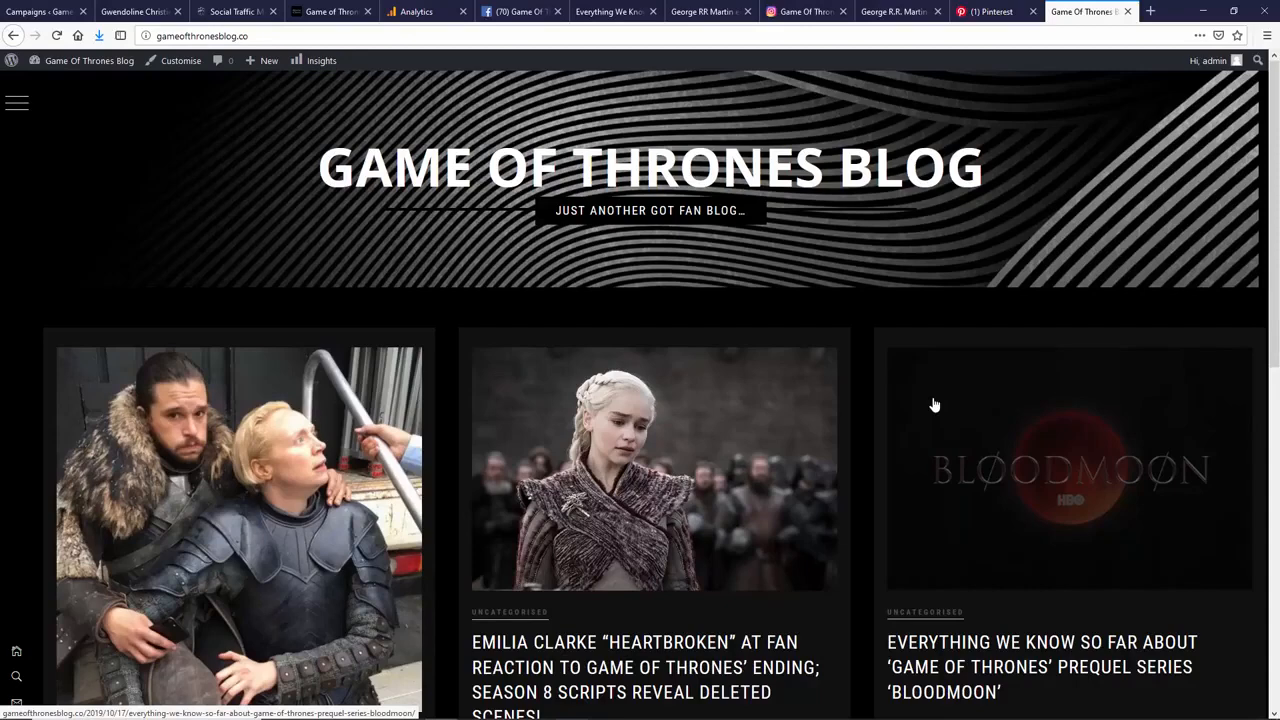
mouse_move(480, 545)
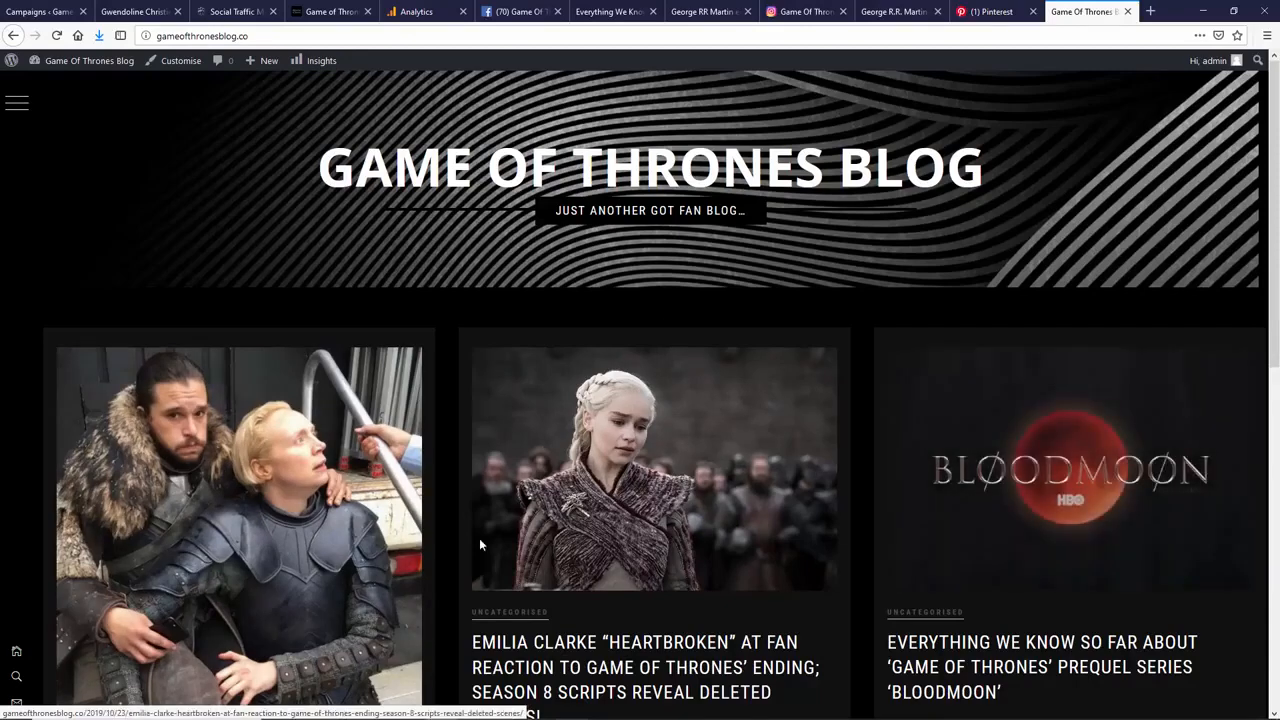
mouse_move(645, 518)
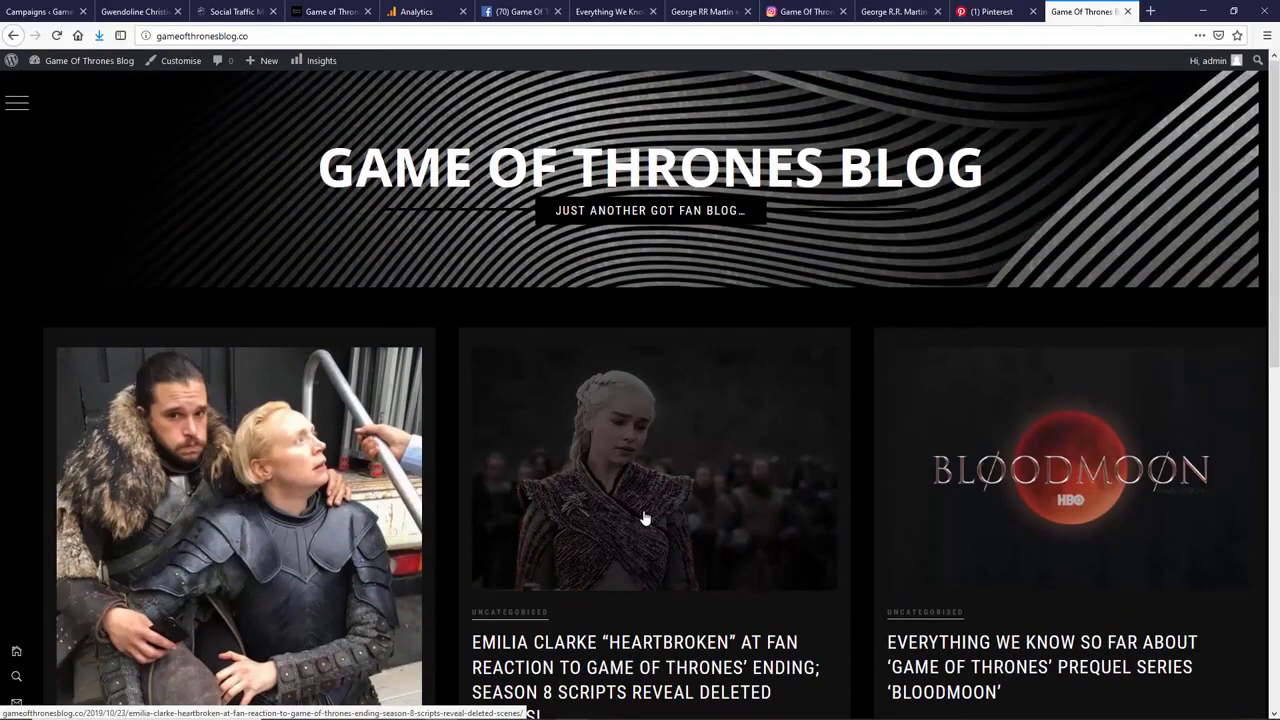